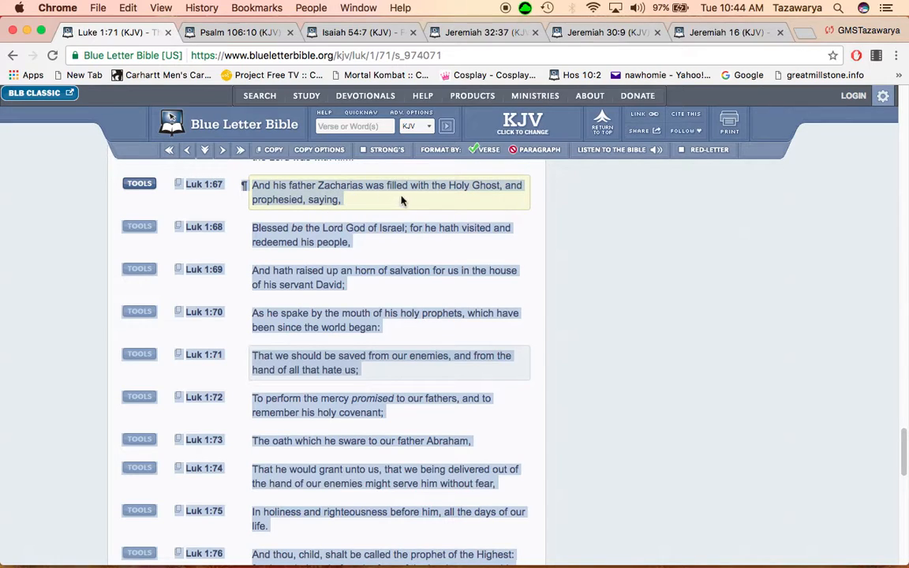
pyautogui.moveTo(366, 203)
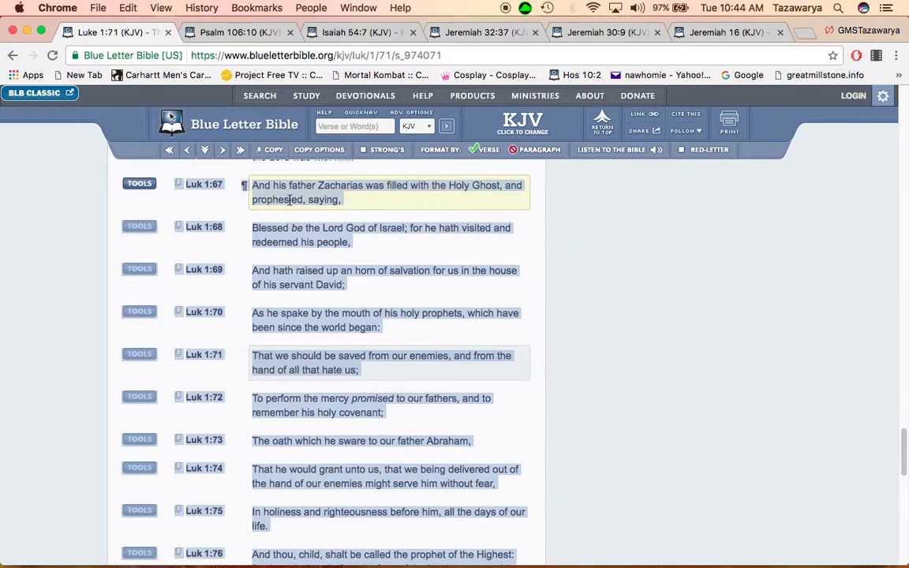
pyautogui.moveTo(293, 204)
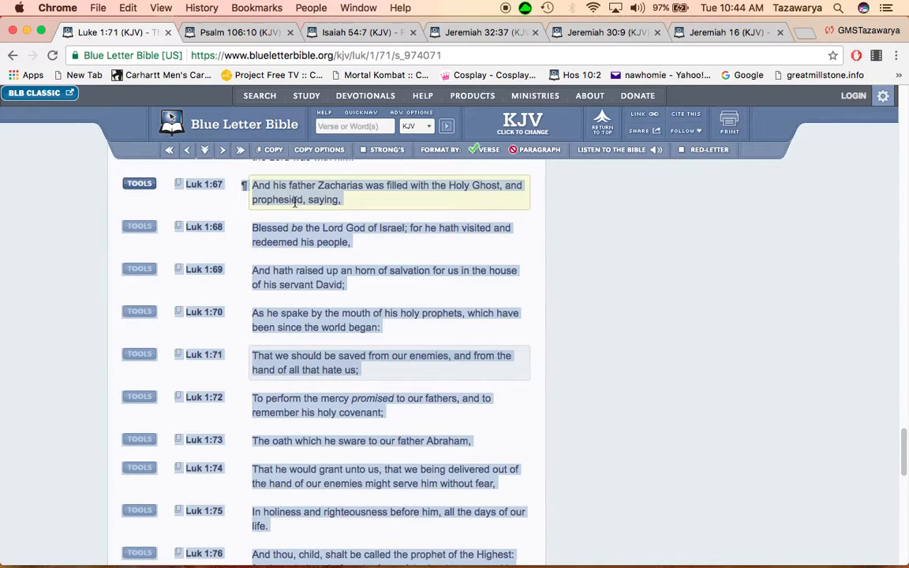
pyautogui.moveTo(278, 203)
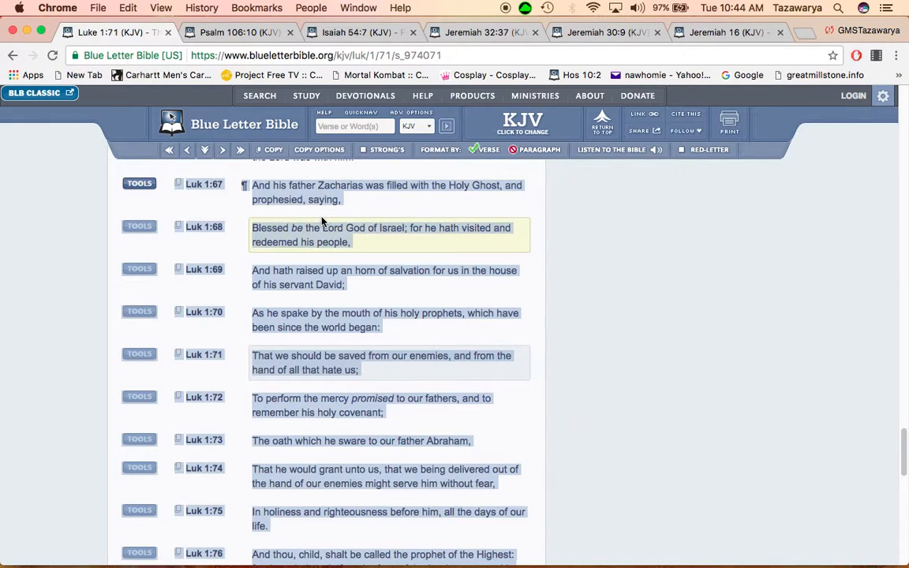
pyautogui.moveTo(309, 243)
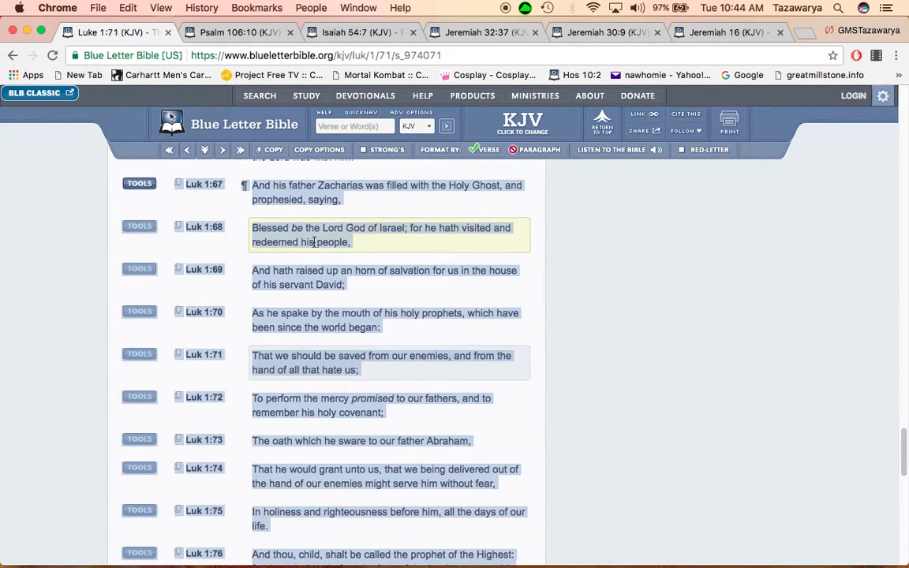
pyautogui.moveTo(409, 232)
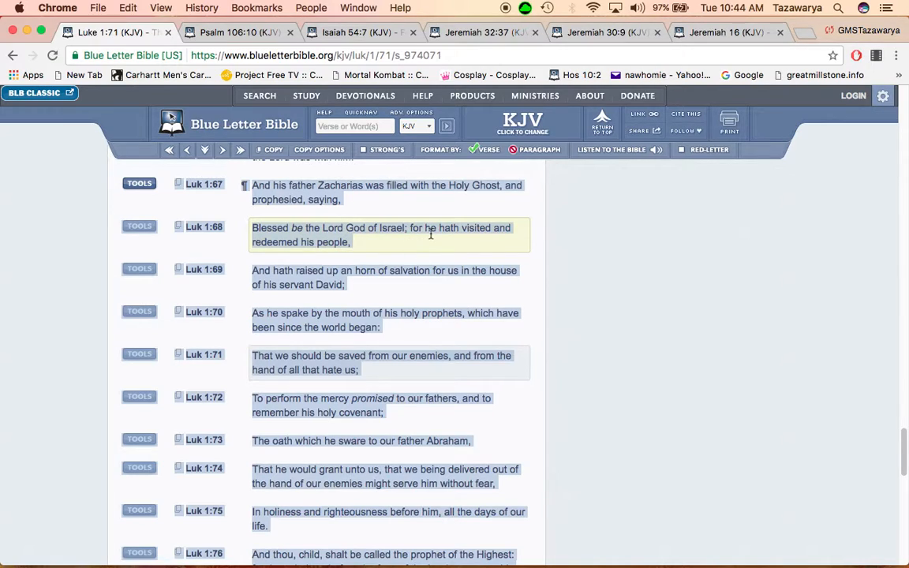
pyautogui.moveTo(337, 253)
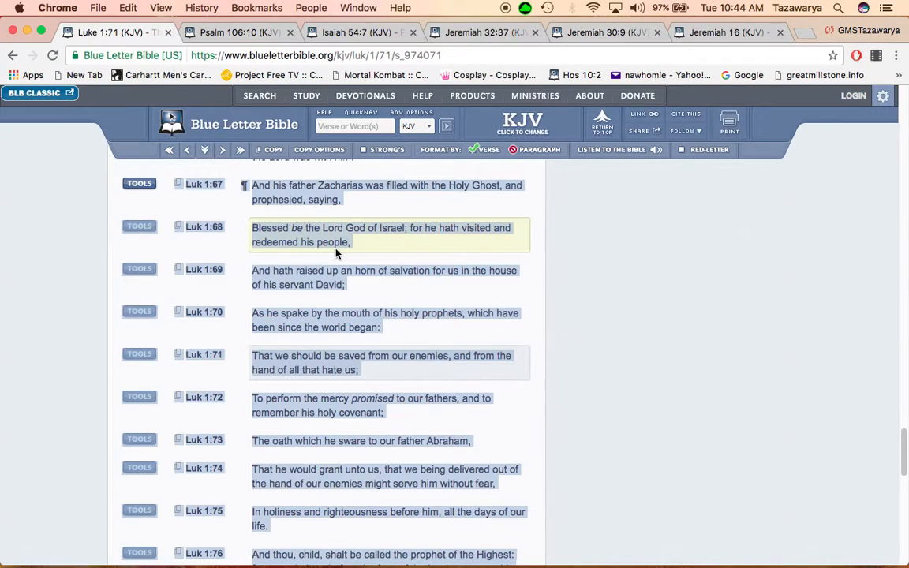
# Scroll down Luke 1 to verse 73 and bring up its Greek interlinear breakdown
pyautogui.scroll(-3)
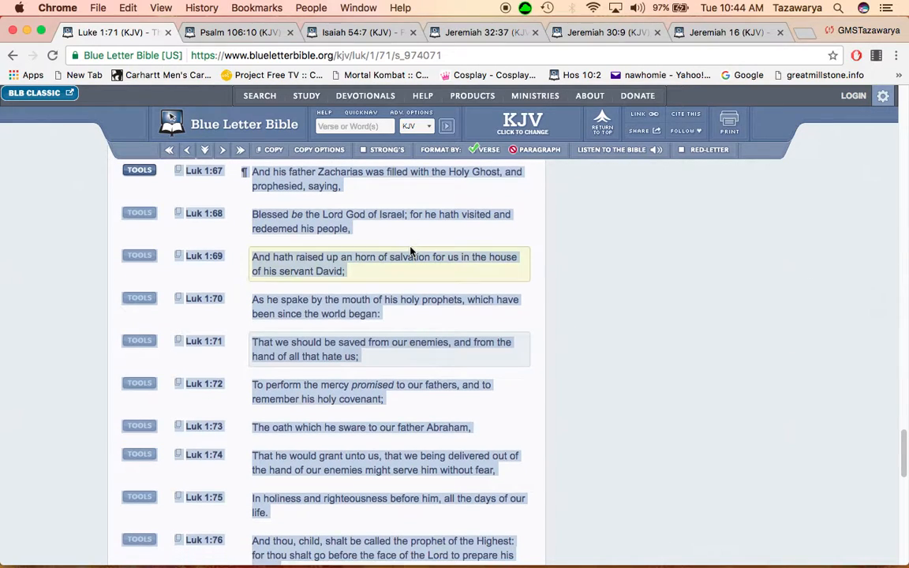
pyautogui.scroll(-3)
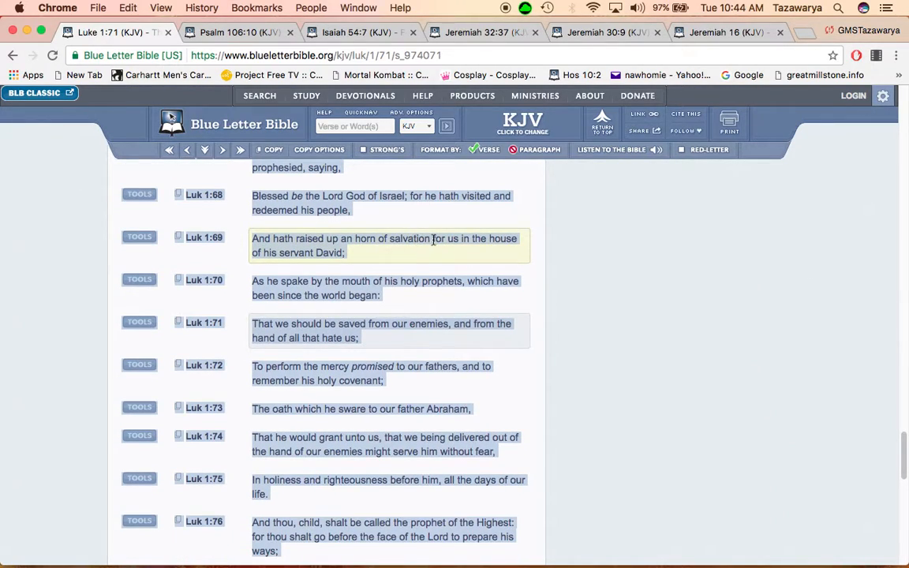
pyautogui.moveTo(368, 267)
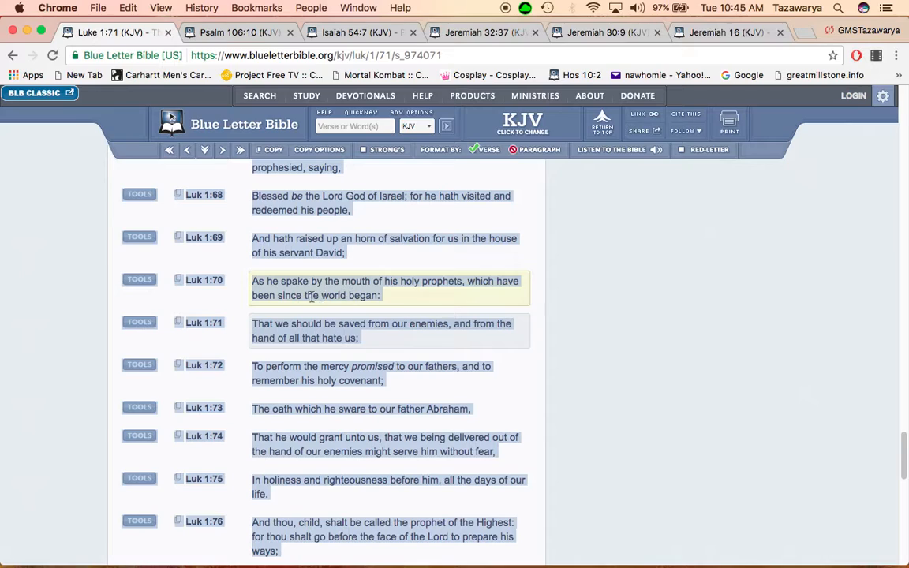
pyautogui.moveTo(359, 281)
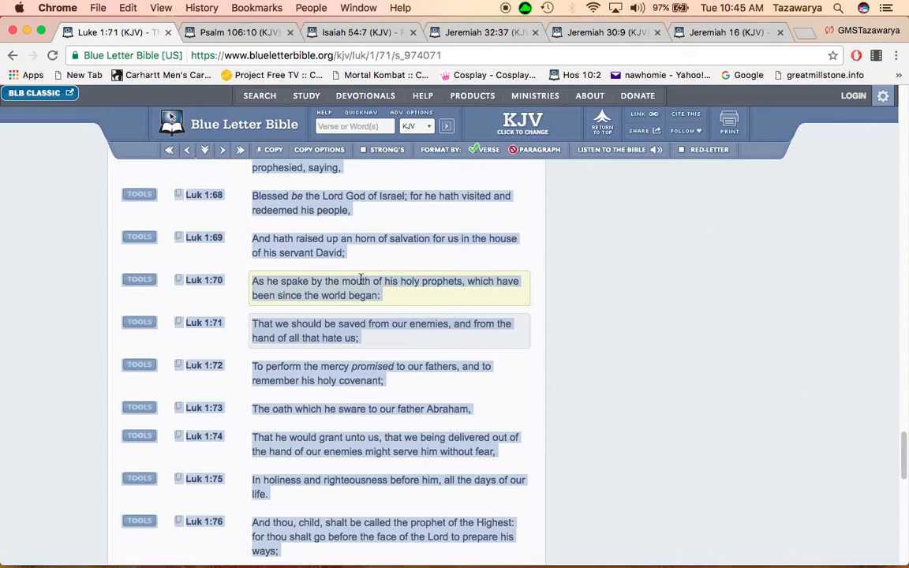
pyautogui.moveTo(426, 287)
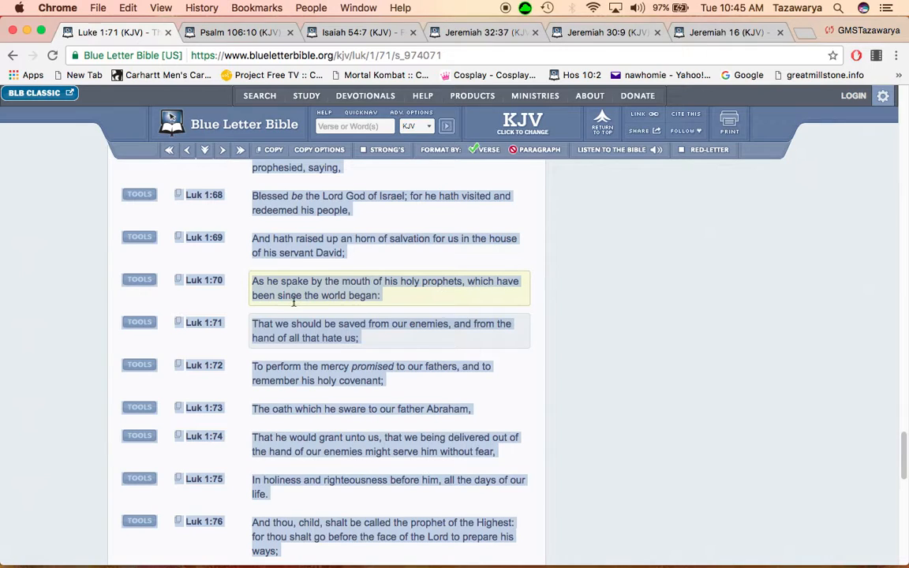
pyautogui.moveTo(373, 297)
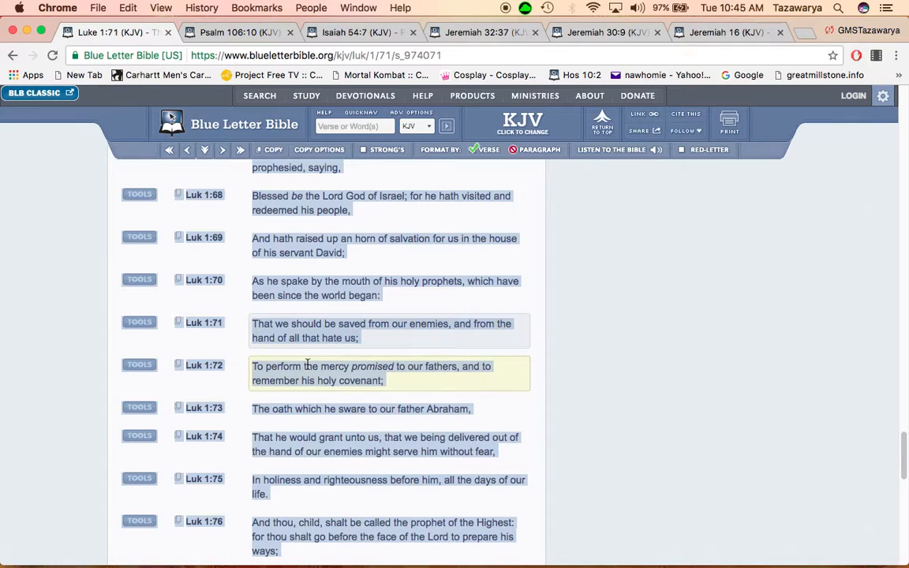
pyautogui.click(382, 338)
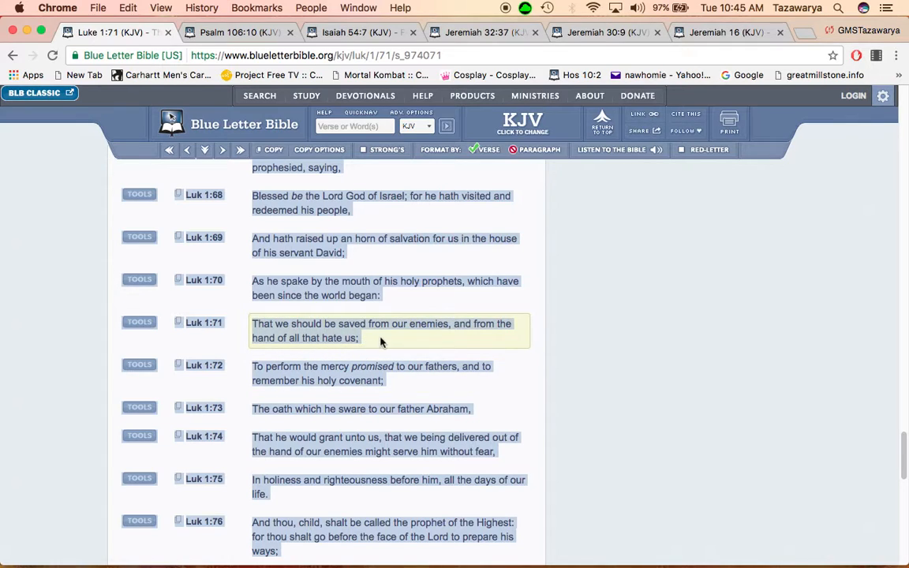
pyautogui.moveTo(322, 325)
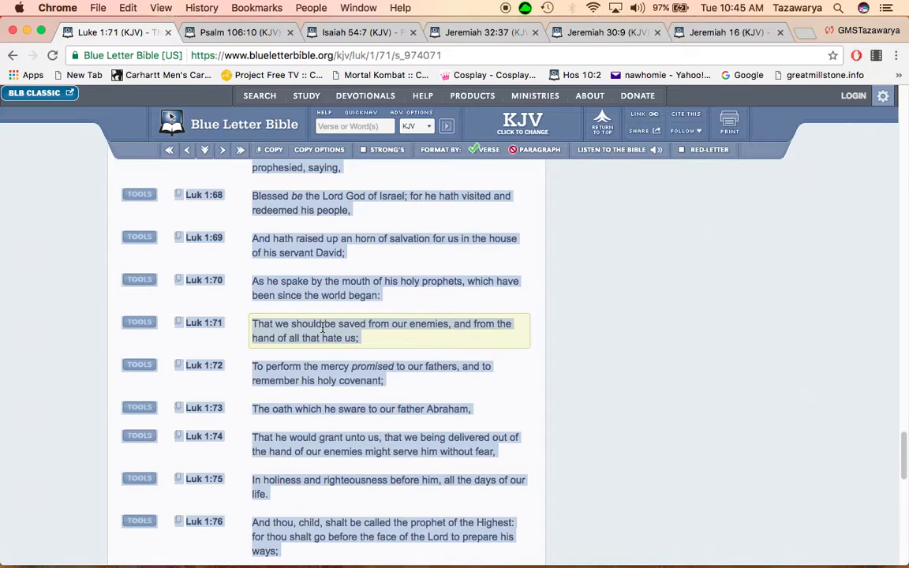
pyautogui.moveTo(388, 330)
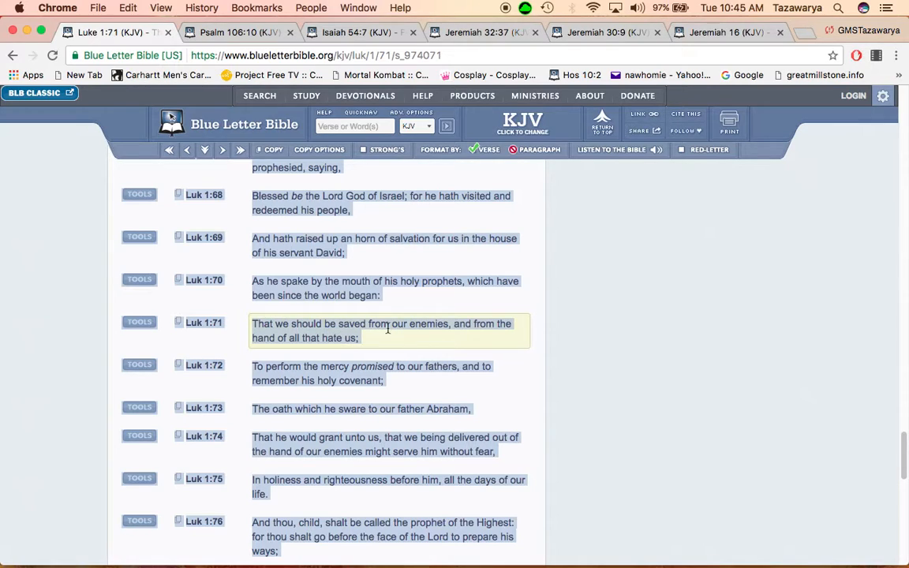
pyautogui.moveTo(379, 336)
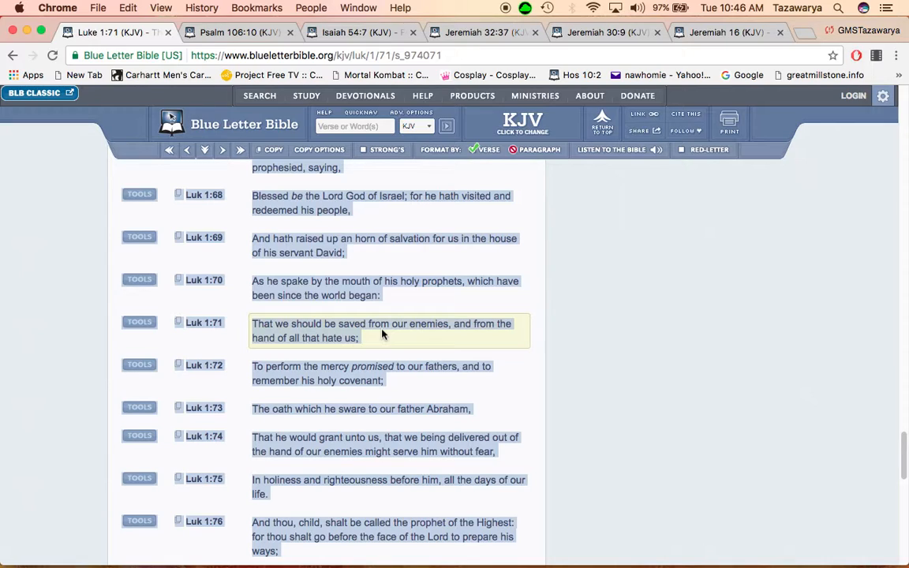
pyautogui.moveTo(313, 337)
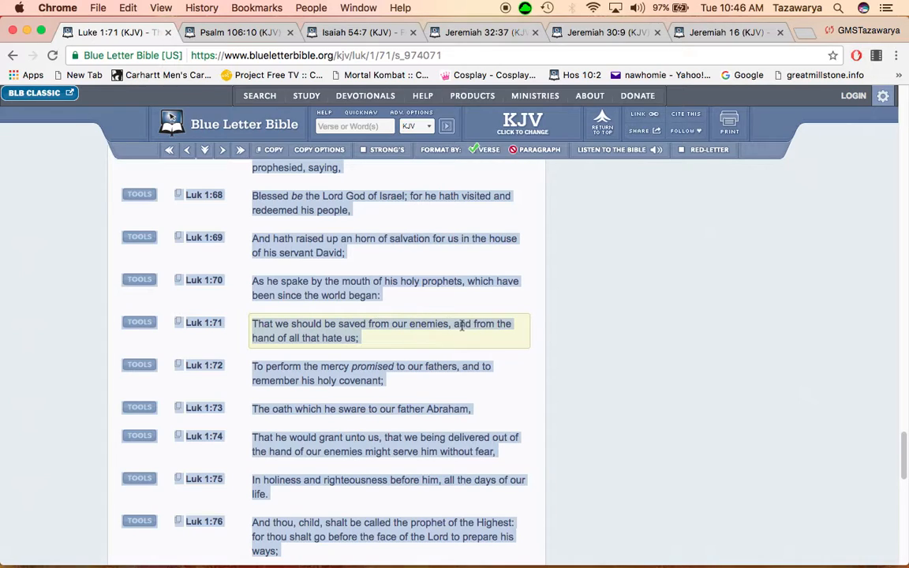
pyautogui.moveTo(293, 350)
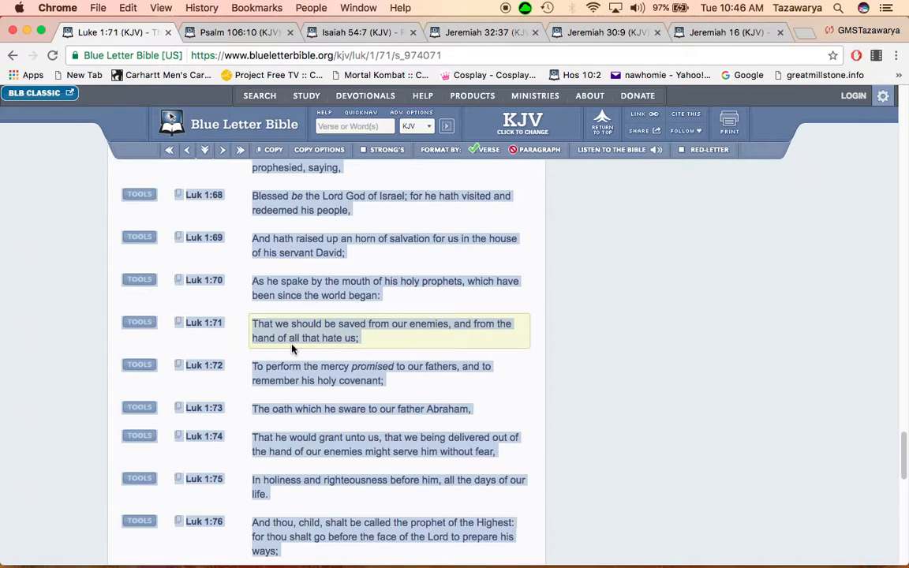
pyautogui.scroll(-3)
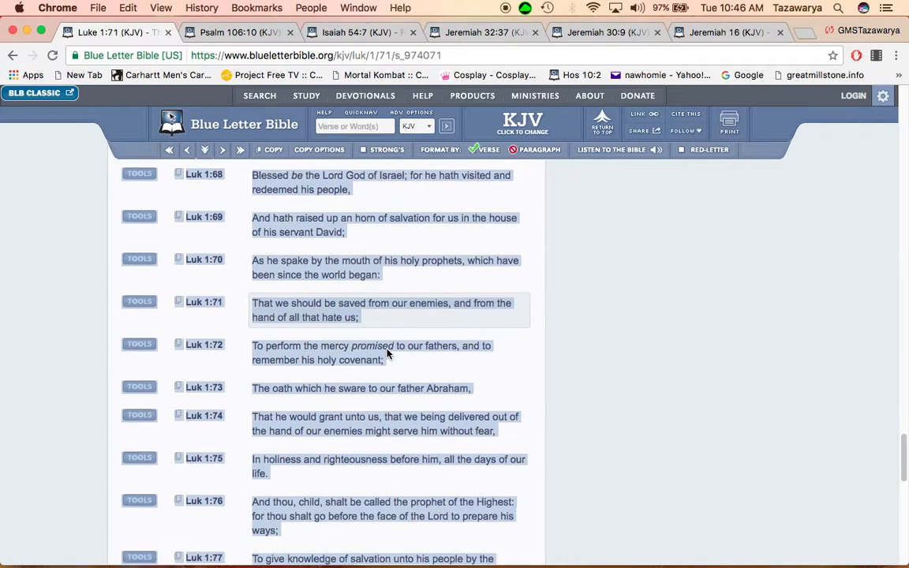
pyautogui.scroll(-3)
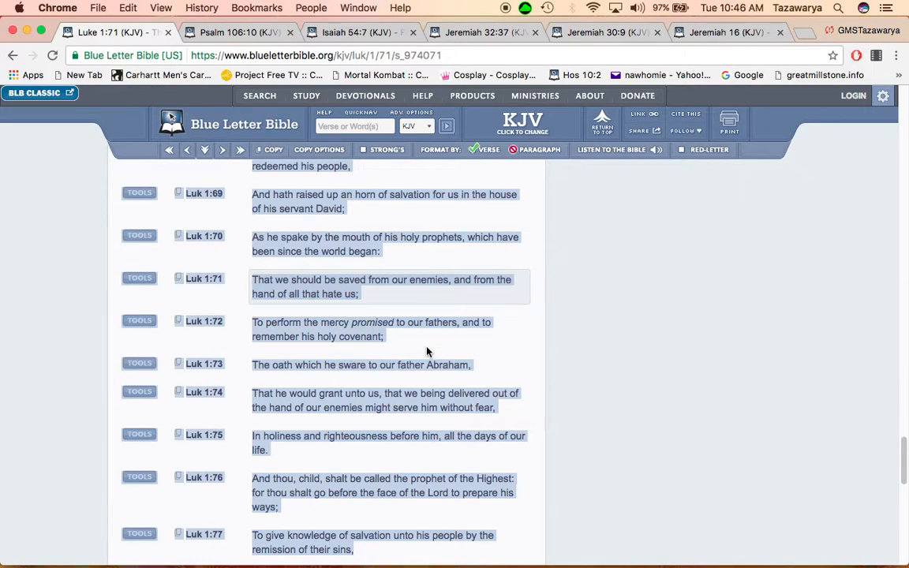
pyautogui.scroll(-3)
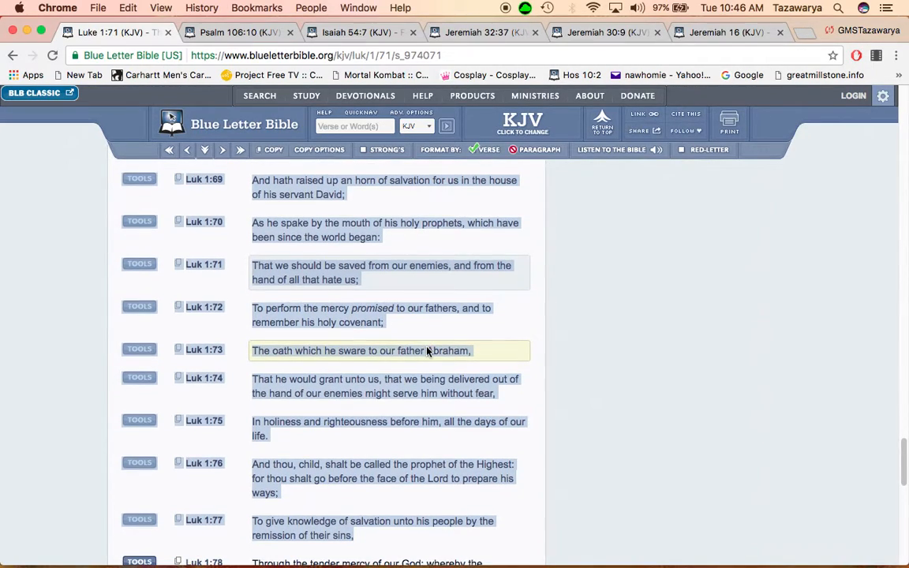
pyautogui.moveTo(387, 361)
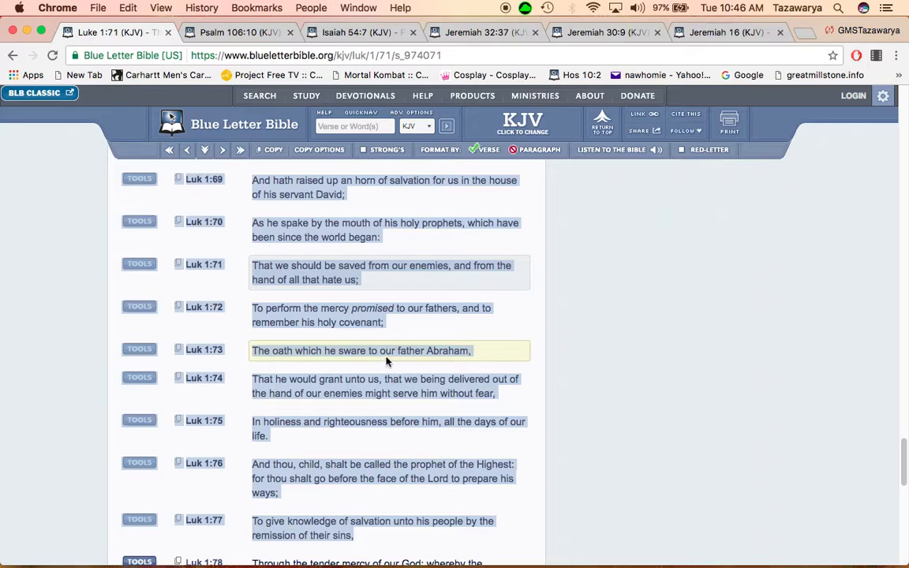
pyautogui.moveTo(400, 365)
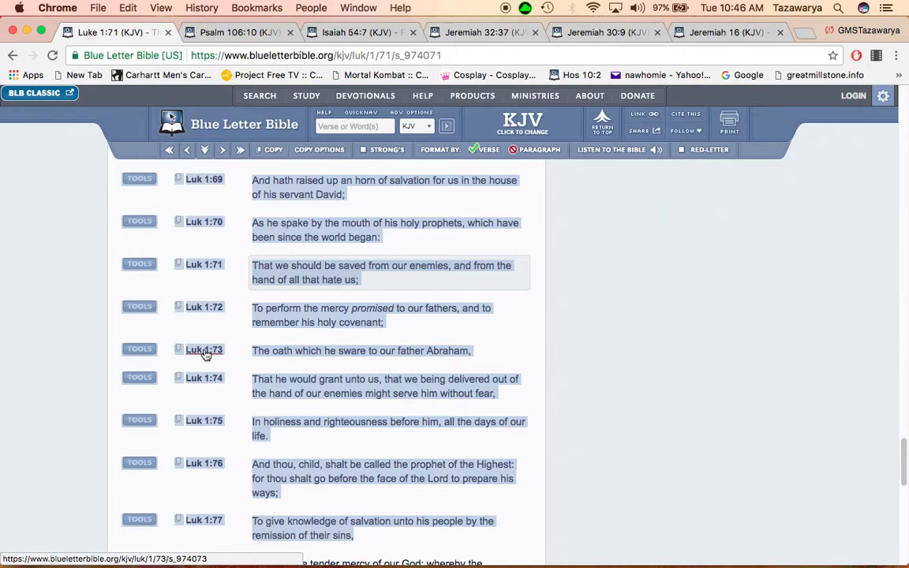
pyautogui.moveTo(401, 385)
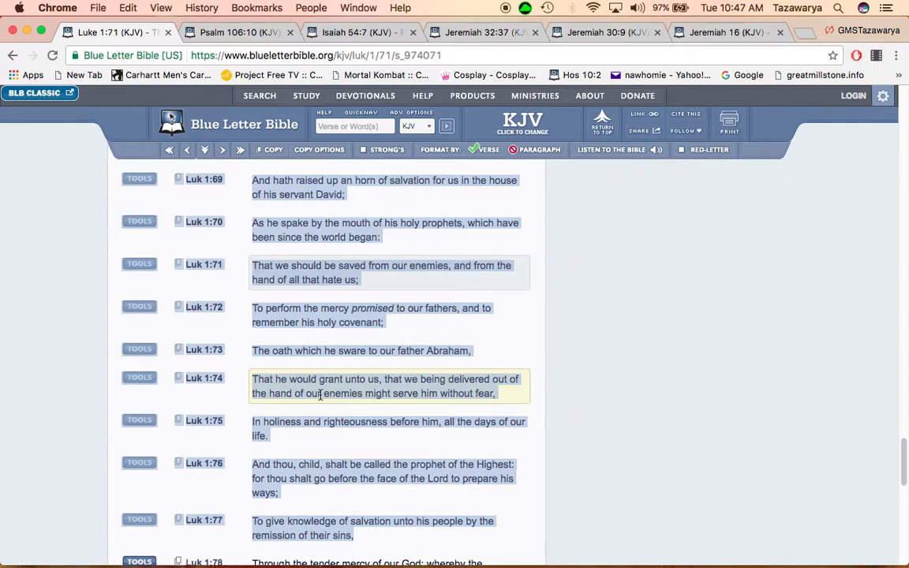
pyautogui.moveTo(337, 404)
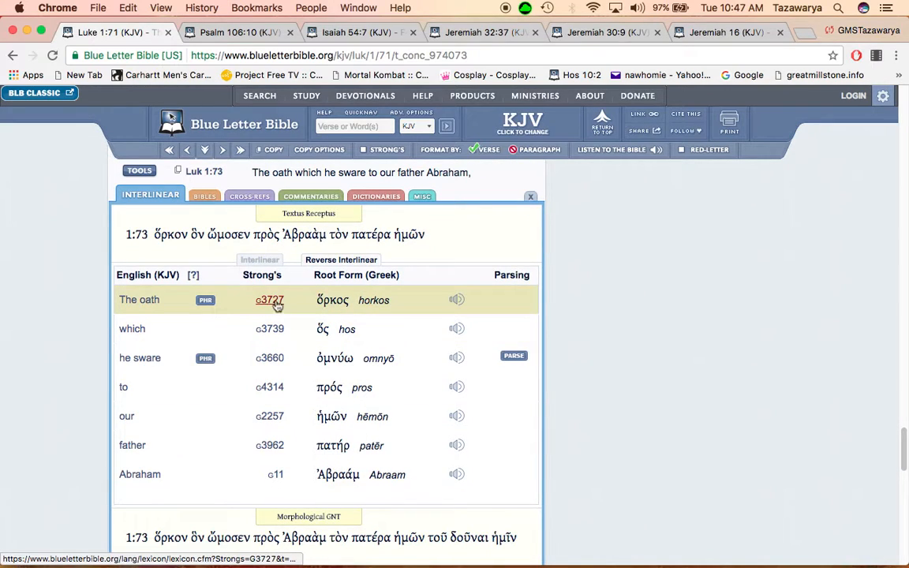
# View the lexicon entry for horkos (G3727) down to its biblical usage, then return to Luke 1
pyautogui.click(268, 300)
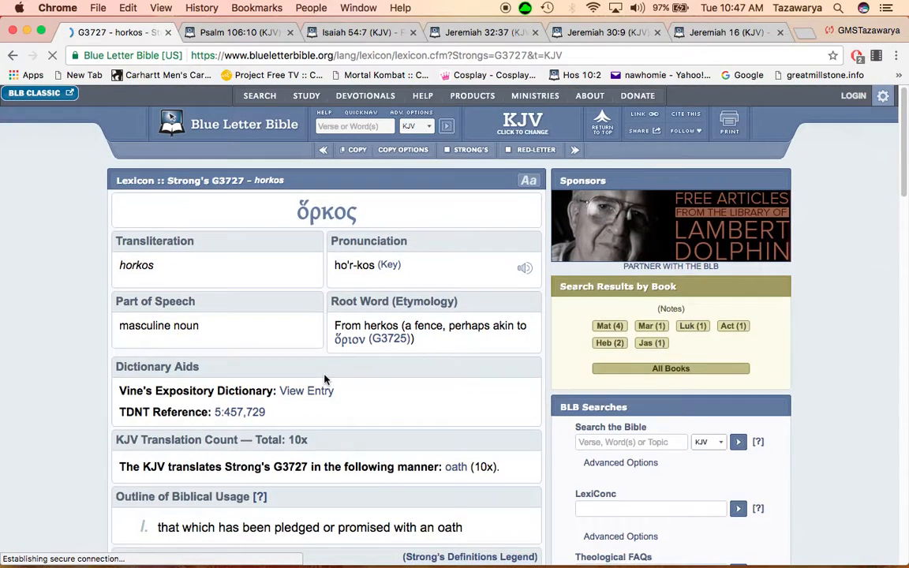
pyautogui.scroll(-3)
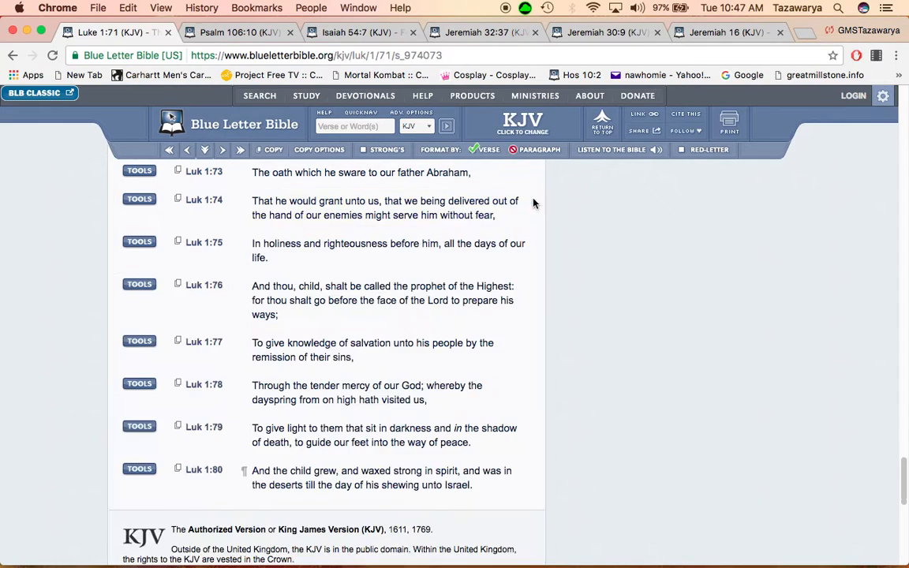
pyautogui.click(386, 209)
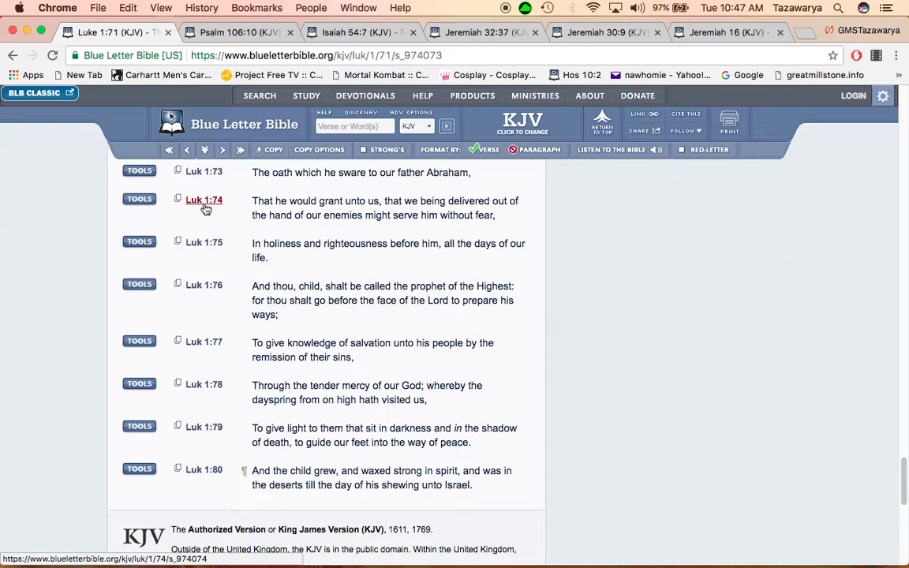
# Show the Luke 1:74 interlinear and view the lexicon entry for rhyomai (G4506)
pyautogui.click(204, 199)
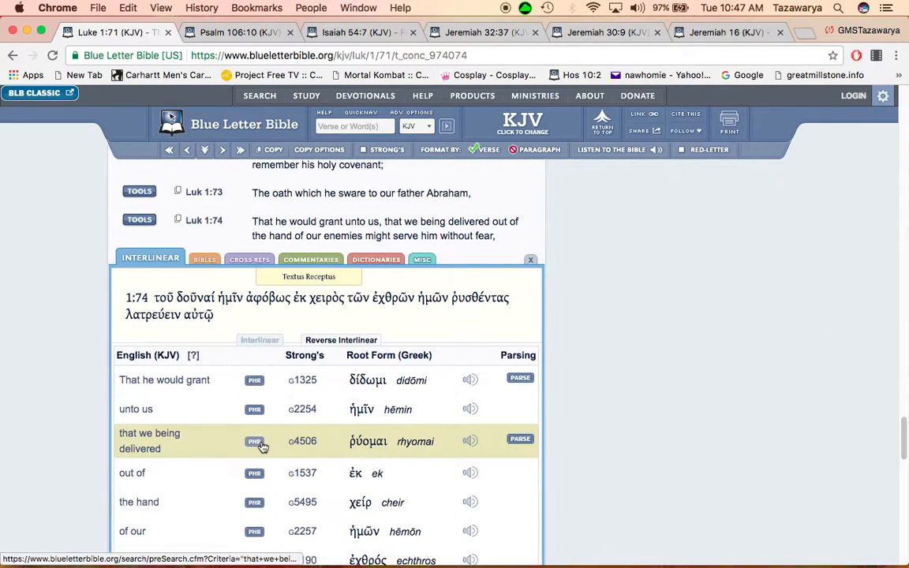
pyautogui.click(303, 442)
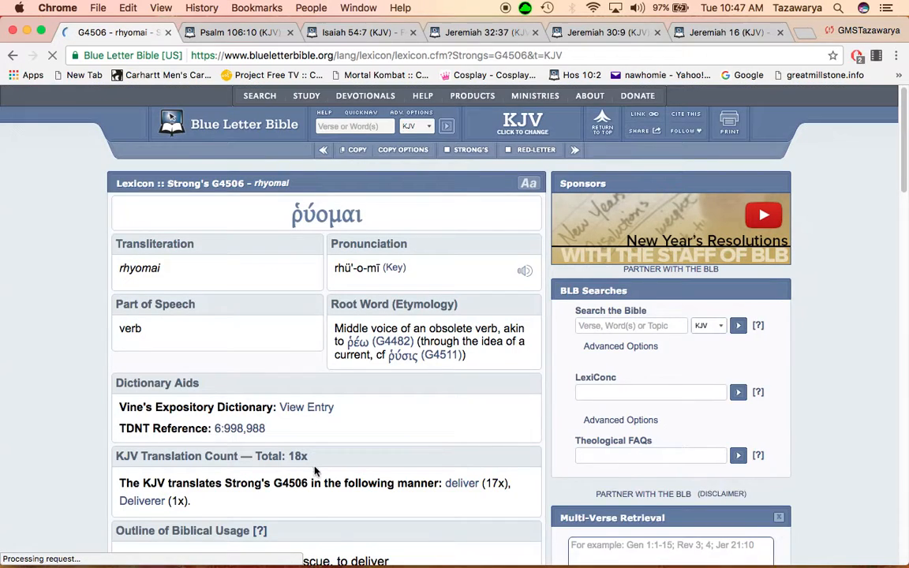
pyautogui.scroll(-3)
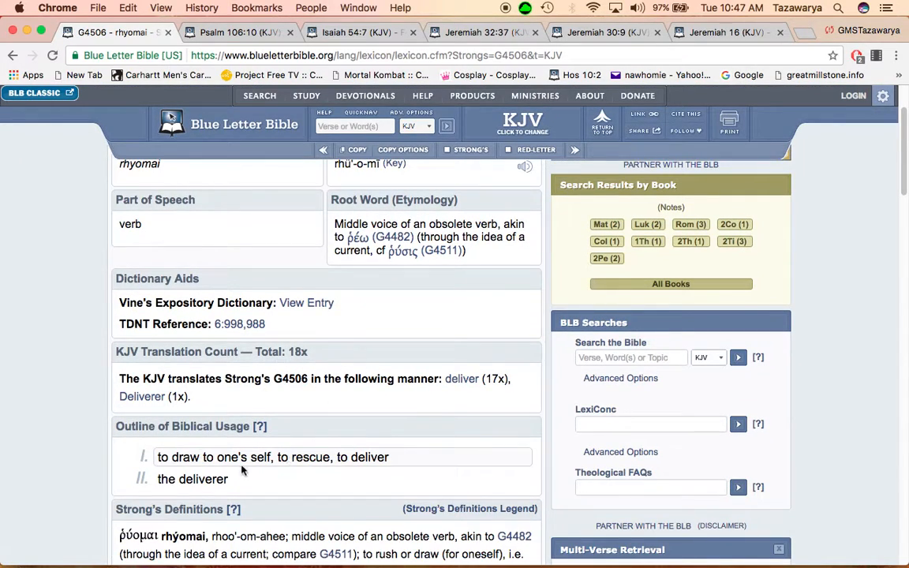
pyautogui.doubleClick(294, 458)
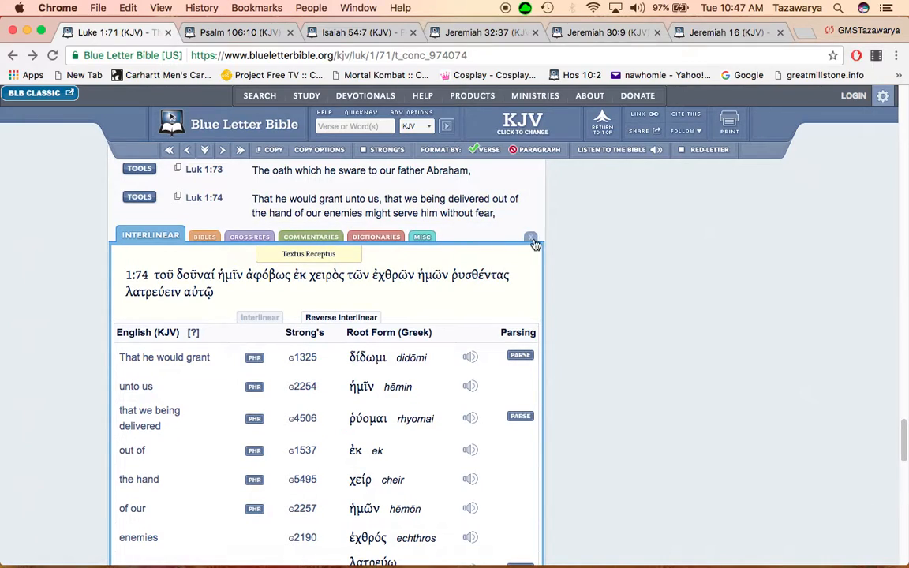
# Close the Luke 1:74 interlinear and read on through Luke 1:75–76 in the chapter text
pyautogui.click(530, 237)
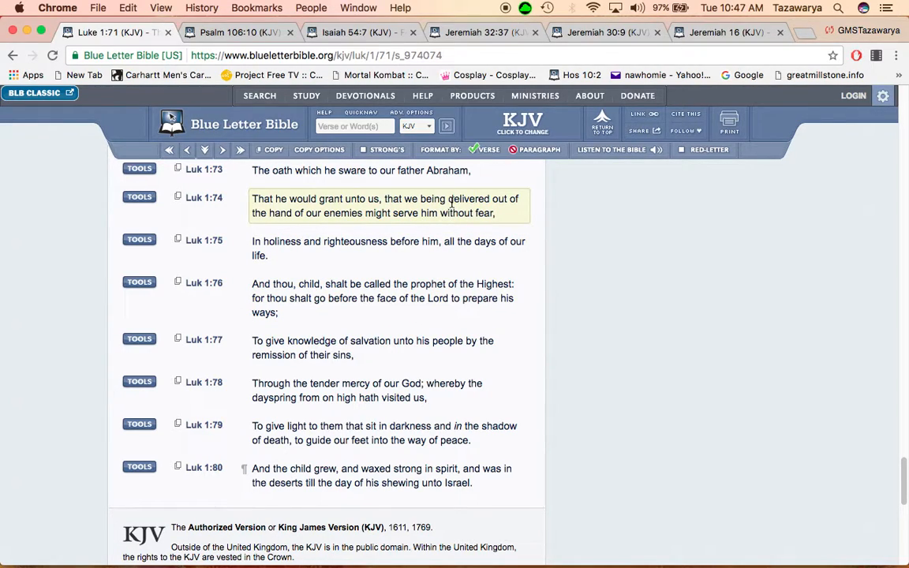
pyautogui.moveTo(408, 227)
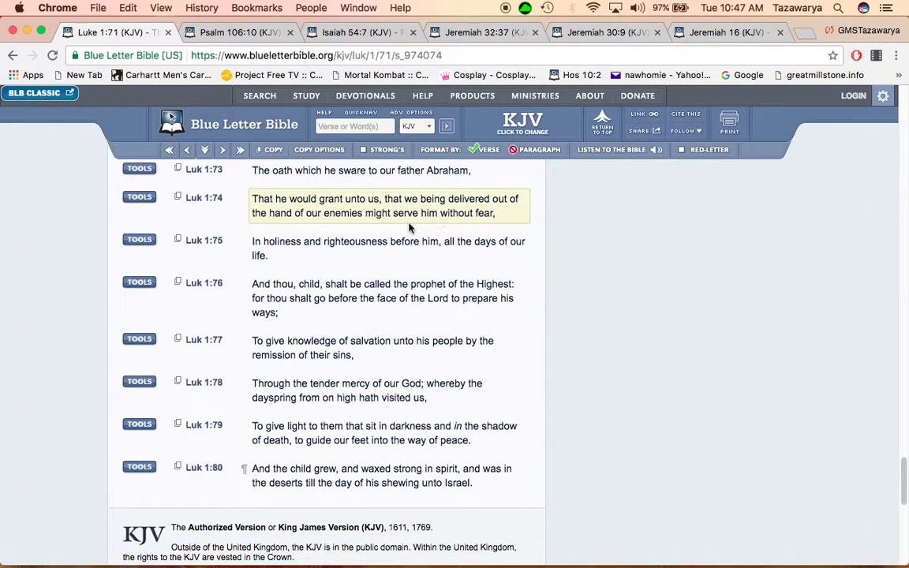
pyautogui.moveTo(442, 213)
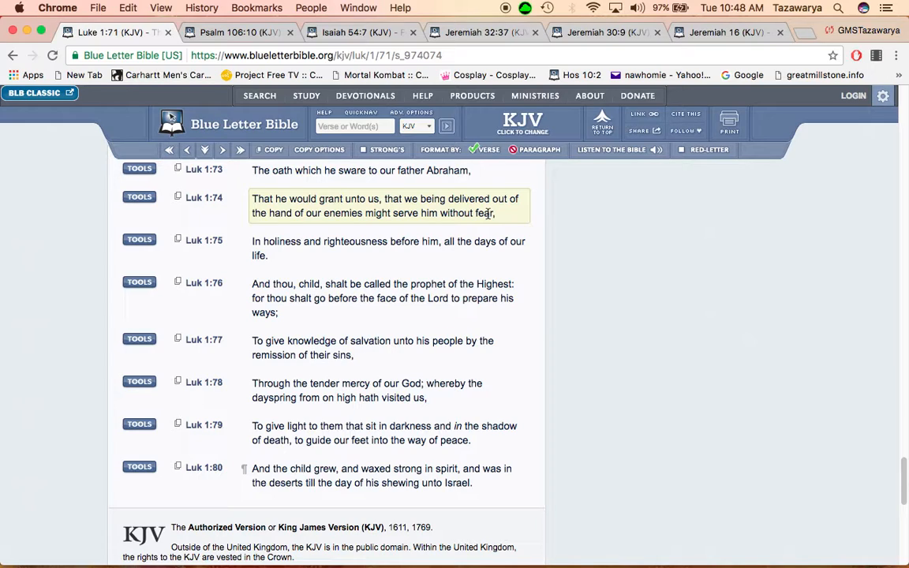
pyautogui.moveTo(325, 237)
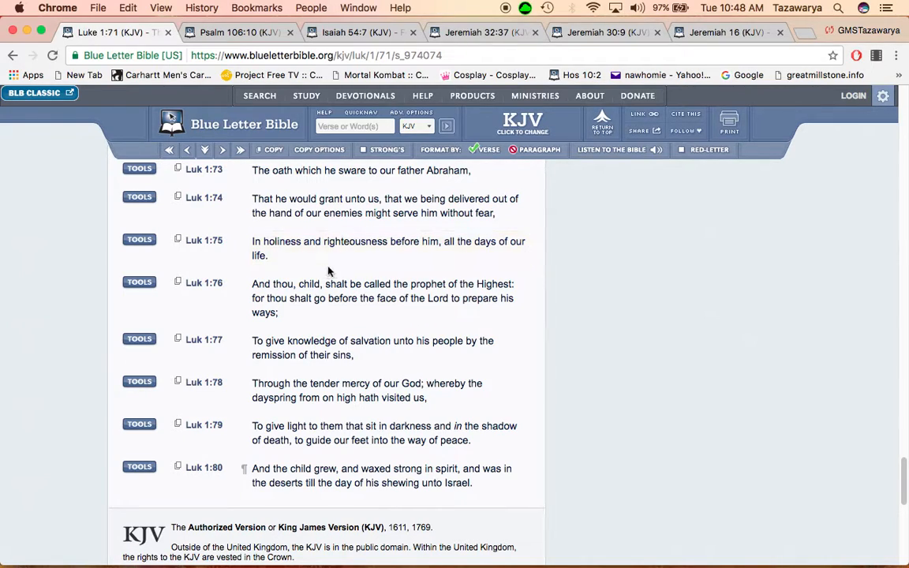
pyautogui.click(387, 248)
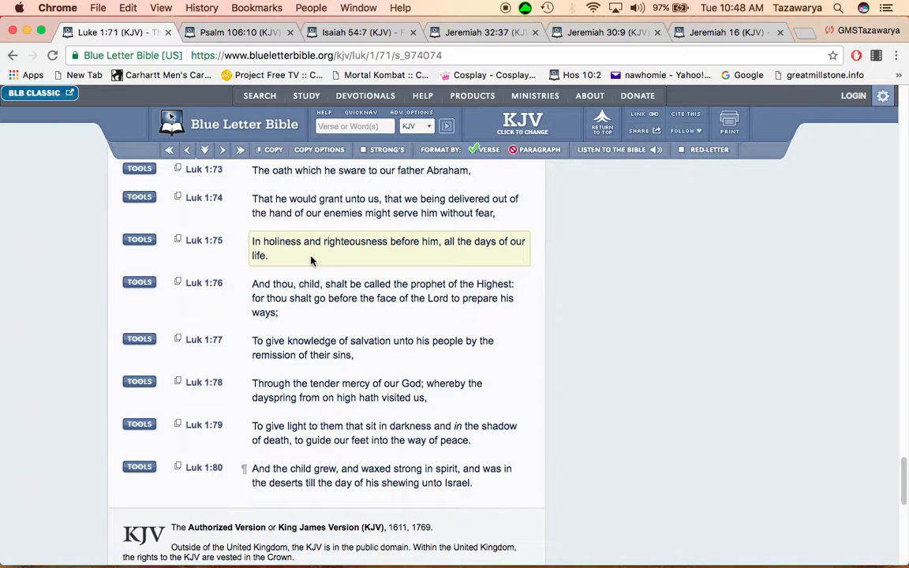
pyautogui.moveTo(344, 272)
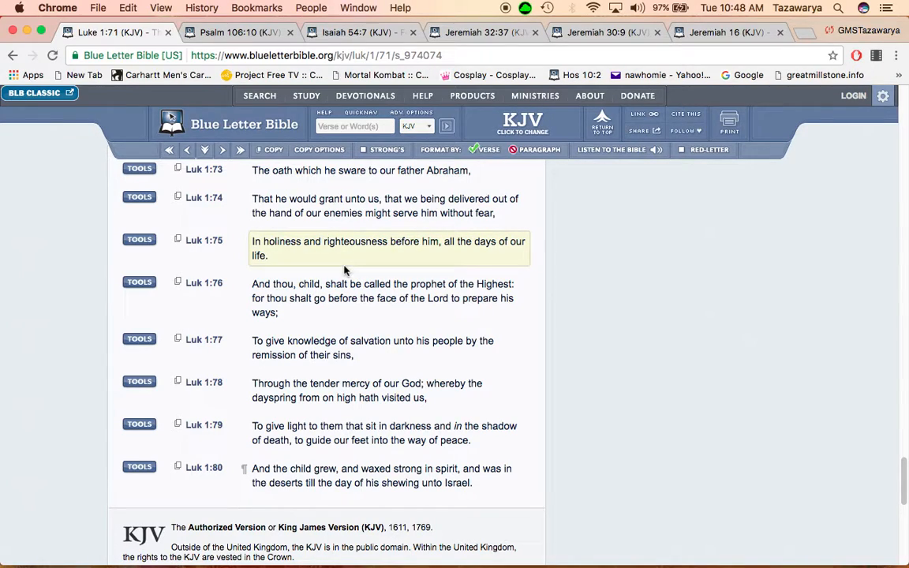
pyautogui.moveTo(316, 256)
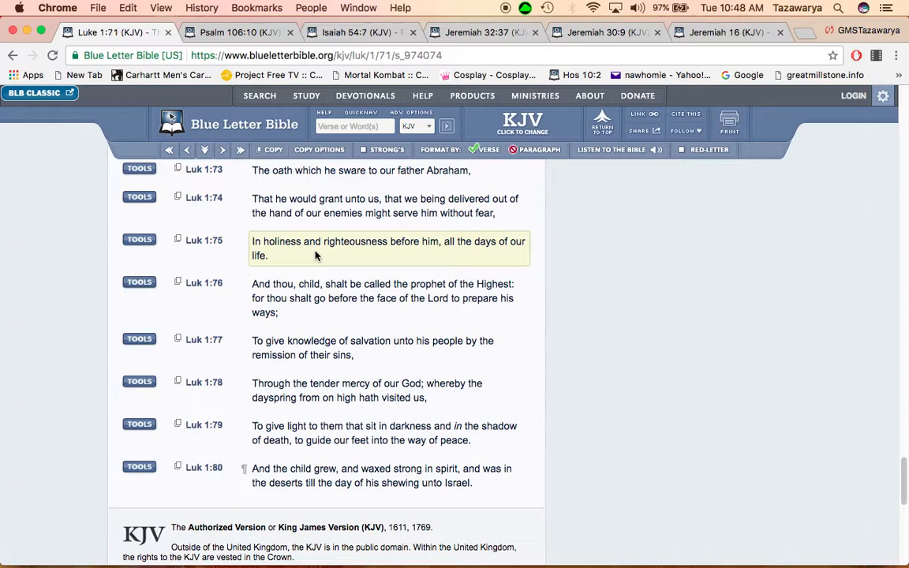
pyautogui.moveTo(332, 260)
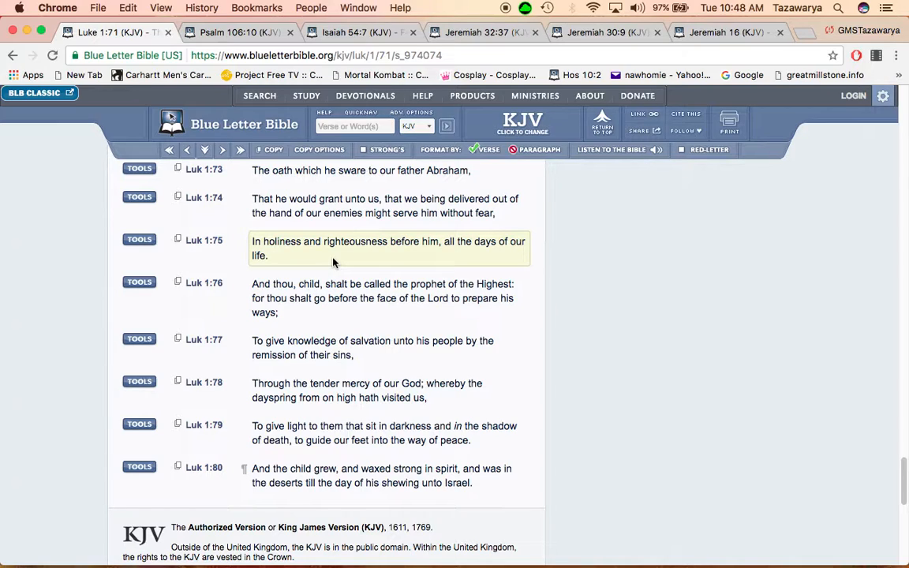
pyautogui.moveTo(417, 260)
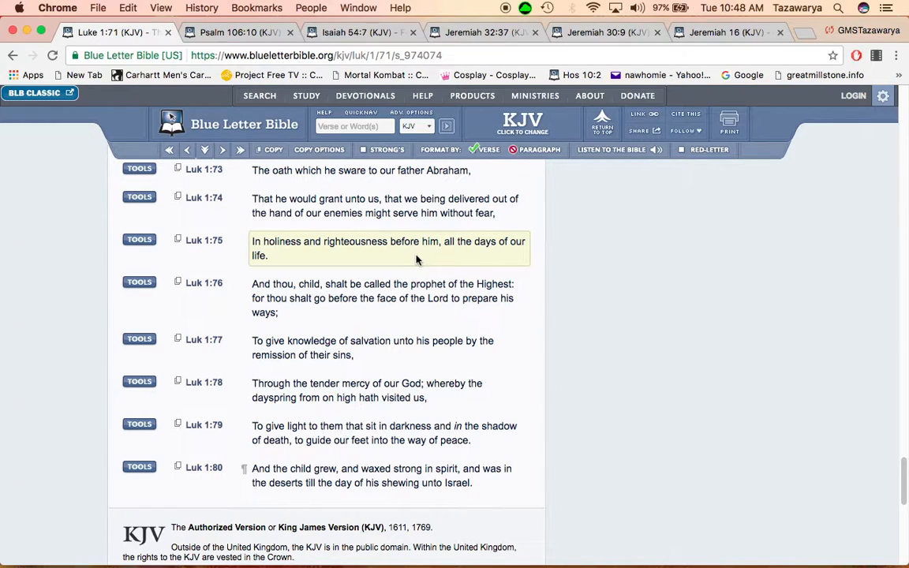
pyautogui.moveTo(423, 255)
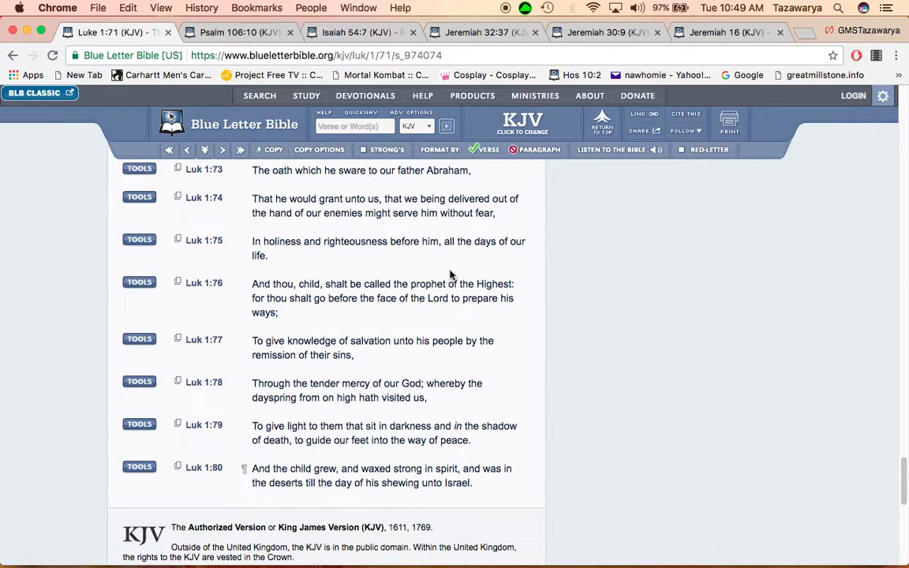
pyautogui.click(381, 297)
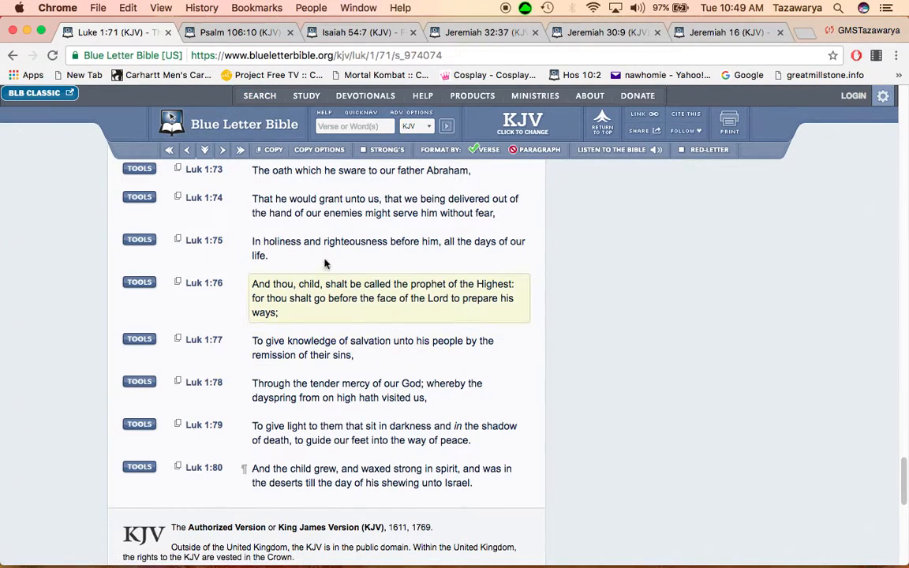
pyautogui.moveTo(300, 298)
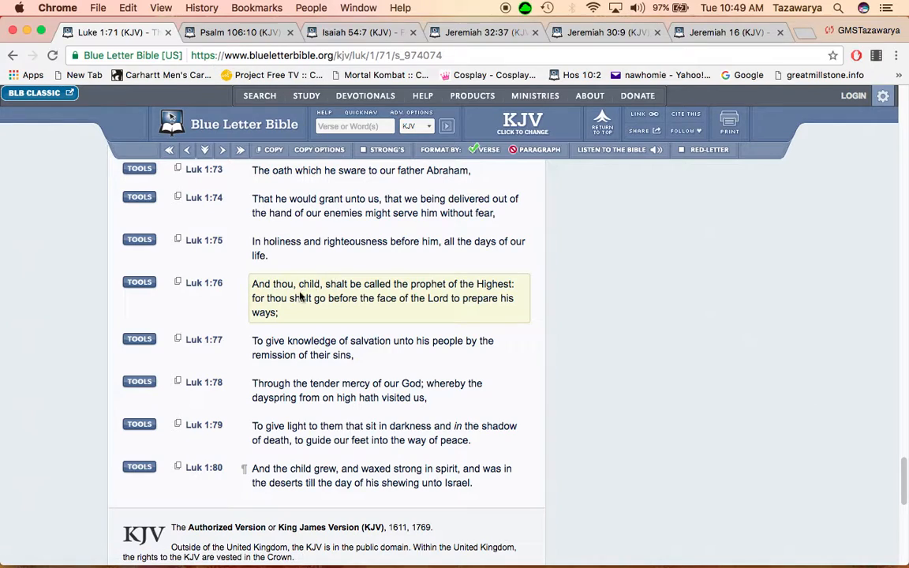
pyautogui.moveTo(299, 284)
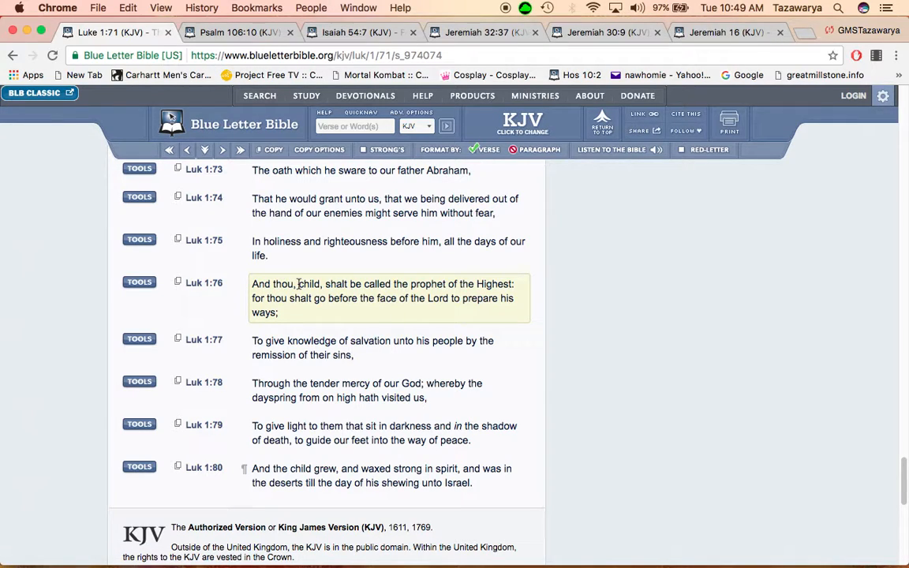
pyautogui.moveTo(313, 303)
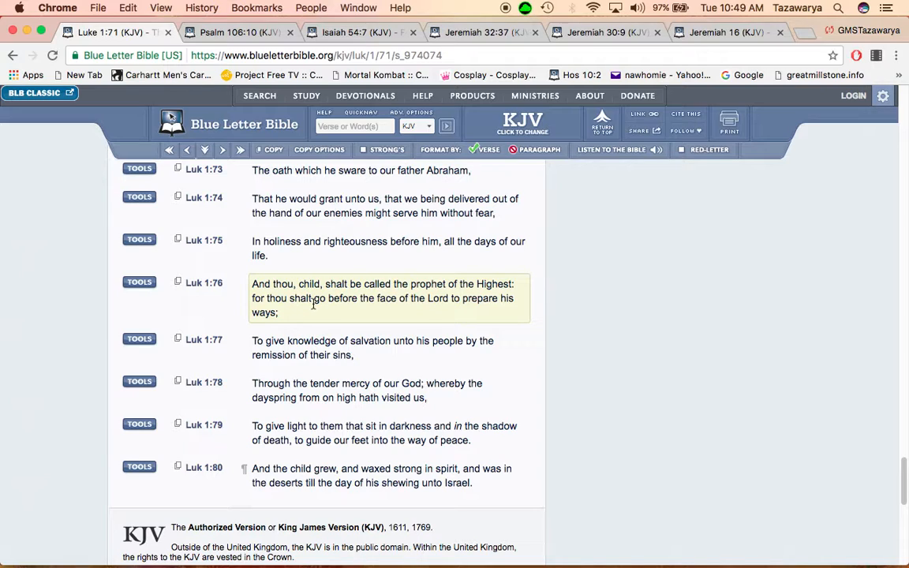
pyautogui.moveTo(435, 298)
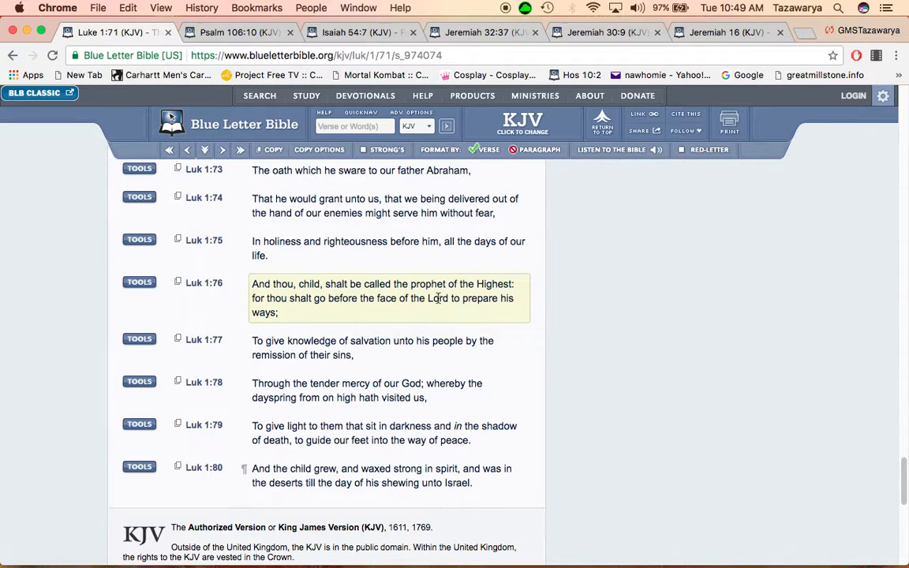
pyautogui.moveTo(344, 348)
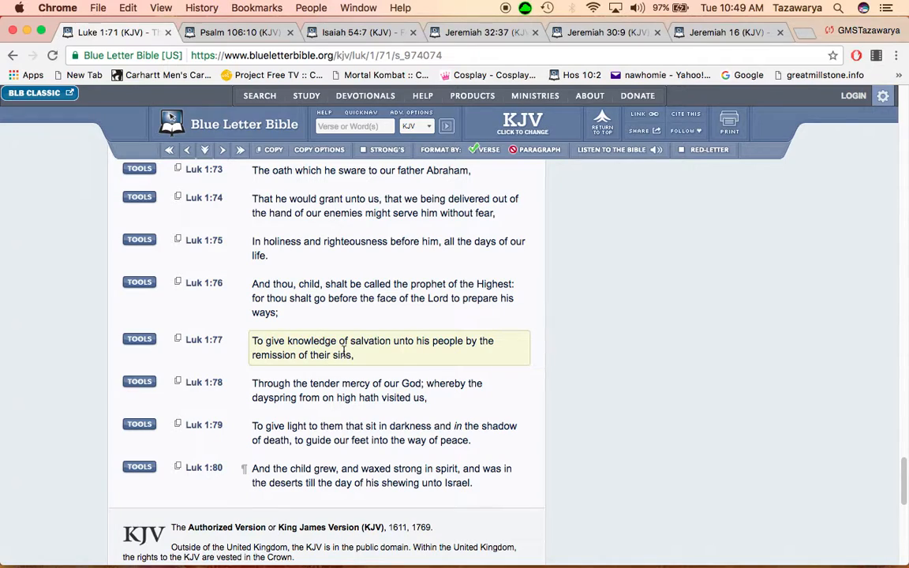
pyautogui.moveTo(499, 344)
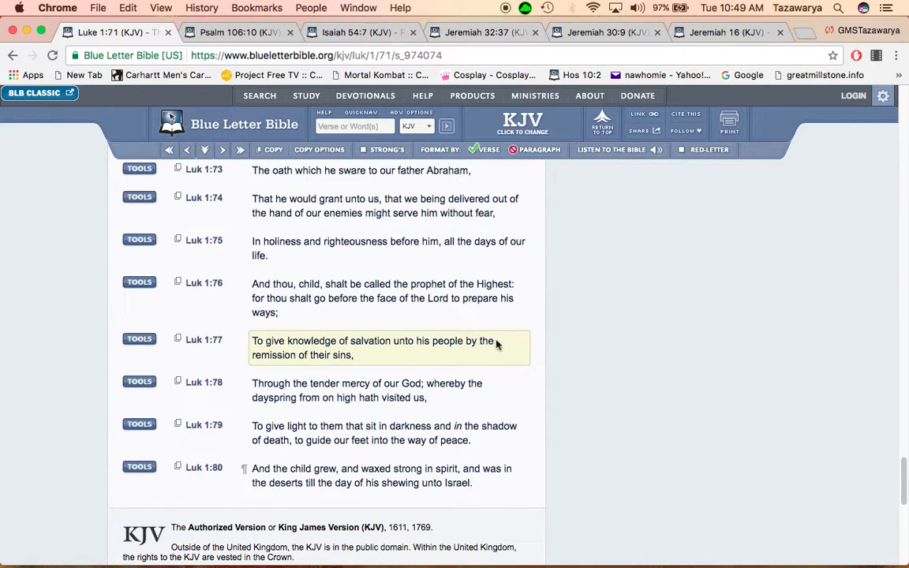
pyautogui.moveTo(361, 362)
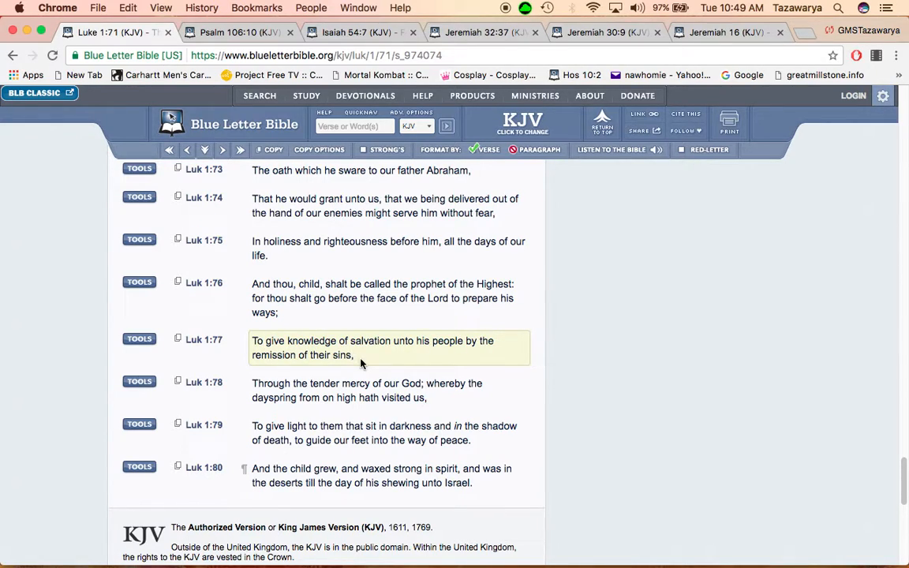
pyautogui.moveTo(416, 366)
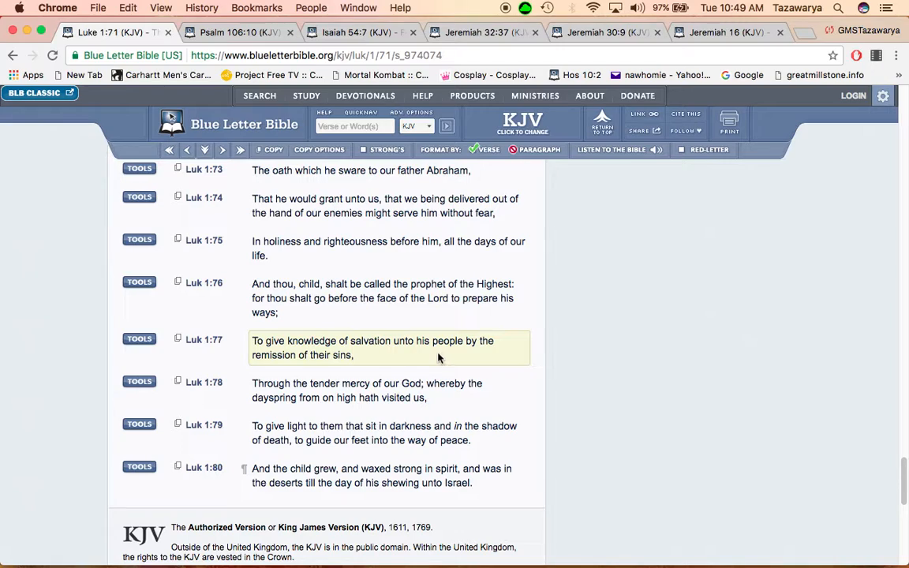
pyautogui.moveTo(423, 359)
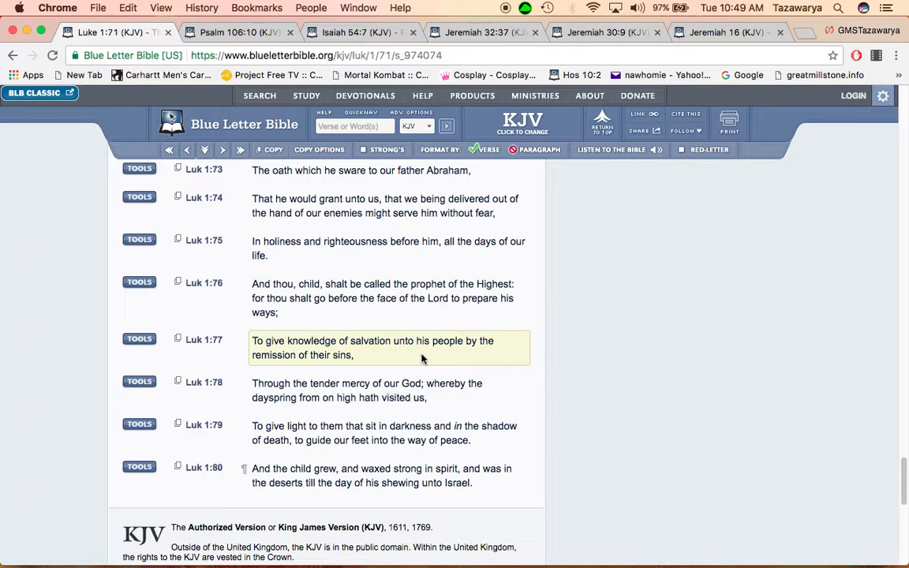
pyautogui.moveTo(404, 362)
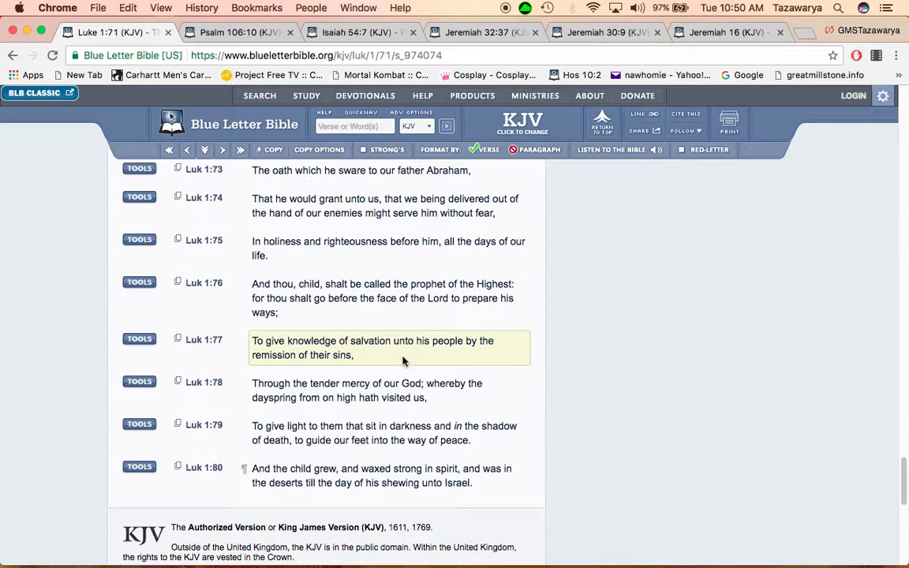
pyautogui.moveTo(391, 314)
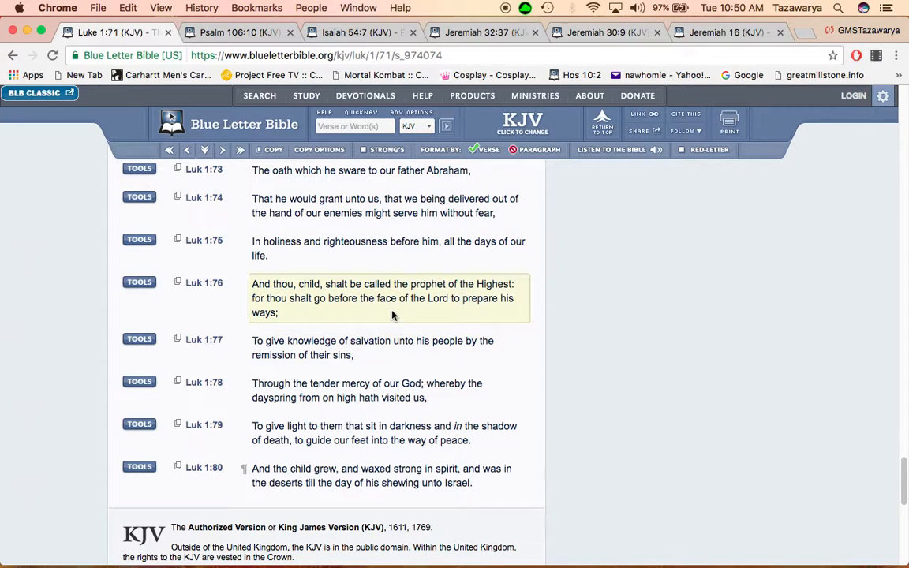
pyautogui.moveTo(390, 319)
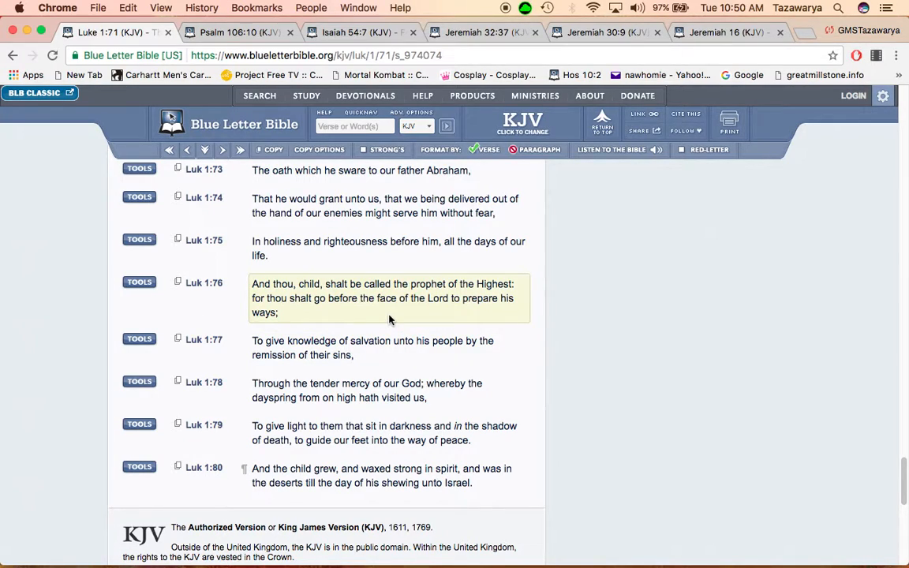
pyautogui.moveTo(328, 263)
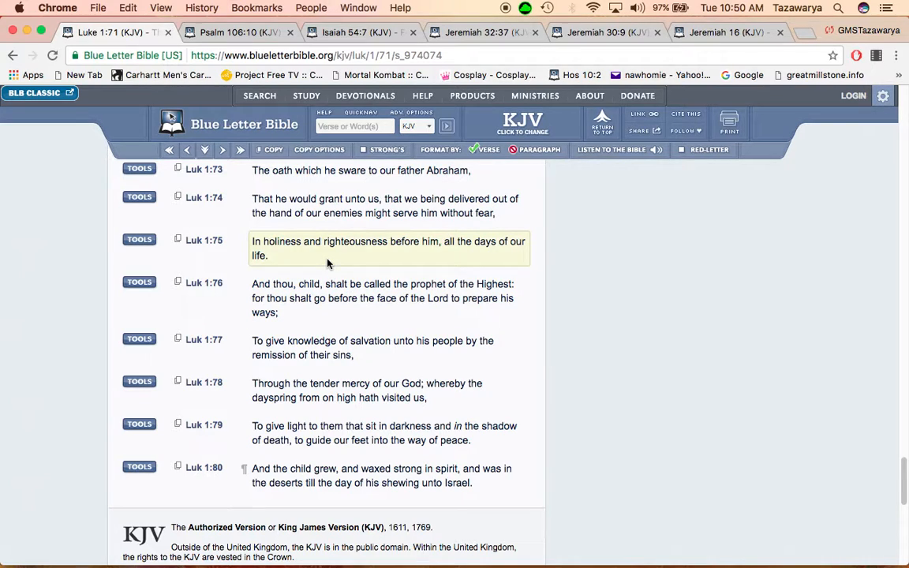
# Switch to the Psalm 106 KJV chapter with verses 7–10 marked
pyautogui.click(237, 41)
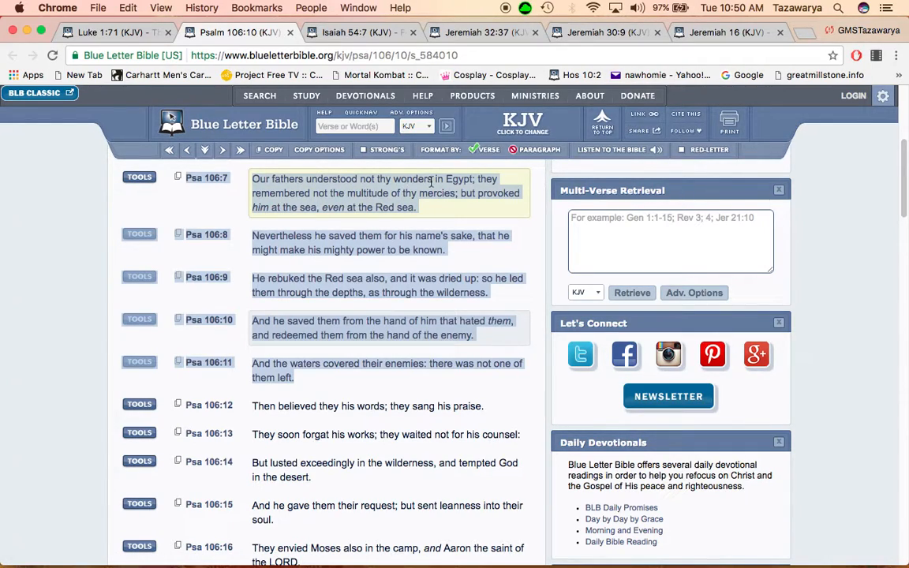
pyautogui.moveTo(451, 196)
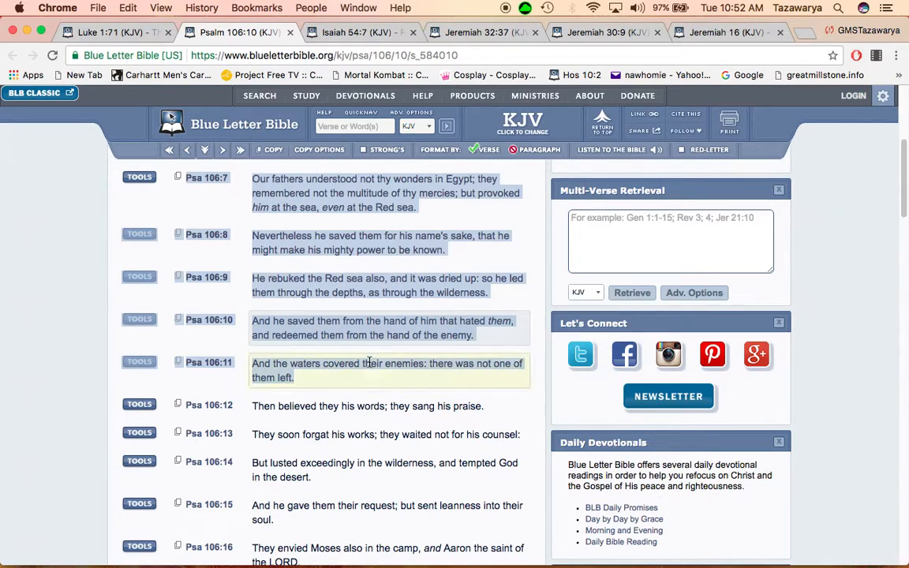
pyautogui.moveTo(350, 363)
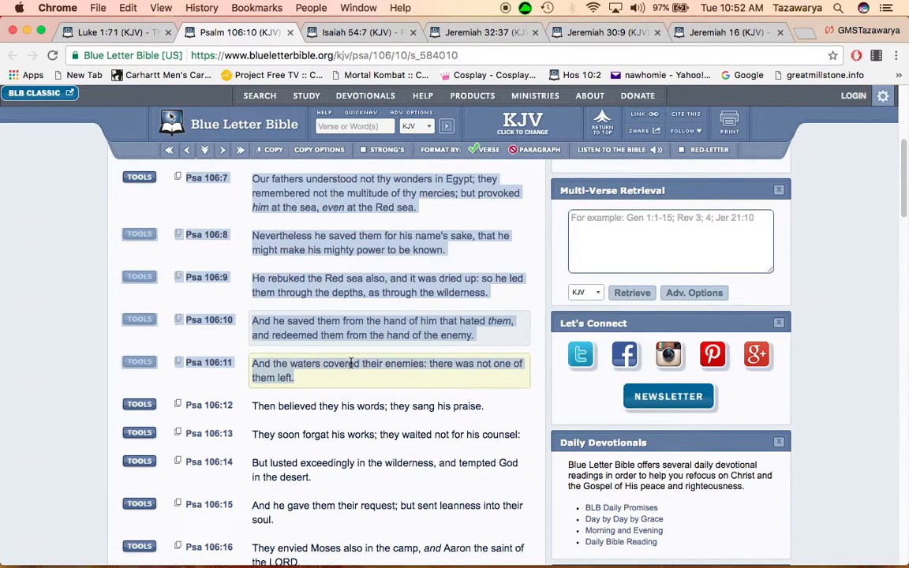
pyautogui.moveTo(338, 360)
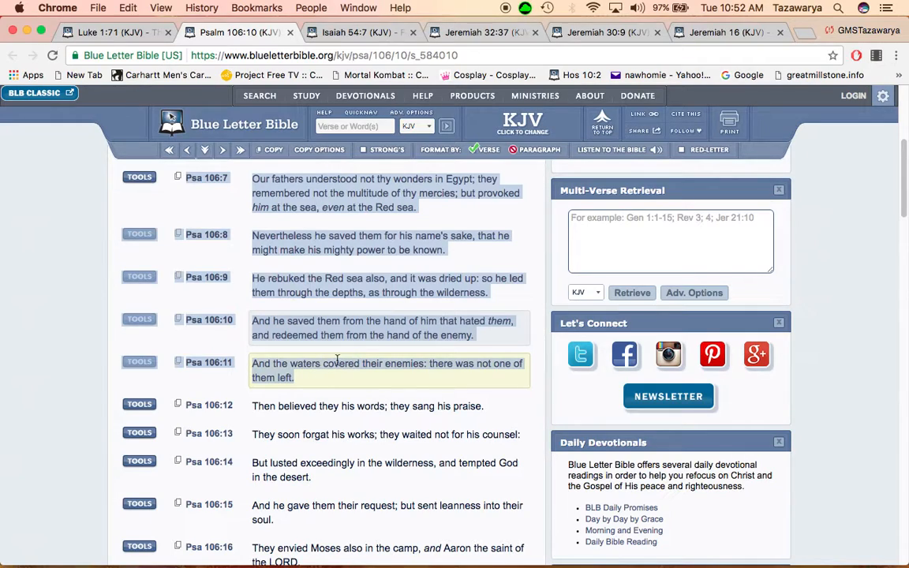
pyautogui.moveTo(450, 367)
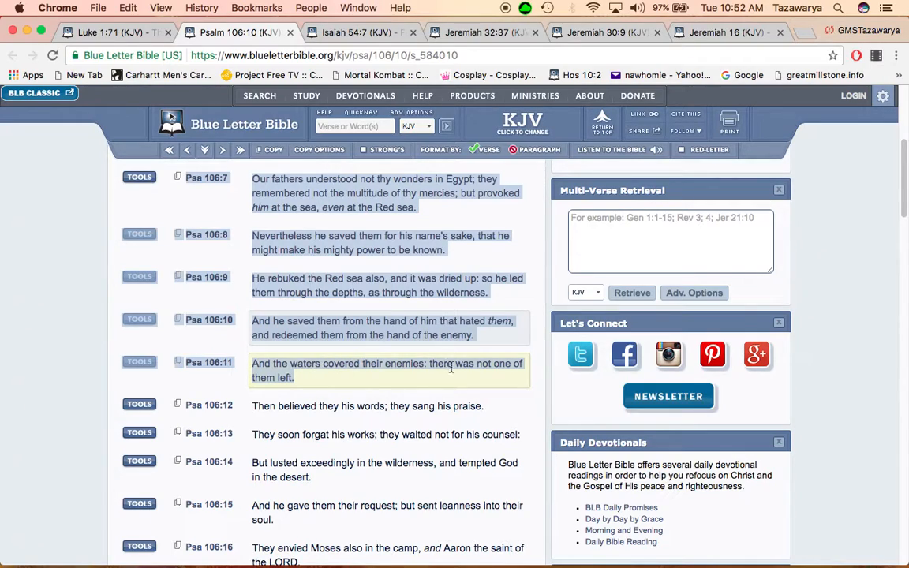
pyautogui.moveTo(366, 380)
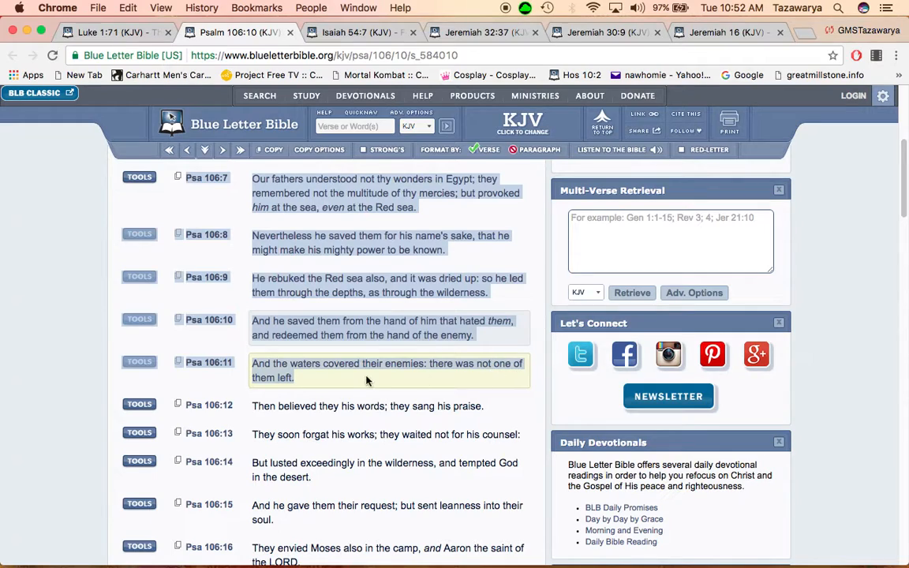
pyautogui.moveTo(482, 382)
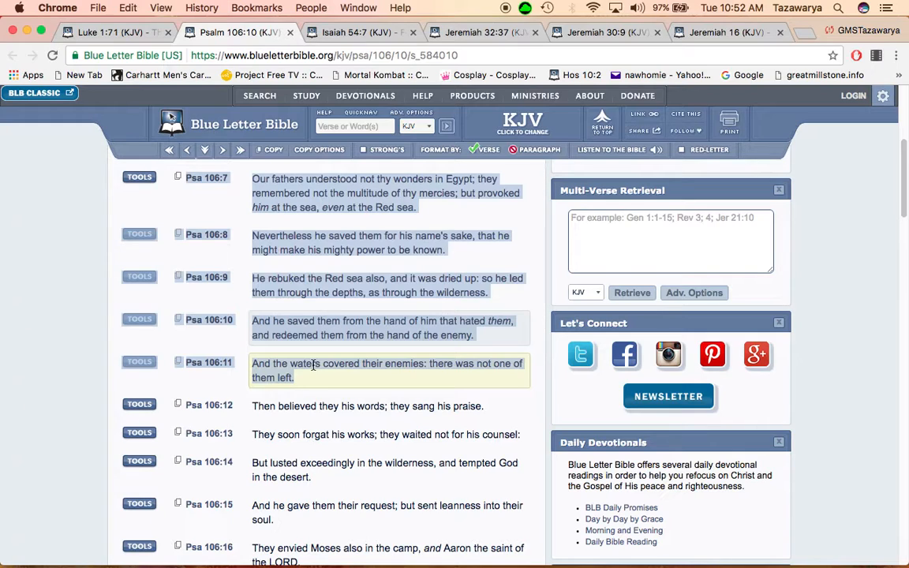
# Switch to Isaiah 54 in the KJV and read verses 7–8
pyautogui.click(346, 31)
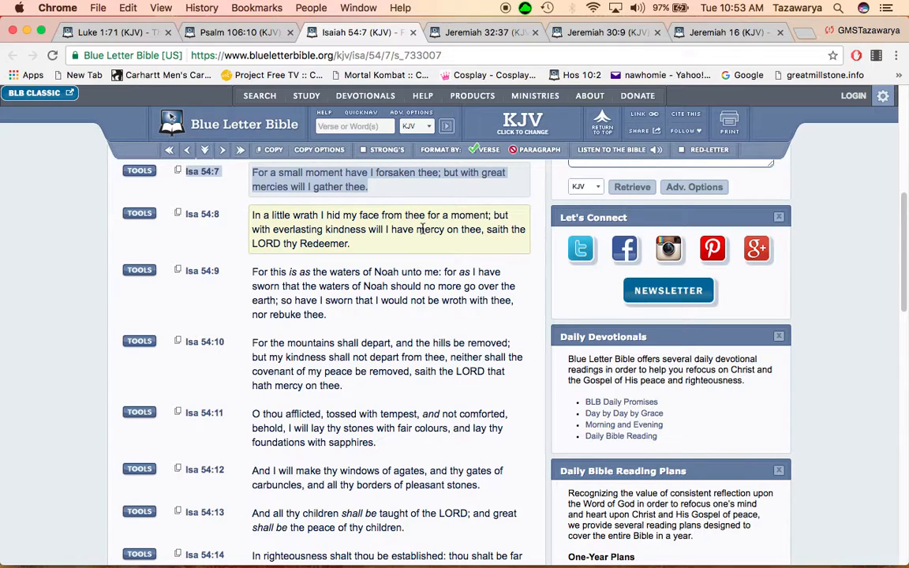
pyautogui.moveTo(417, 208)
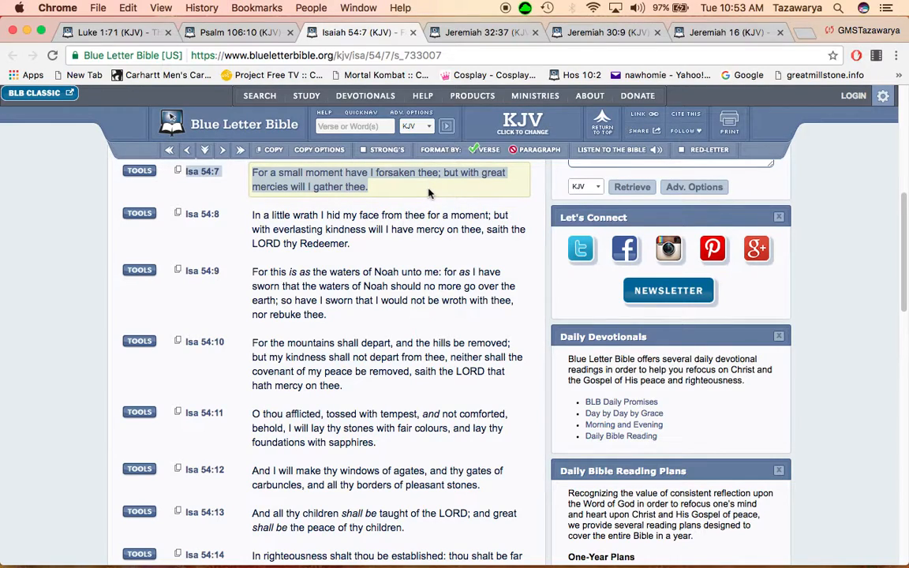
pyautogui.click(386, 229)
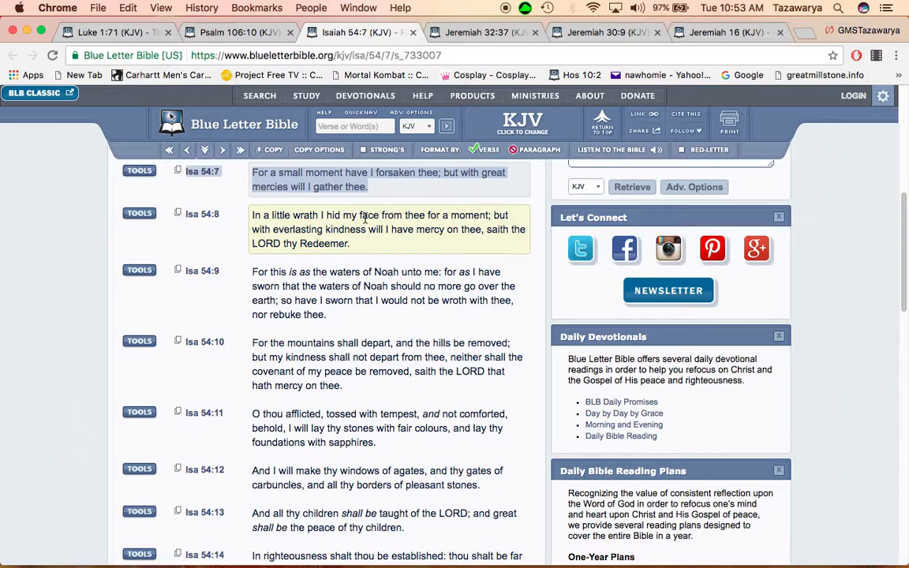
pyautogui.moveTo(464, 228)
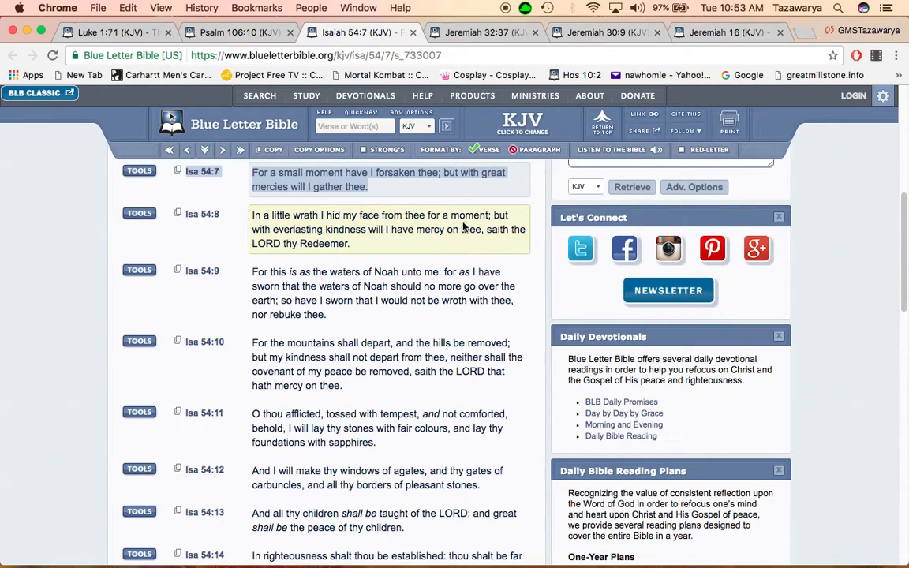
pyautogui.moveTo(385, 228)
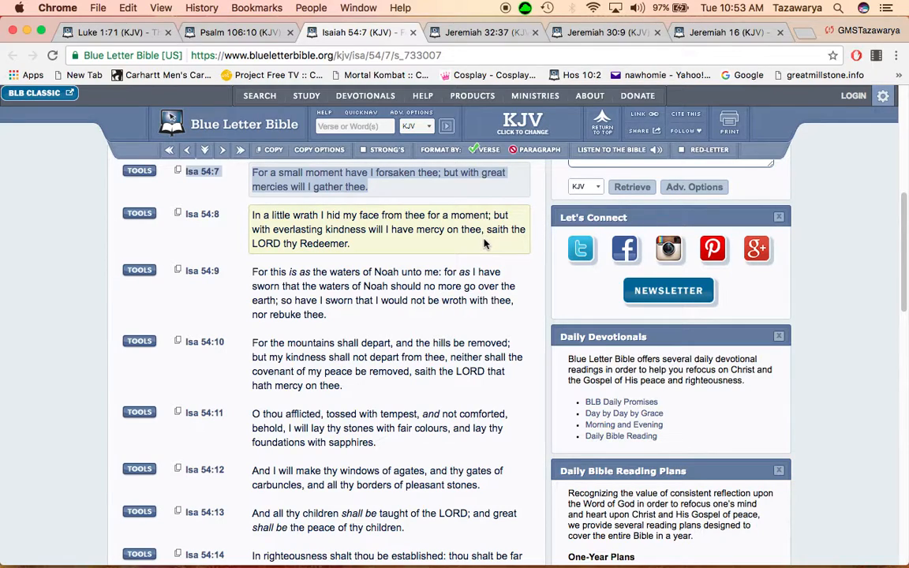
pyautogui.moveTo(331, 228)
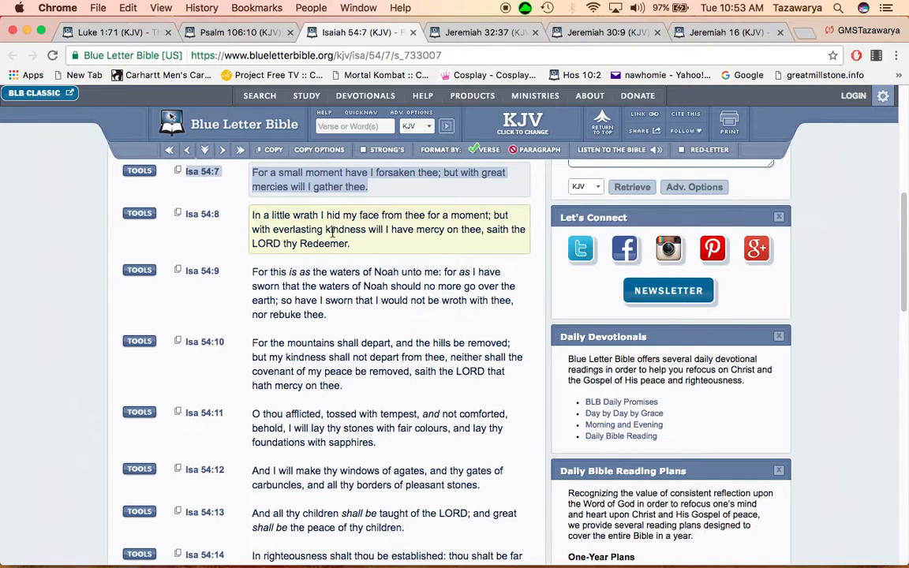
pyautogui.moveTo(462, 232)
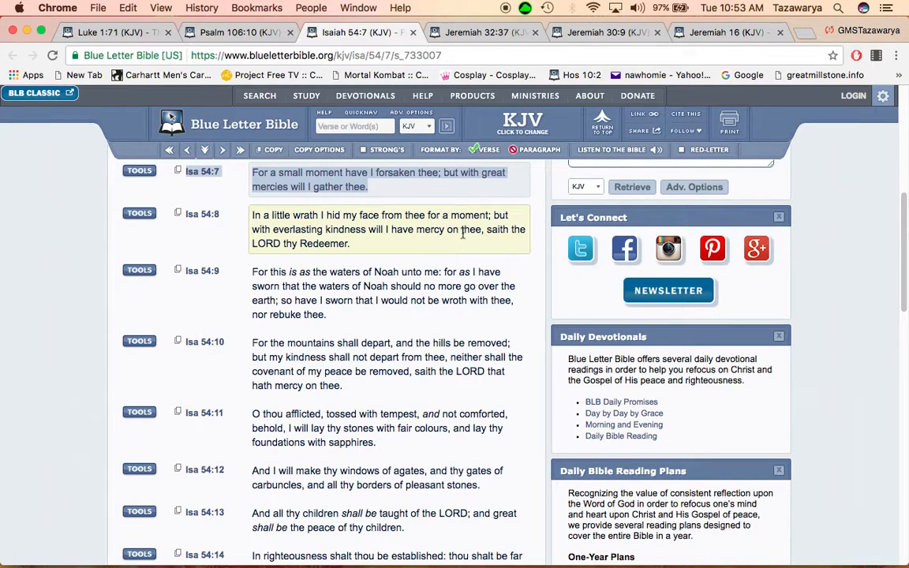
pyautogui.moveTo(372, 256)
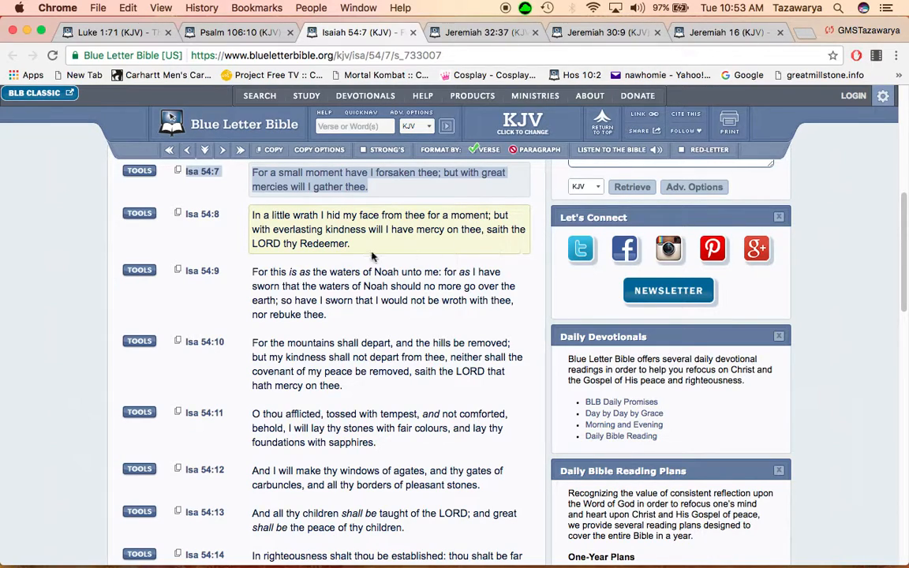
pyautogui.scroll(-3)
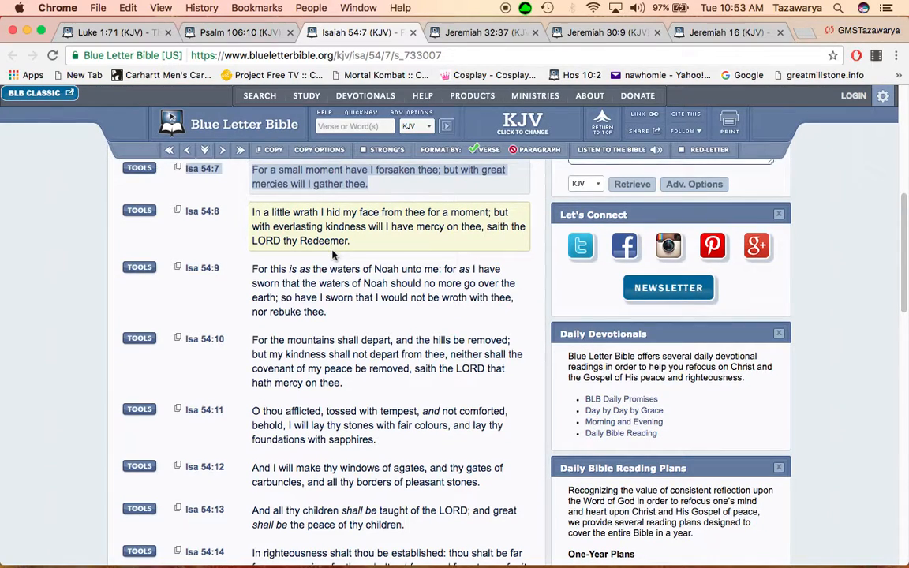
pyautogui.scroll(-3)
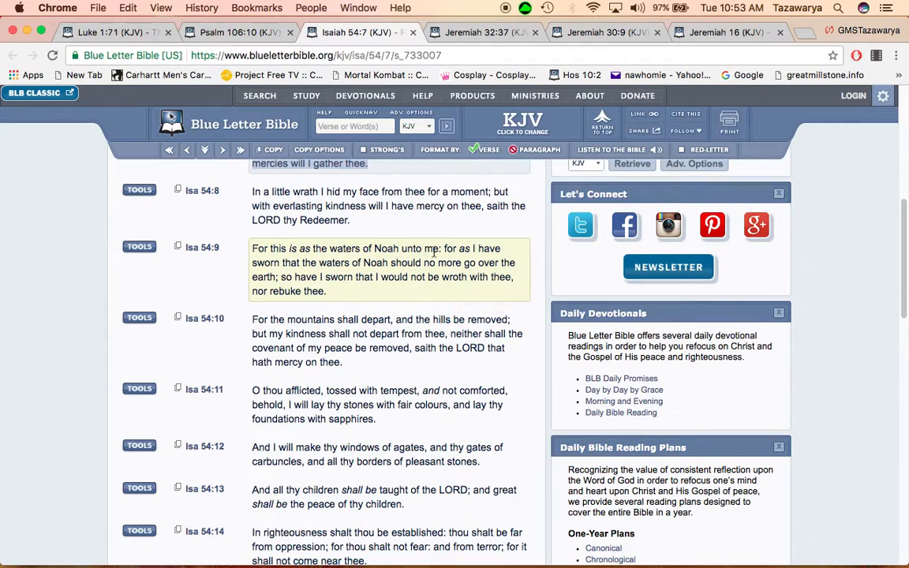
pyautogui.moveTo(303, 272)
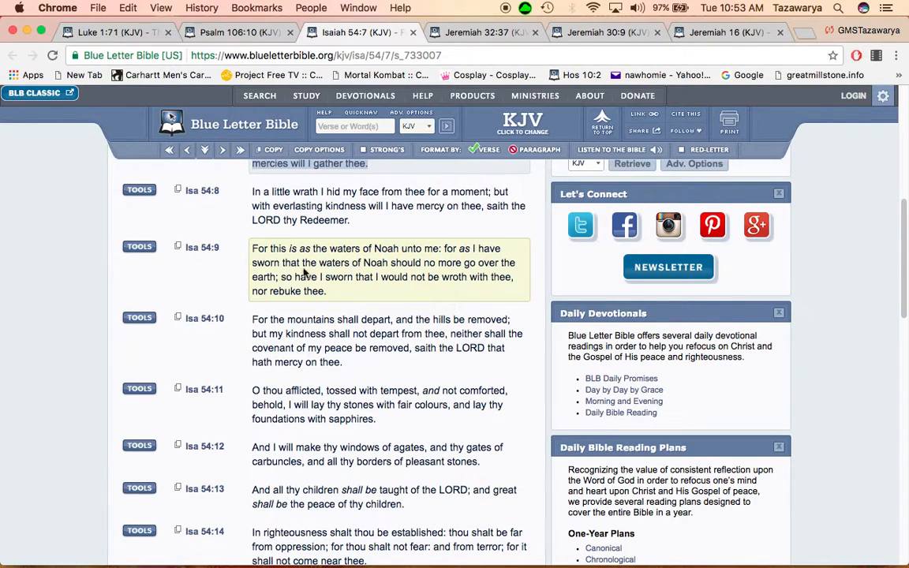
pyautogui.moveTo(426, 267)
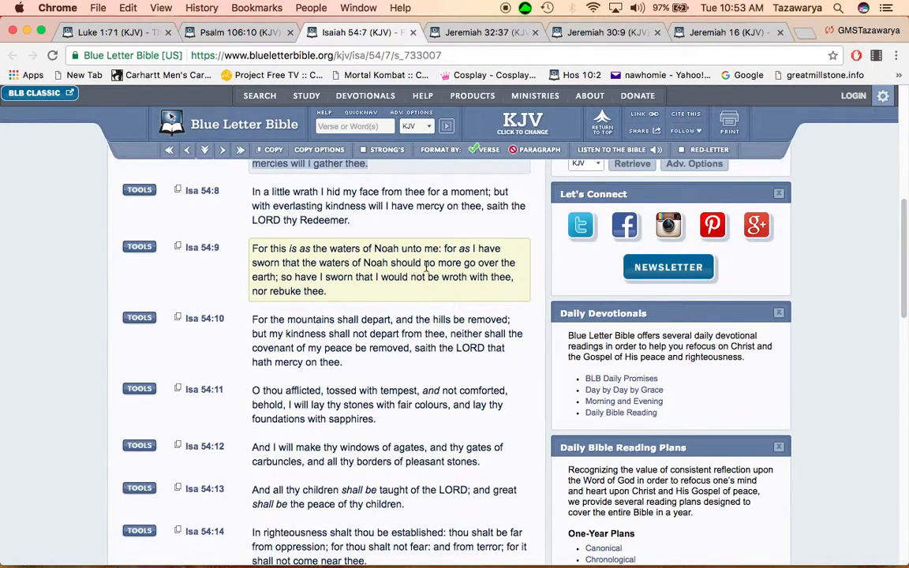
pyautogui.moveTo(492, 261)
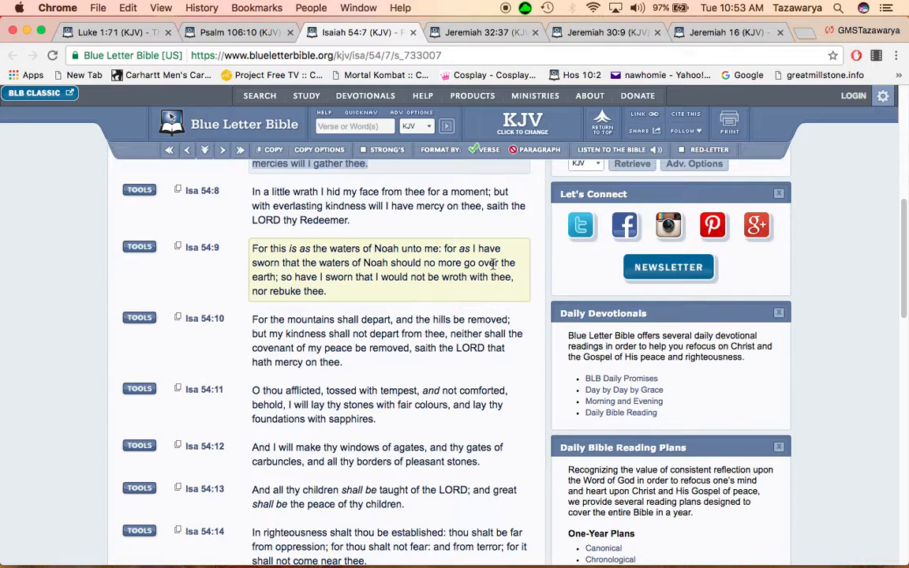
pyautogui.moveTo(388, 284)
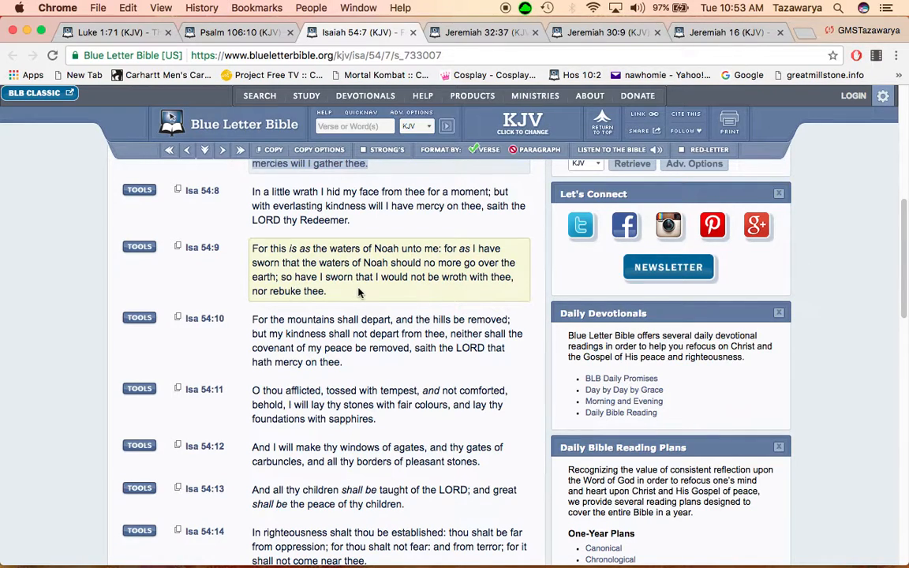
pyautogui.scroll(-3)
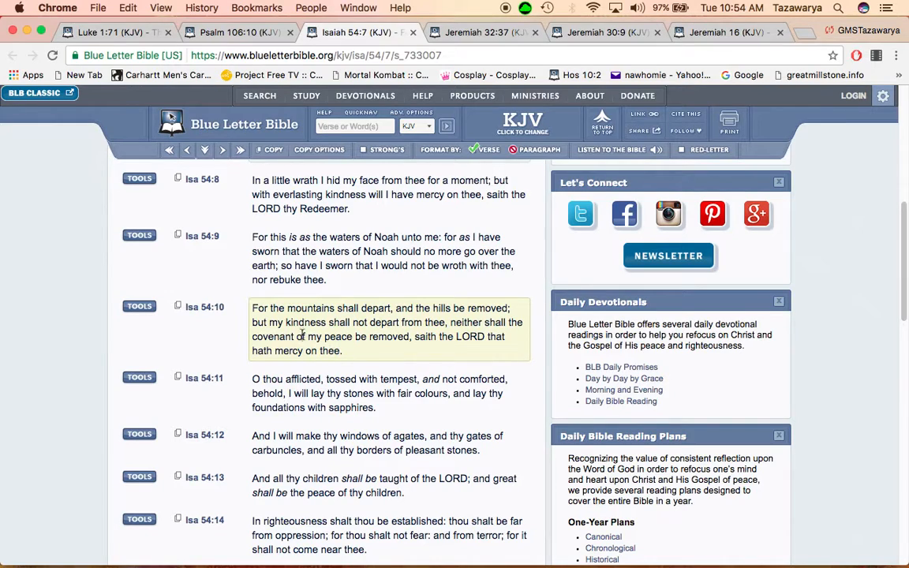
pyautogui.moveTo(388, 335)
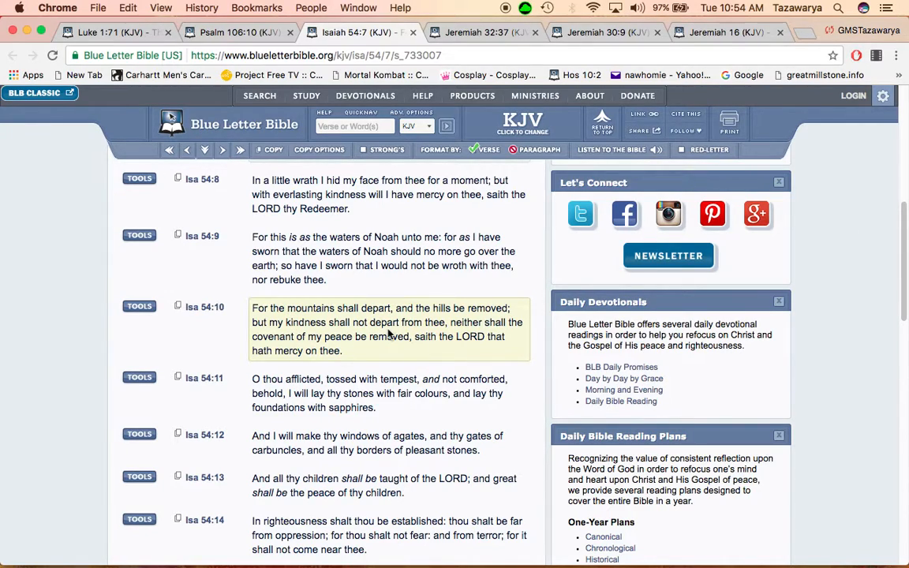
pyautogui.moveTo(378, 371)
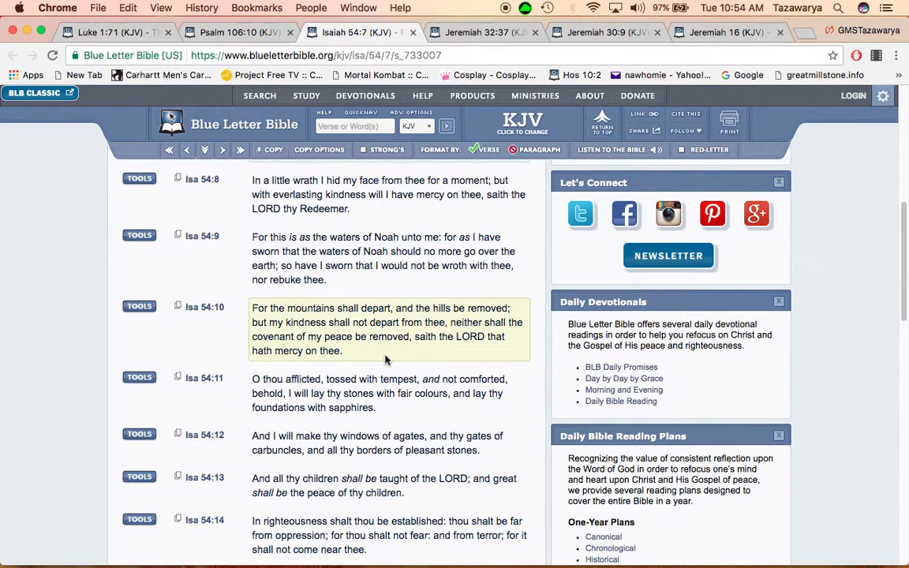
pyautogui.moveTo(388, 354)
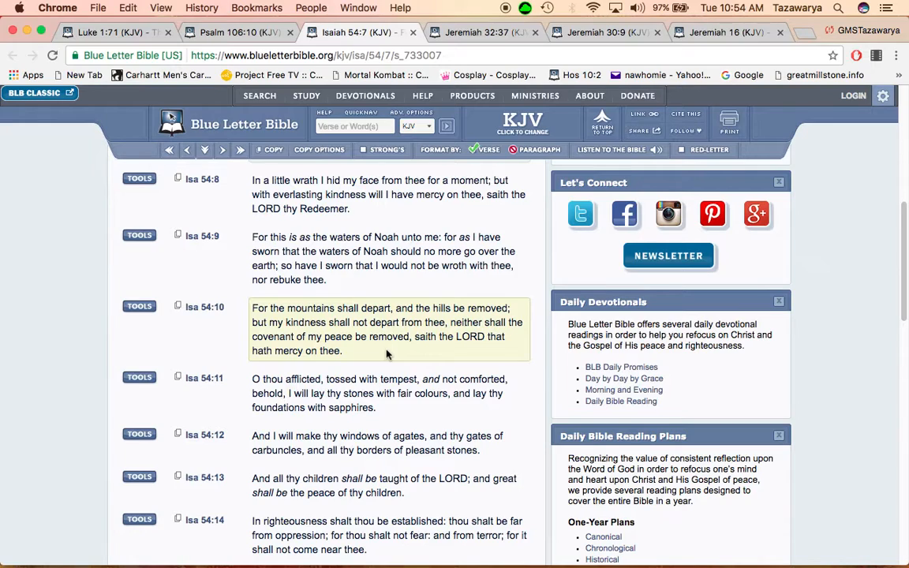
pyautogui.moveTo(294, 322)
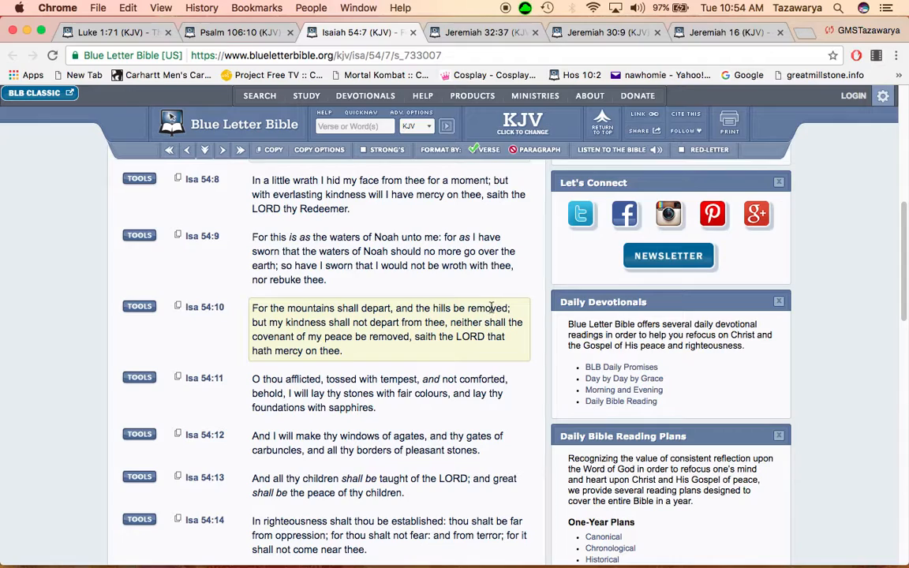
pyautogui.moveTo(293, 330)
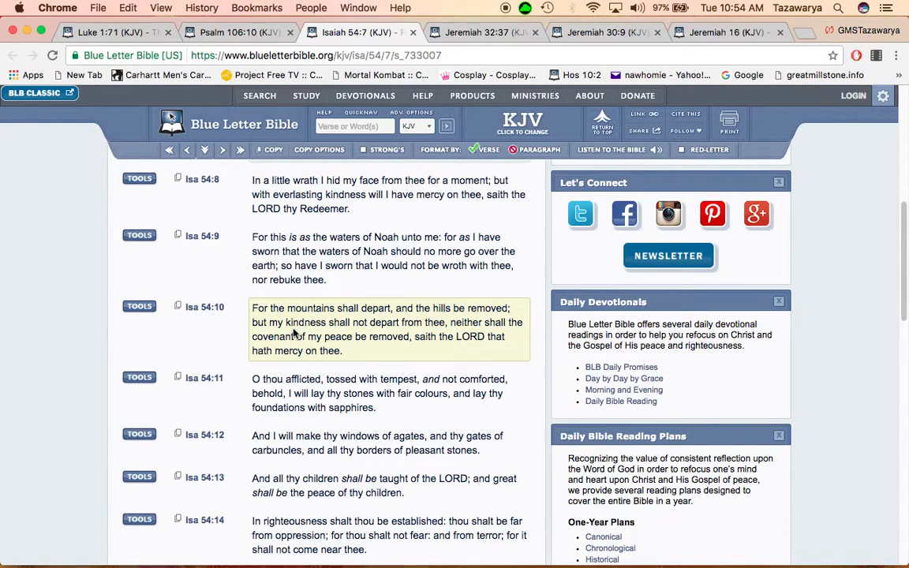
pyautogui.moveTo(483, 338)
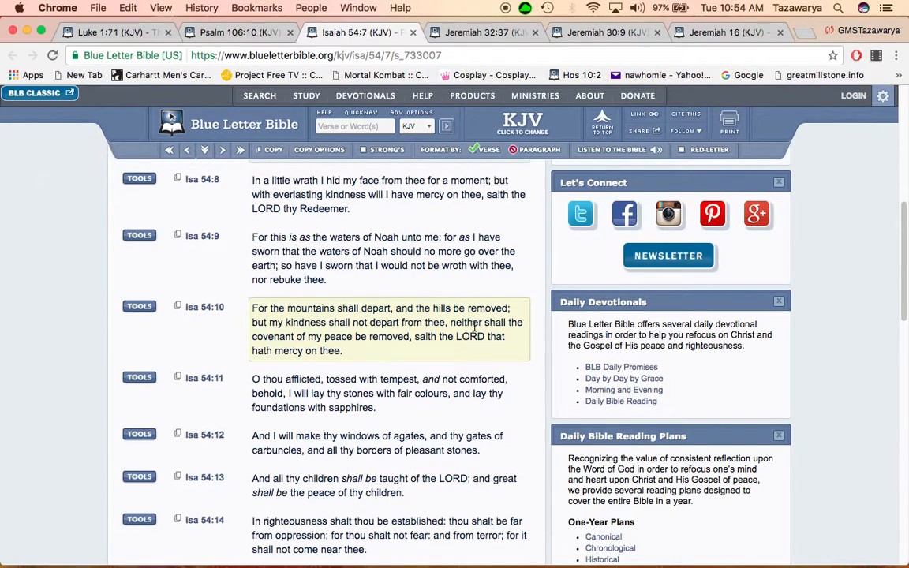
pyautogui.moveTo(298, 348)
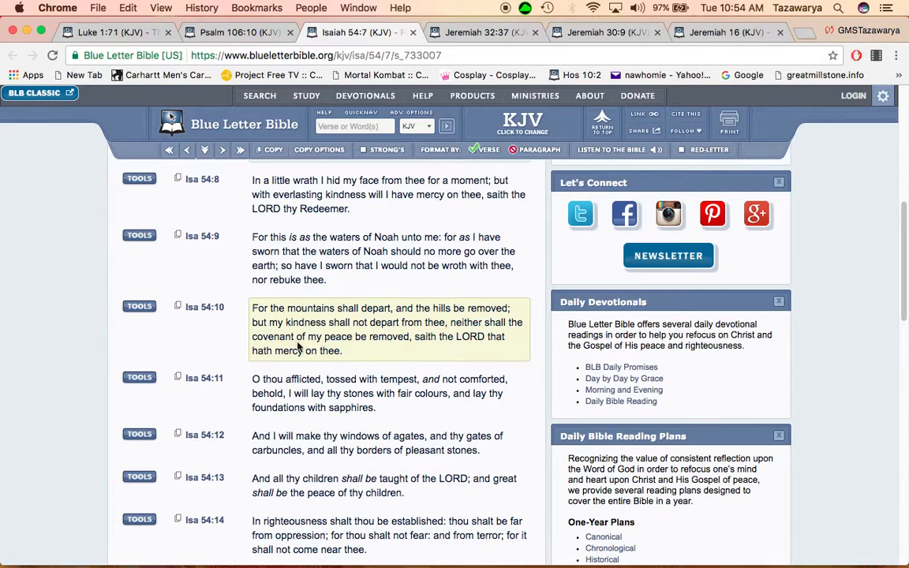
pyautogui.moveTo(439, 344)
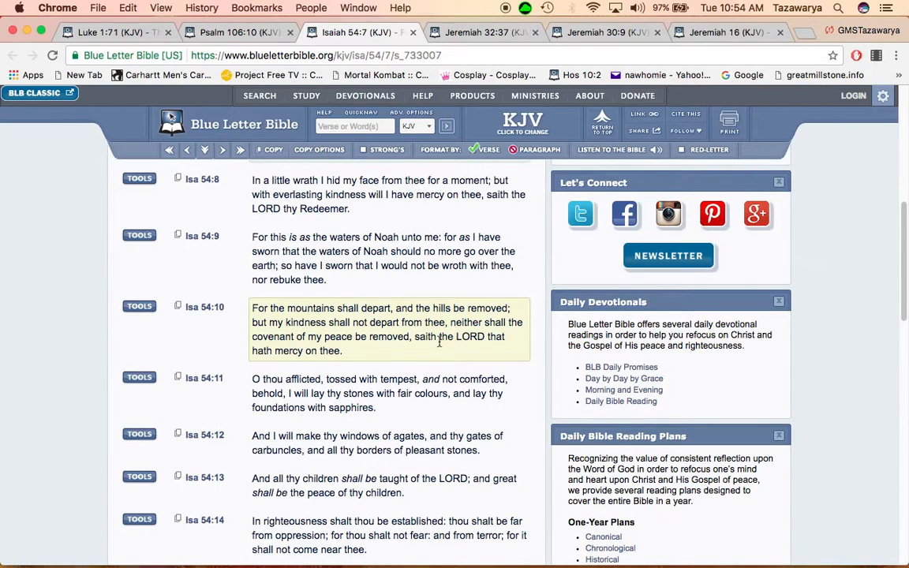
pyautogui.moveTo(434, 360)
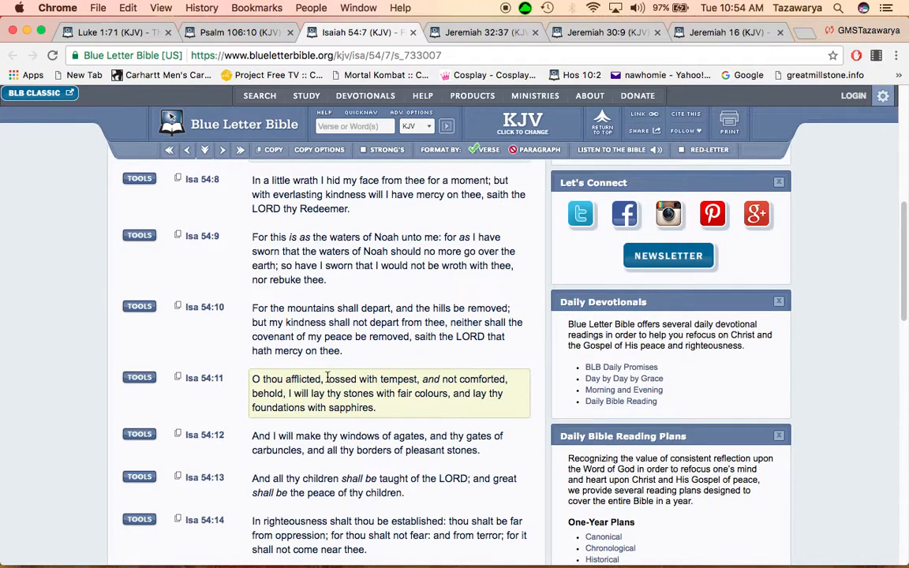
pyautogui.scroll(-3)
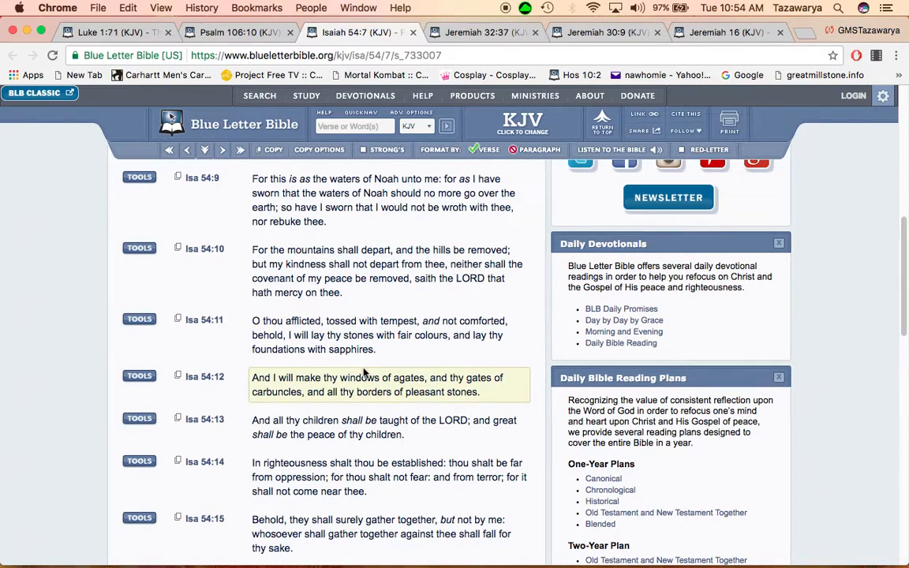
pyautogui.moveTo(455, 377)
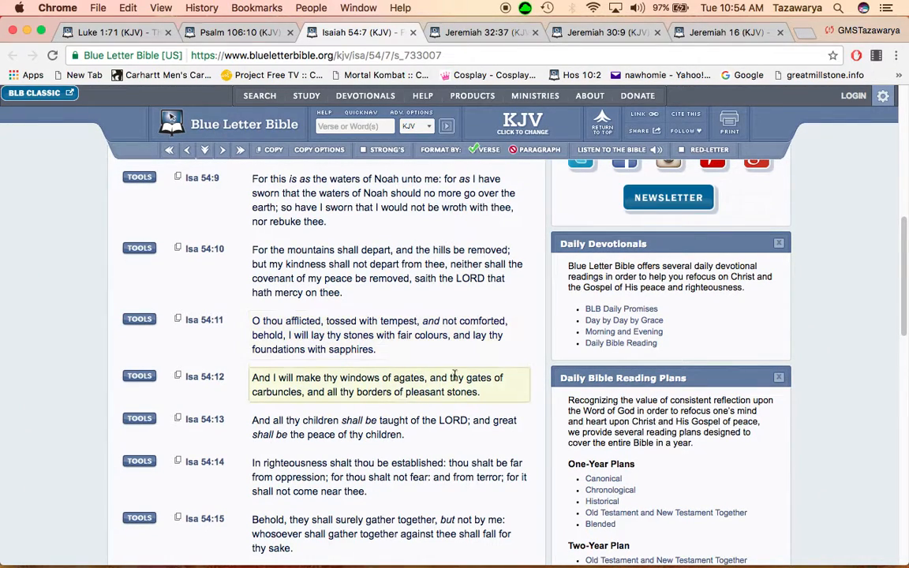
pyautogui.scroll(-3)
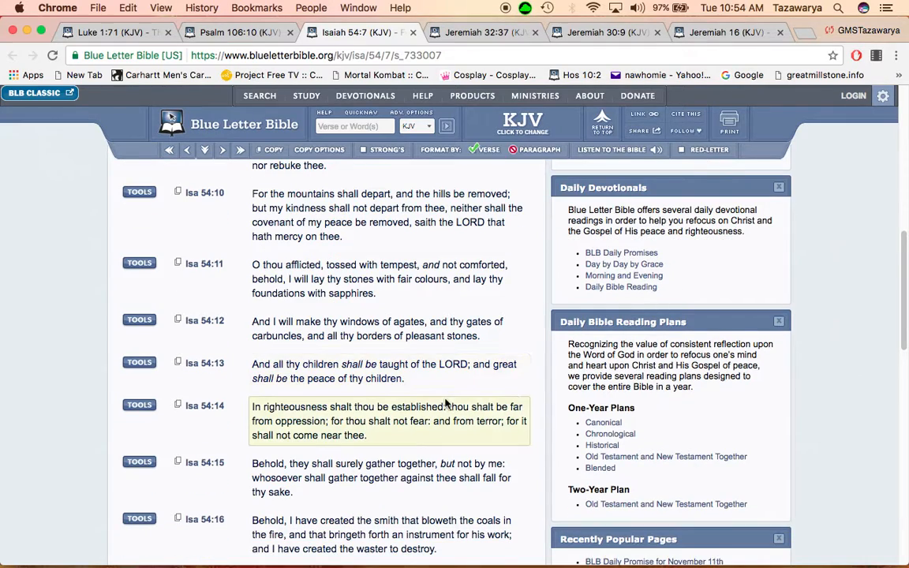
pyautogui.scroll(-3)
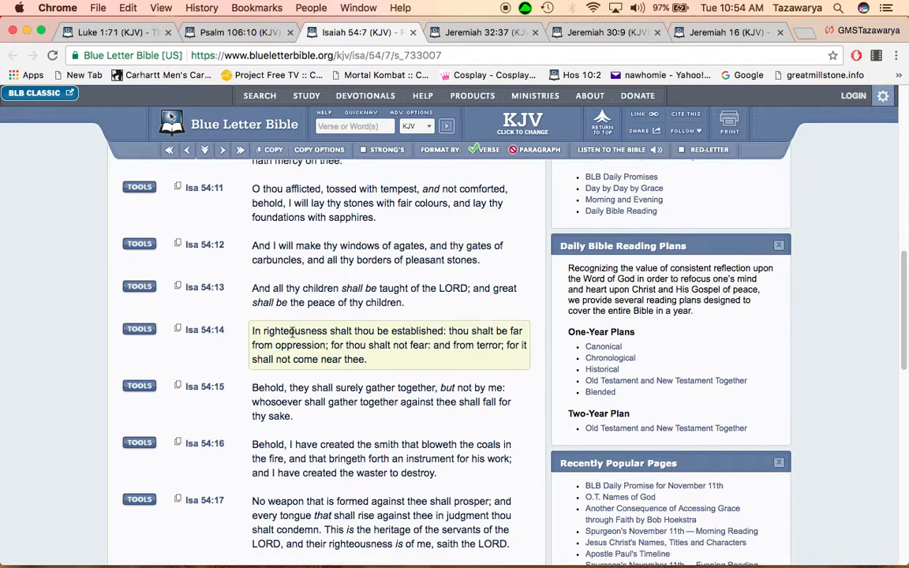
pyautogui.moveTo(351, 288)
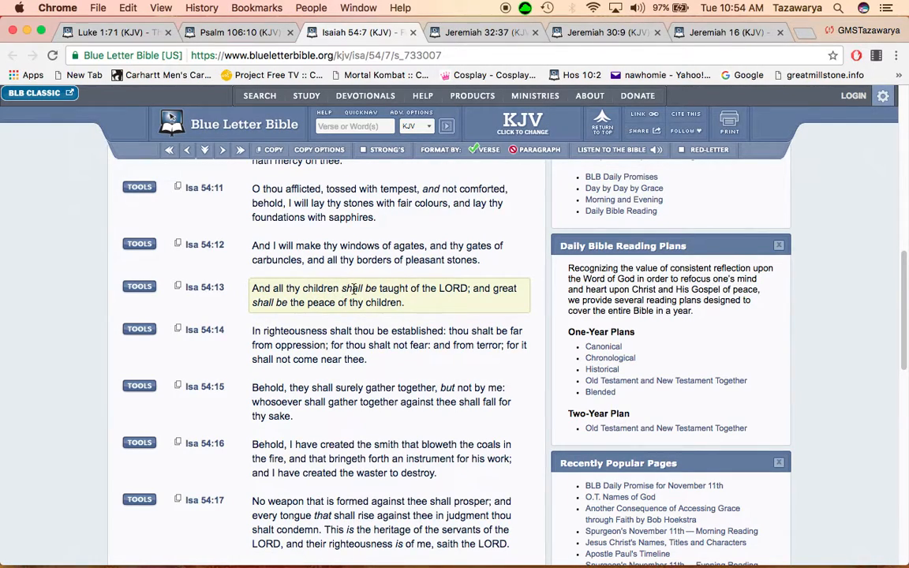
pyautogui.moveTo(319, 295)
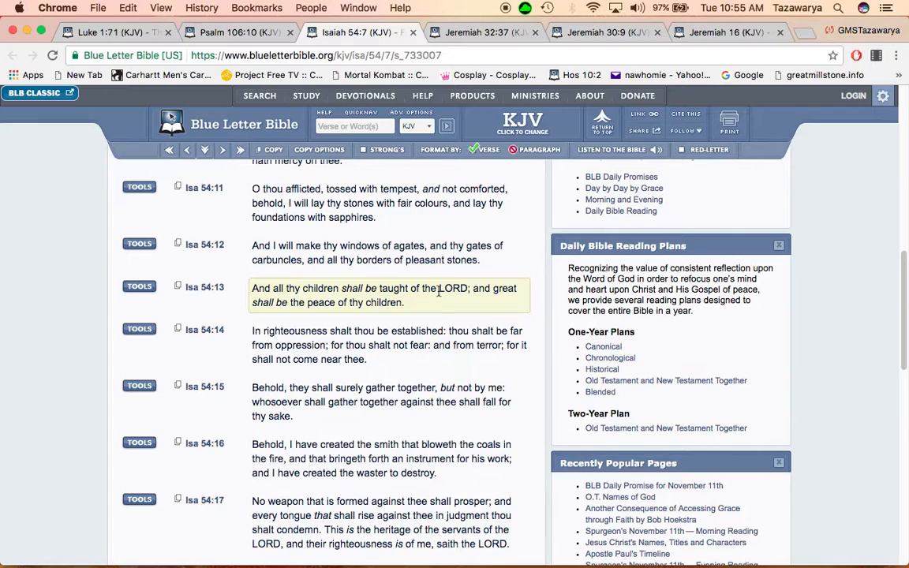
pyautogui.moveTo(486, 299)
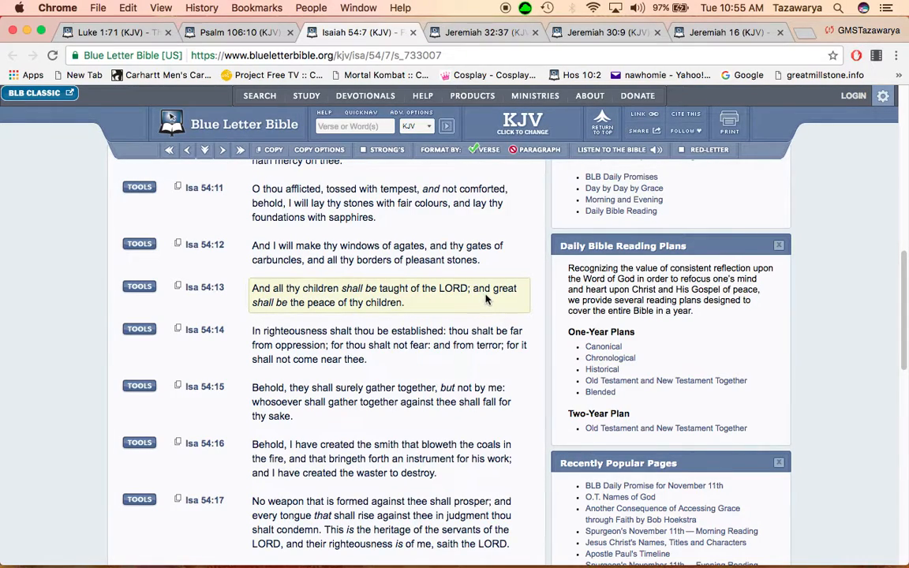
pyautogui.moveTo(467, 301)
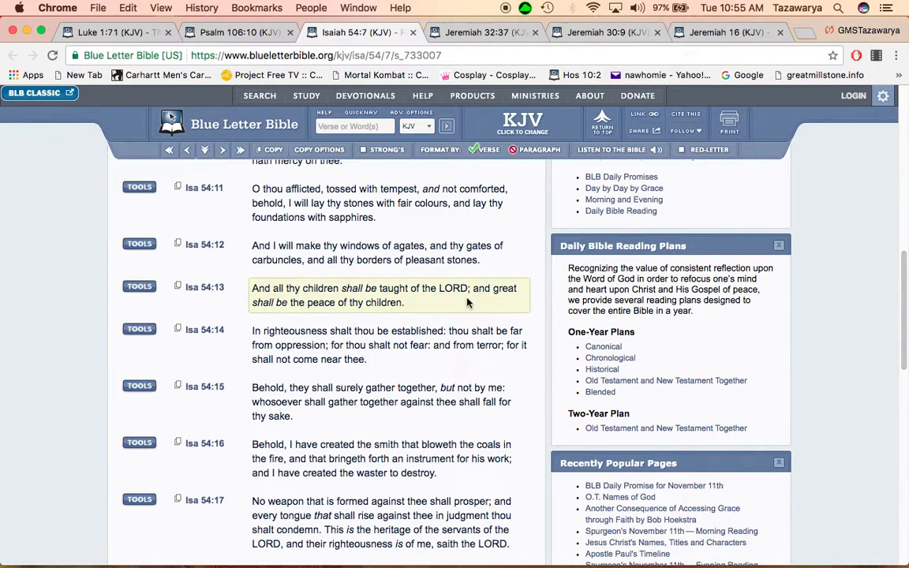
pyautogui.moveTo(471, 295)
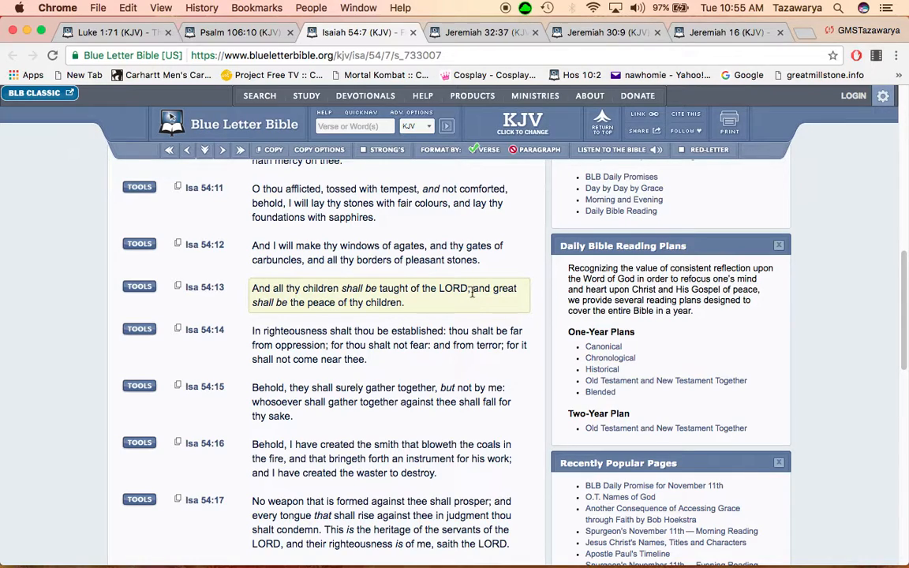
pyautogui.moveTo(366, 316)
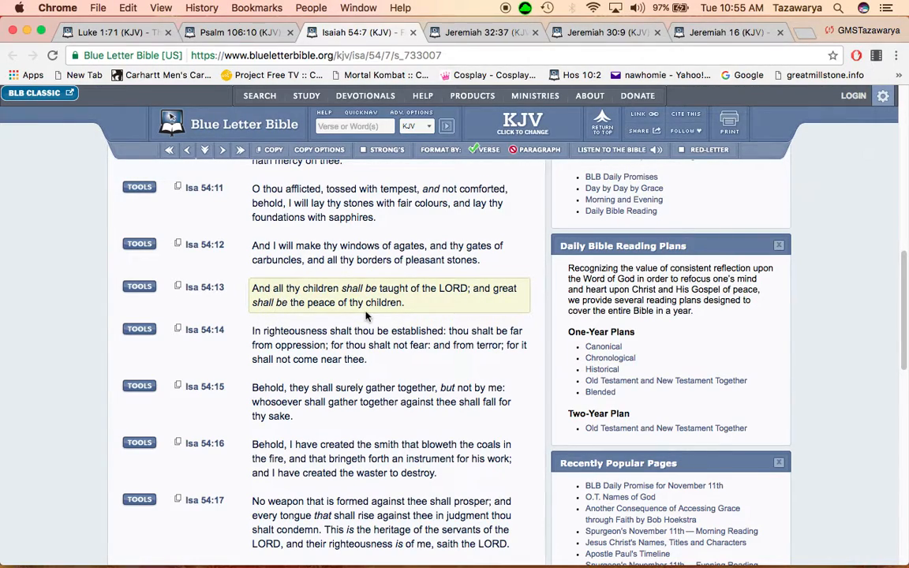
pyautogui.click(355, 344)
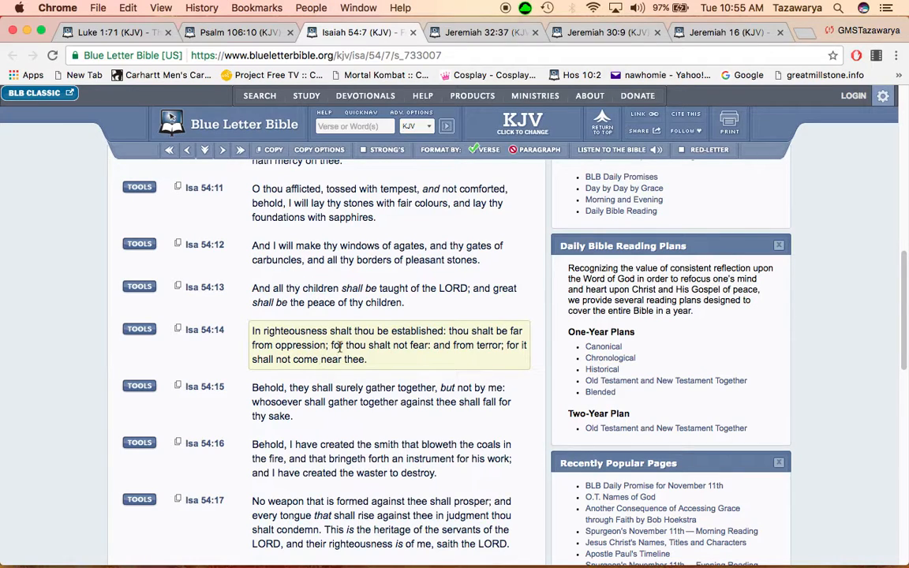
pyautogui.moveTo(331, 344); pyautogui.dragTo(365, 359)
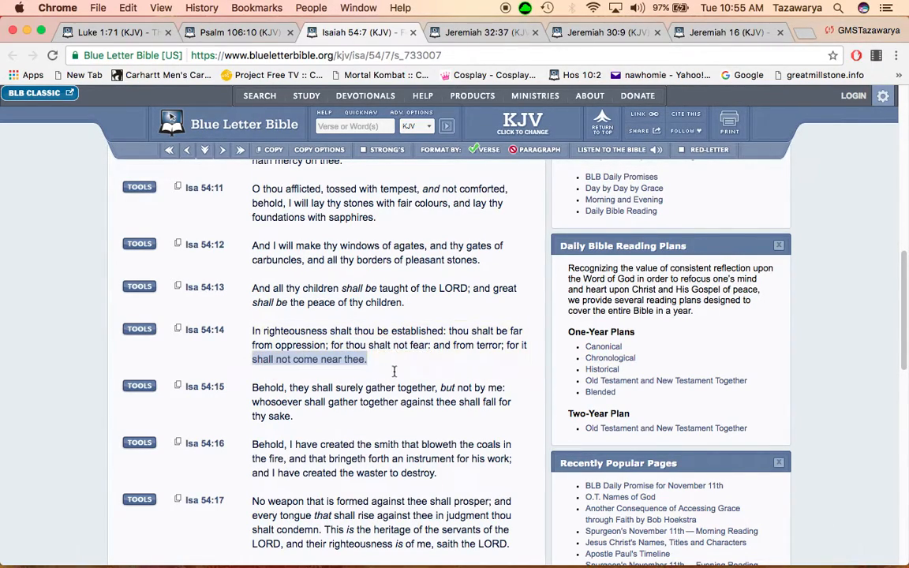
pyautogui.scroll(-3)
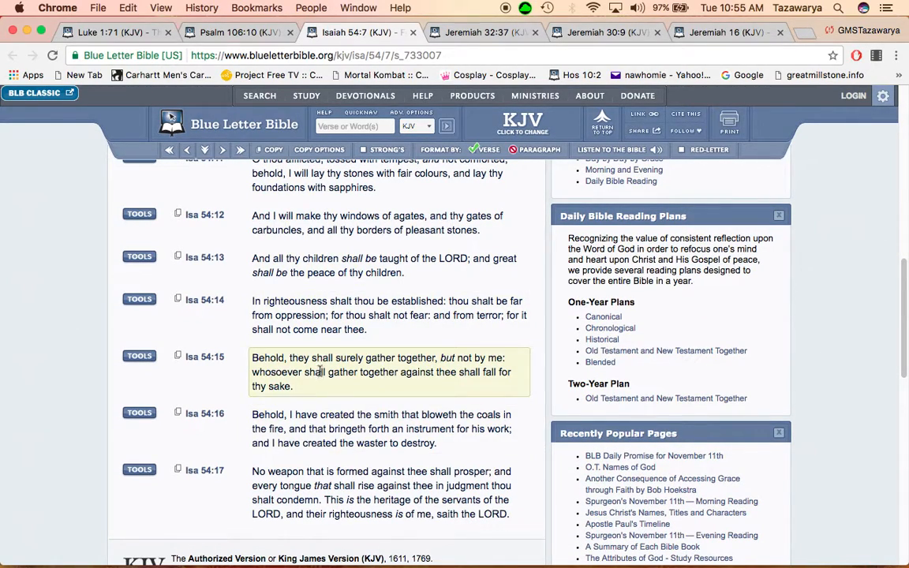
pyautogui.moveTo(291, 356); pyautogui.dragTo(505, 357)
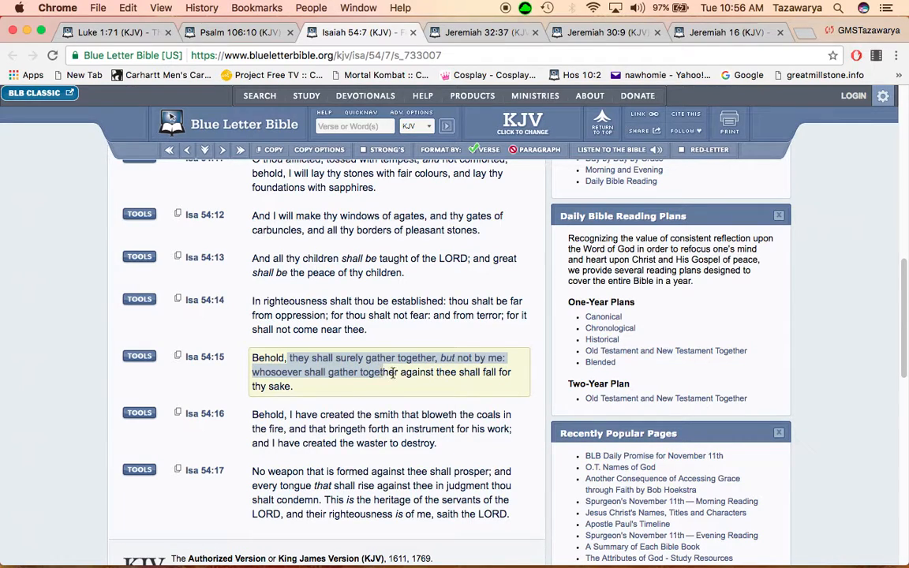
pyautogui.moveTo(402, 379)
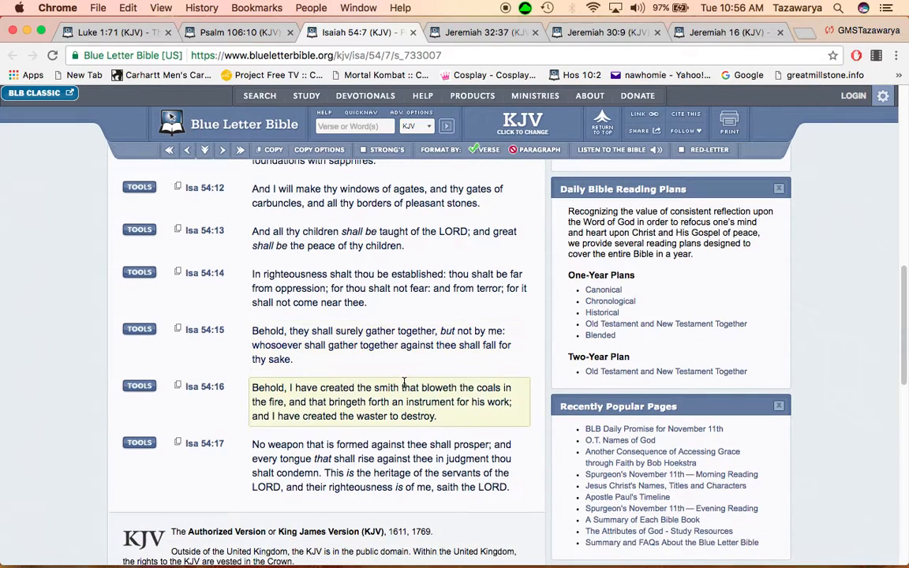
pyautogui.scroll(-3)
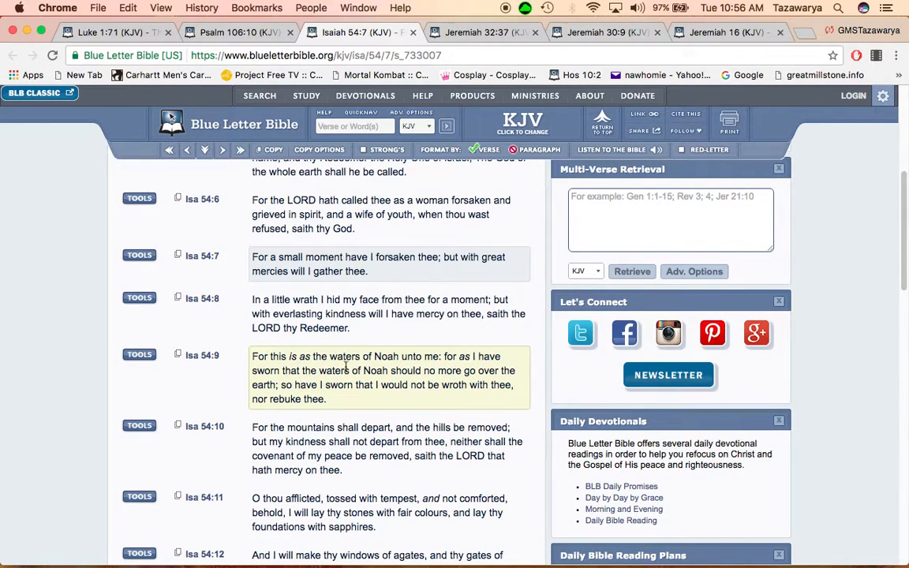
pyautogui.moveTo(378, 385)
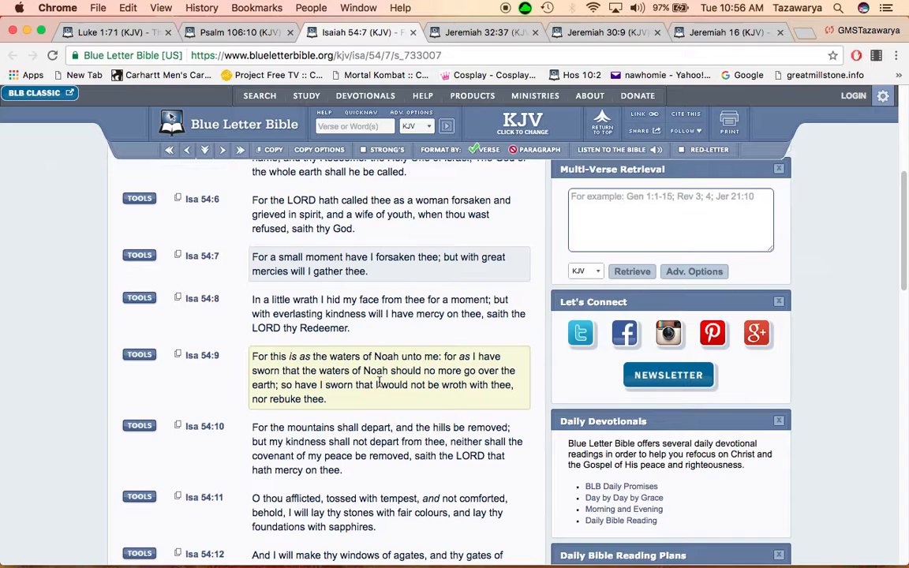
pyautogui.scroll(-3)
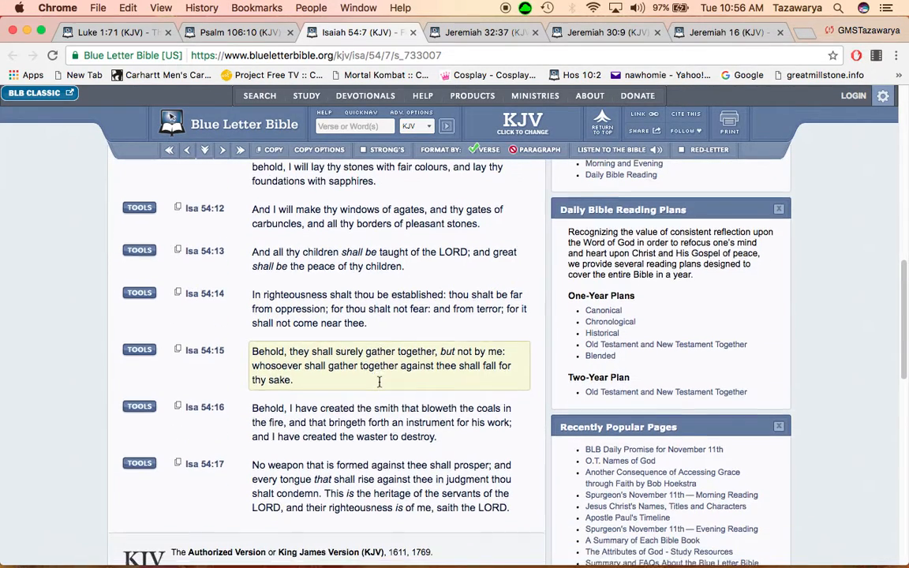
# Finish Isaiah 54 down to verse 17, then switch to the open Jeremiah 32 chapter
pyautogui.scroll(-3)
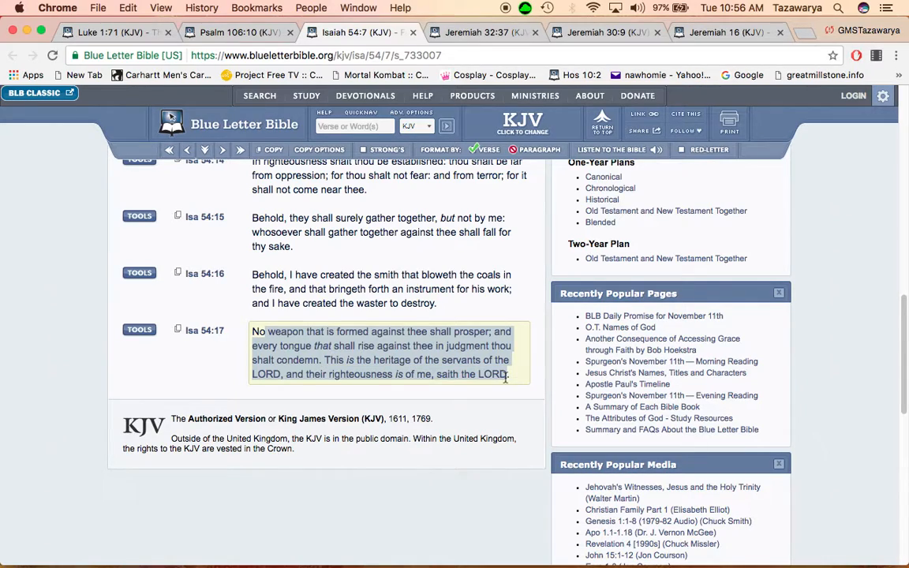
pyautogui.moveTo(516, 369)
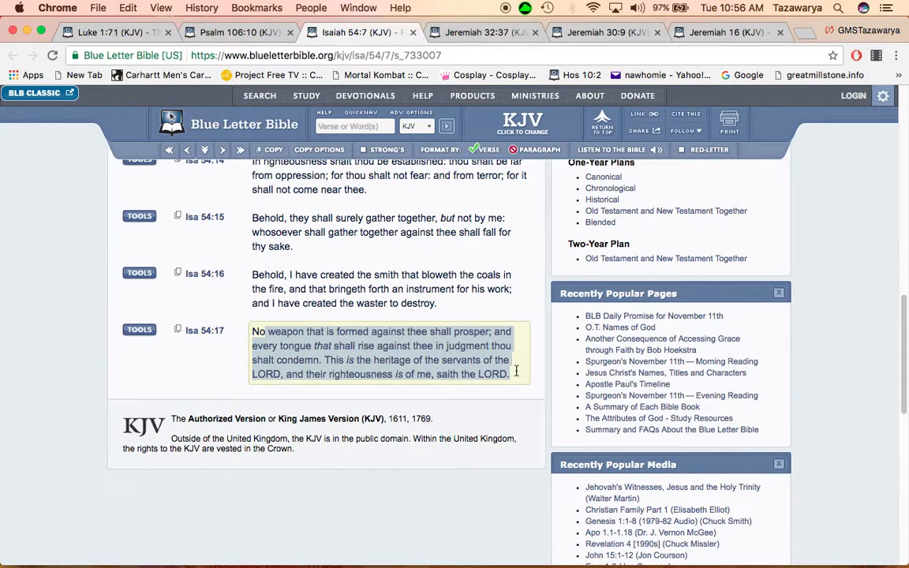
pyautogui.scroll(-3)
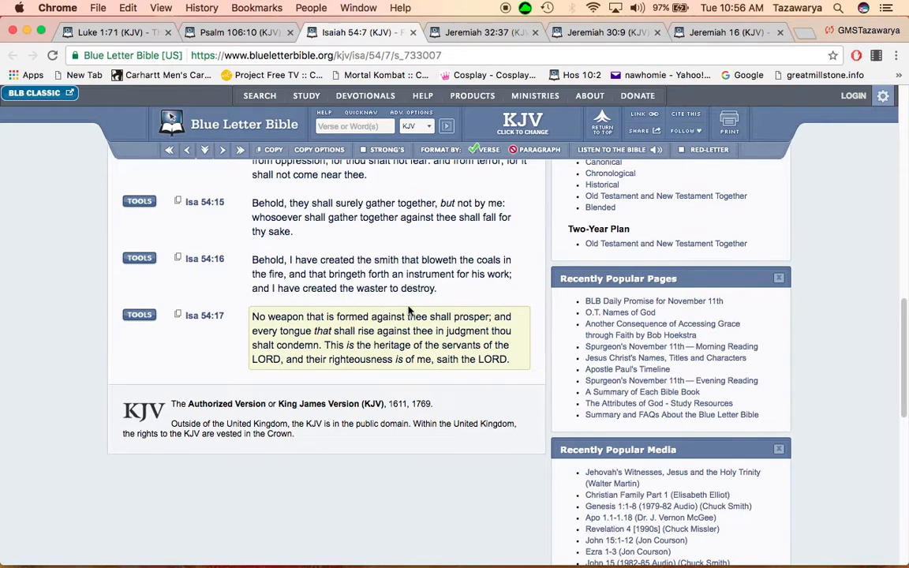
pyautogui.click(386, 274)
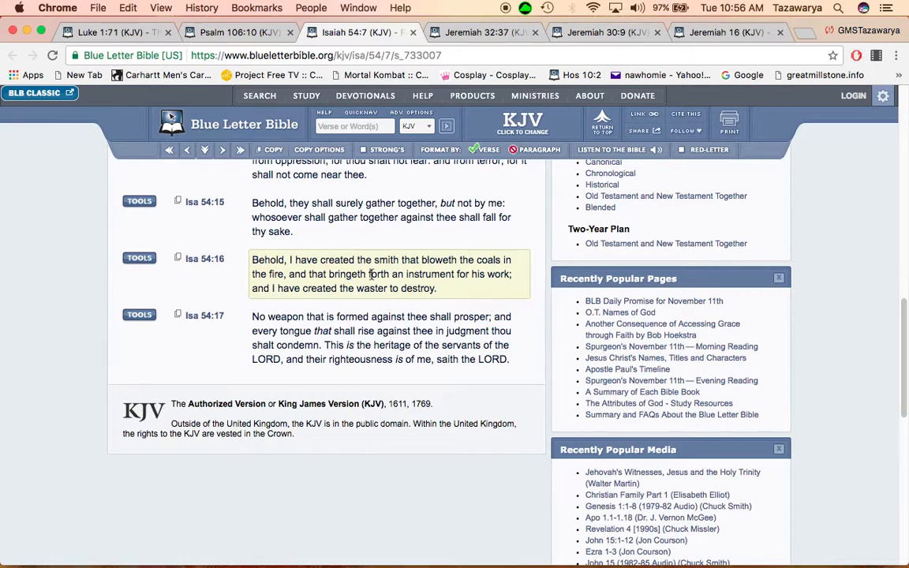
pyautogui.moveTo(369, 274)
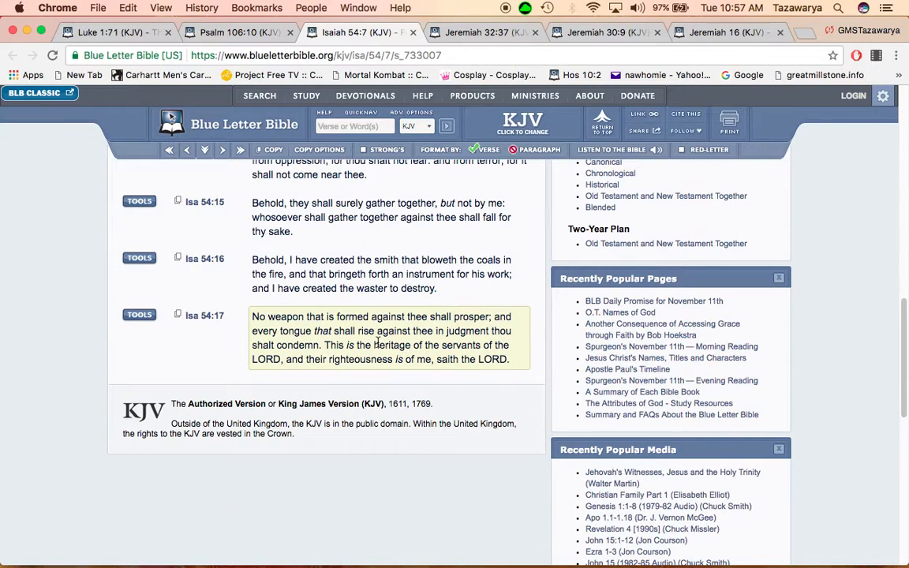
pyautogui.moveTo(360, 343)
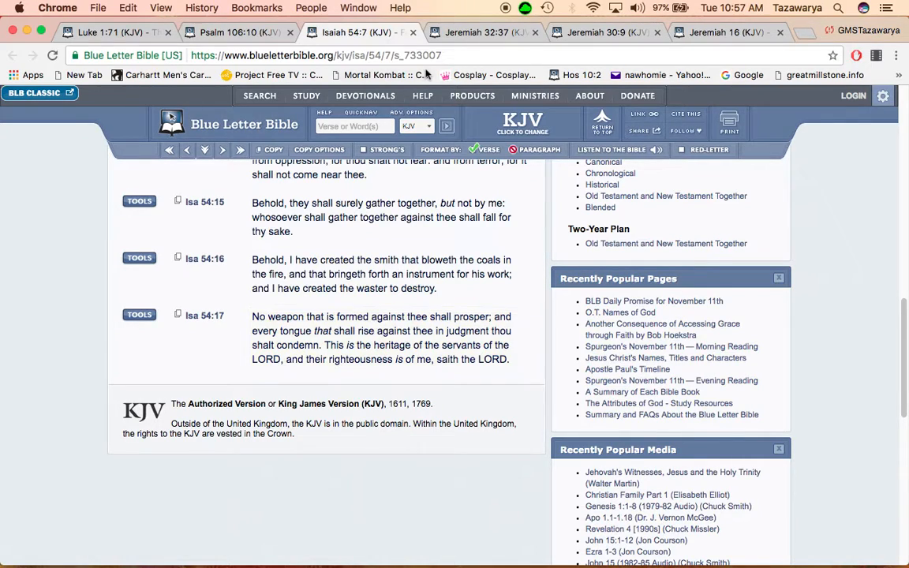
pyautogui.click(481, 34)
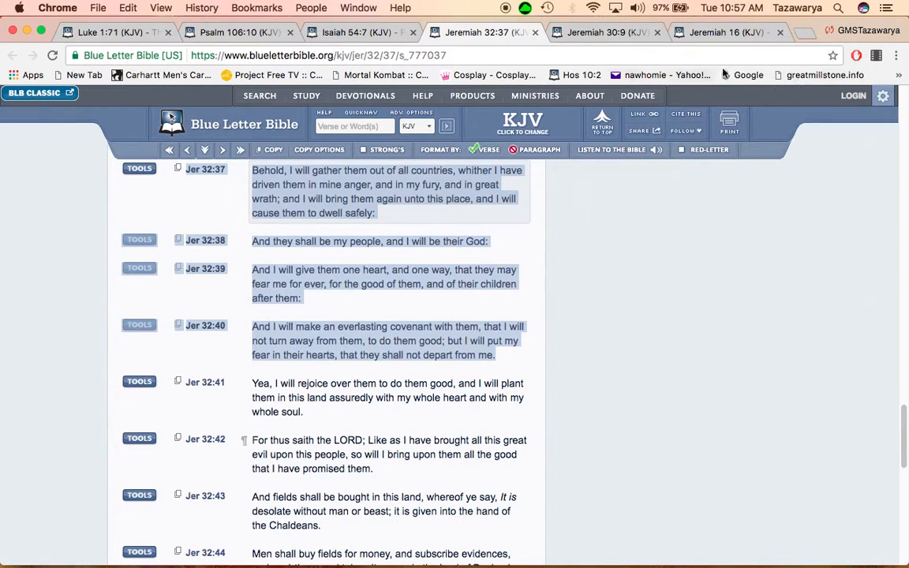
pyautogui.moveTo(254, 213)
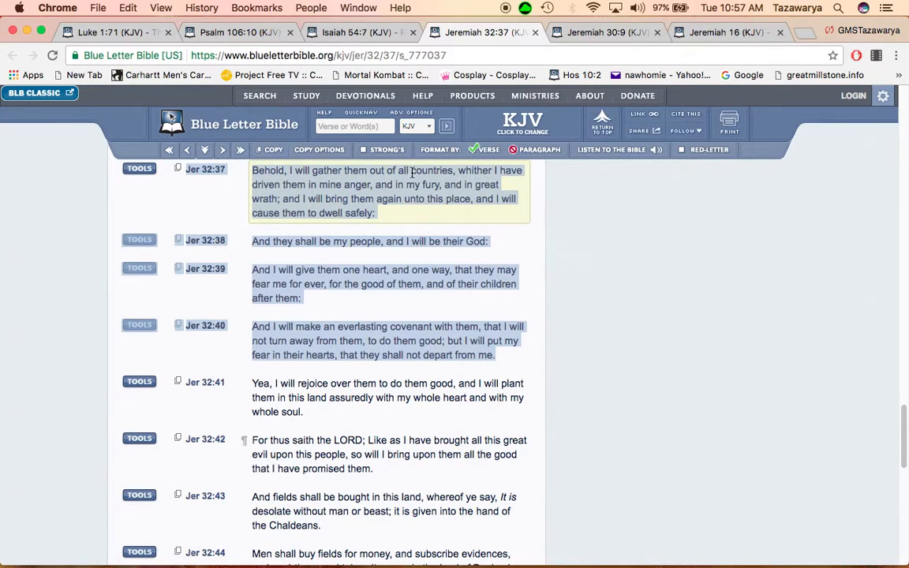
pyautogui.moveTo(362, 212)
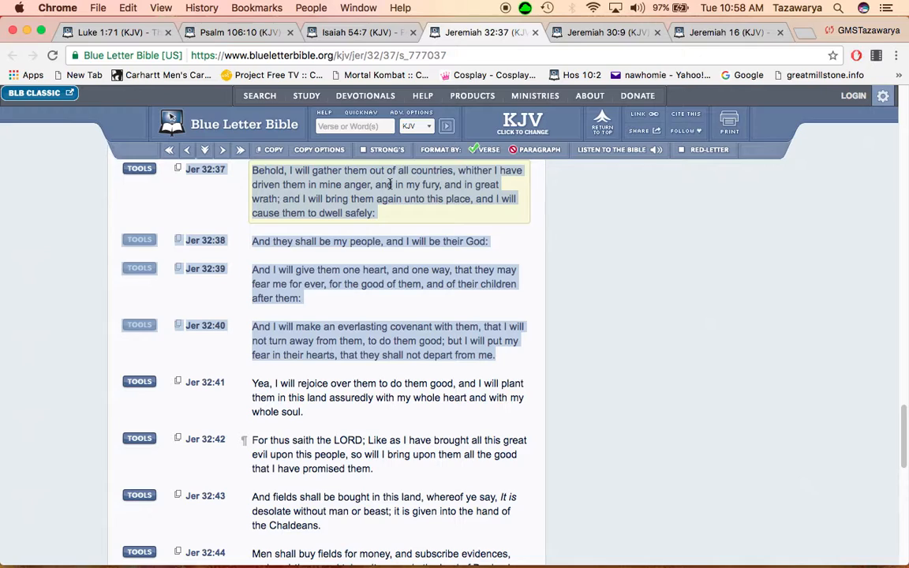
pyautogui.moveTo(429, 204)
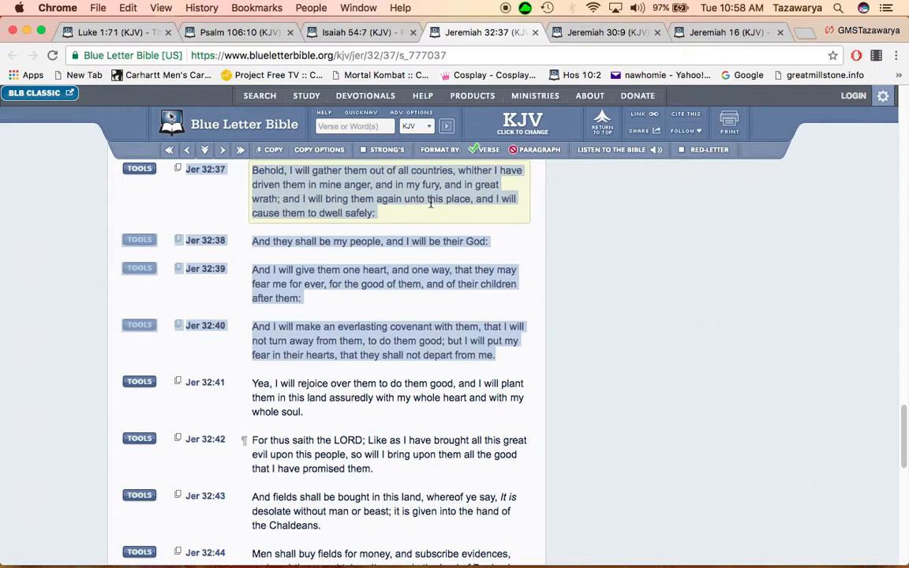
pyautogui.moveTo(290, 208)
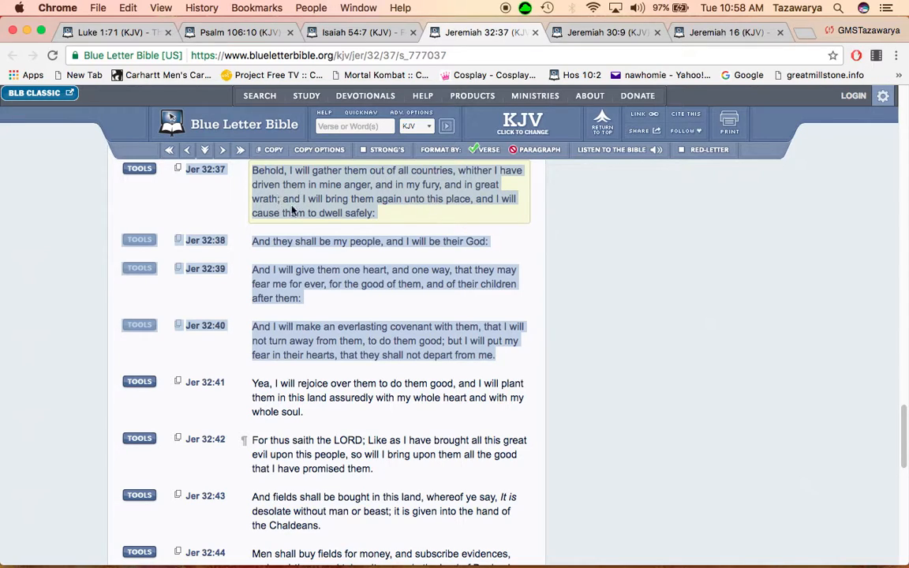
pyautogui.moveTo(445, 213)
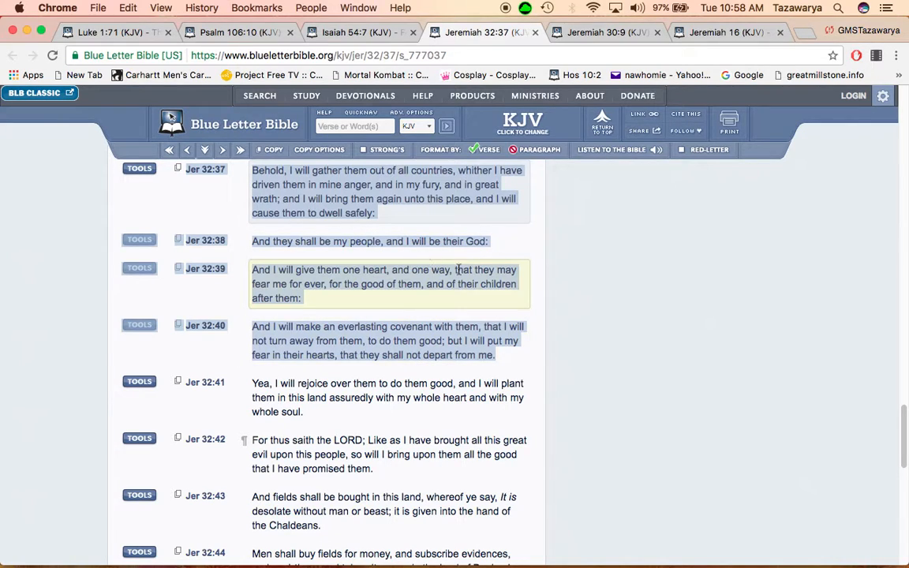
pyautogui.moveTo(445, 284)
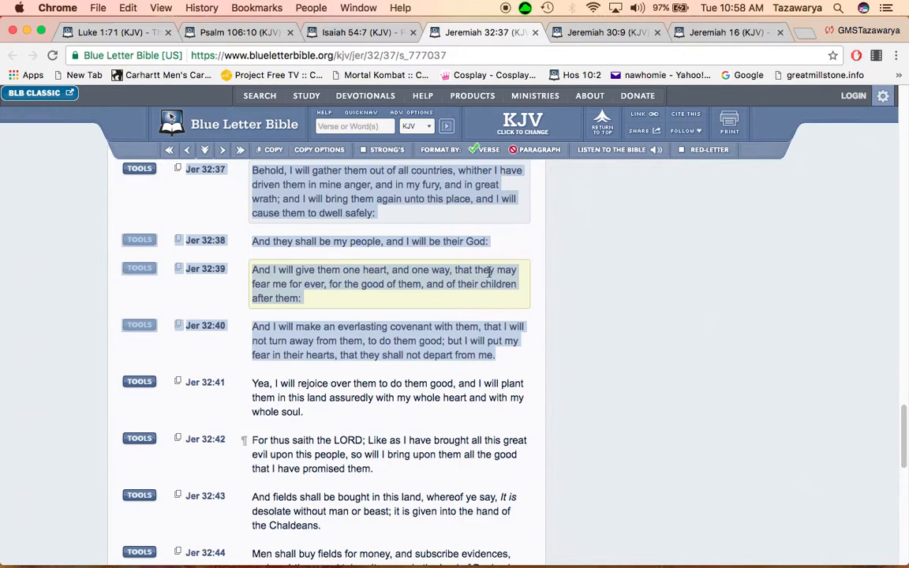
pyautogui.moveTo(325, 296)
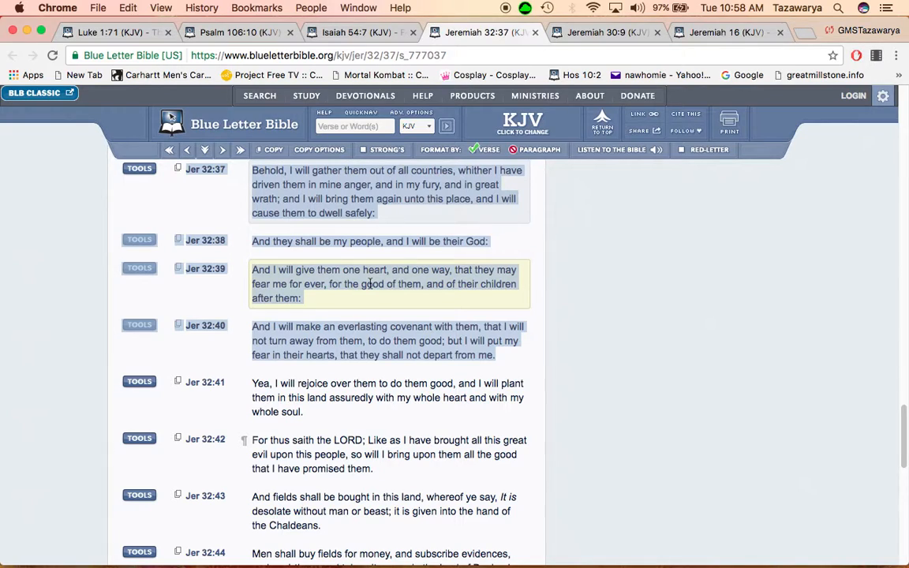
pyautogui.moveTo(372, 270)
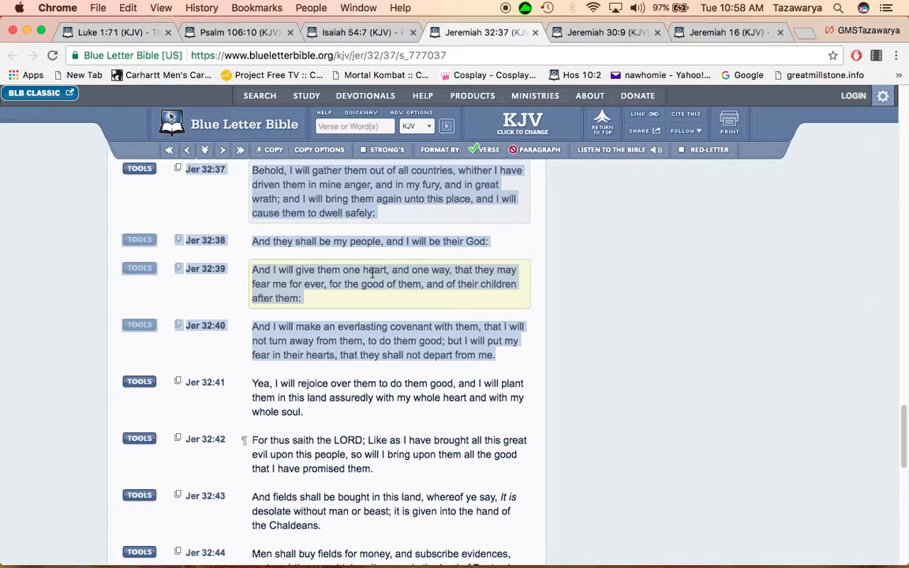
pyautogui.moveTo(341, 300)
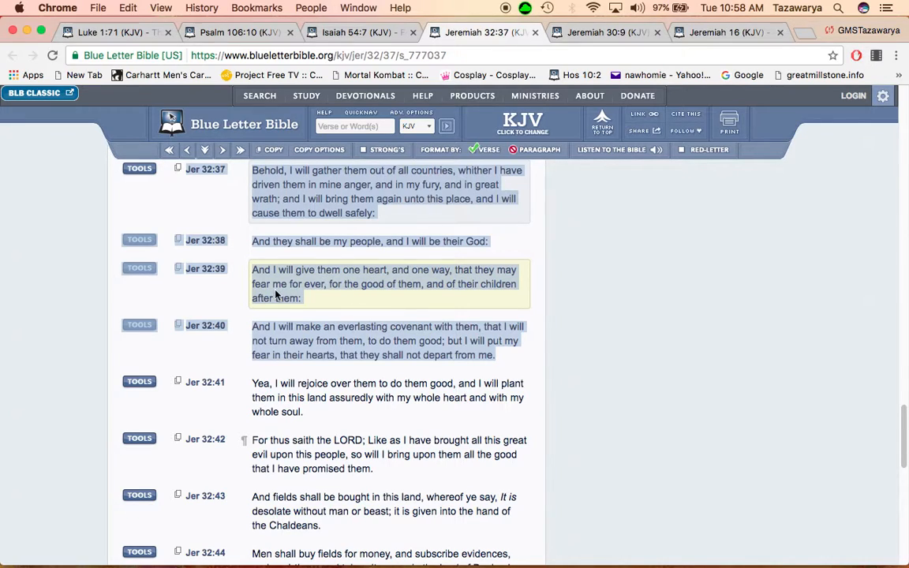
pyautogui.moveTo(358, 290)
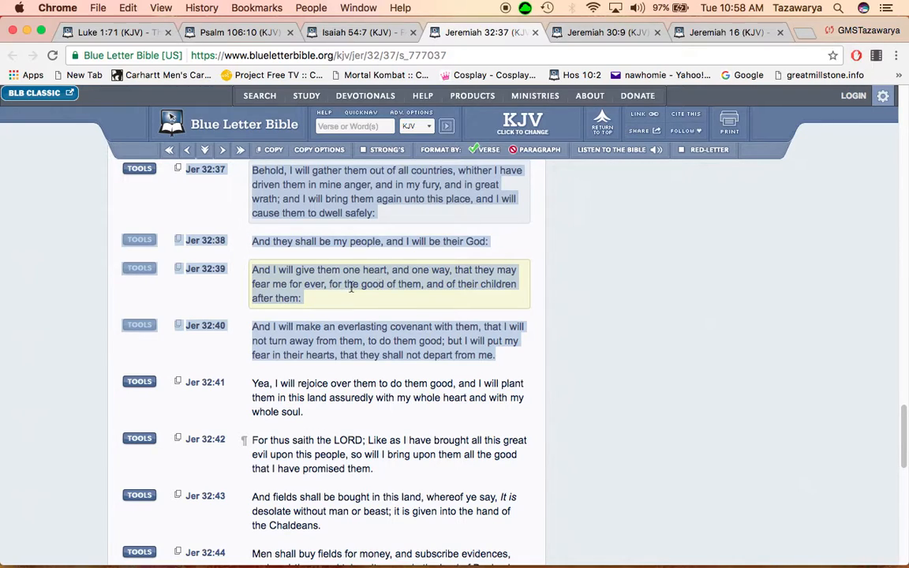
pyautogui.moveTo(414, 284)
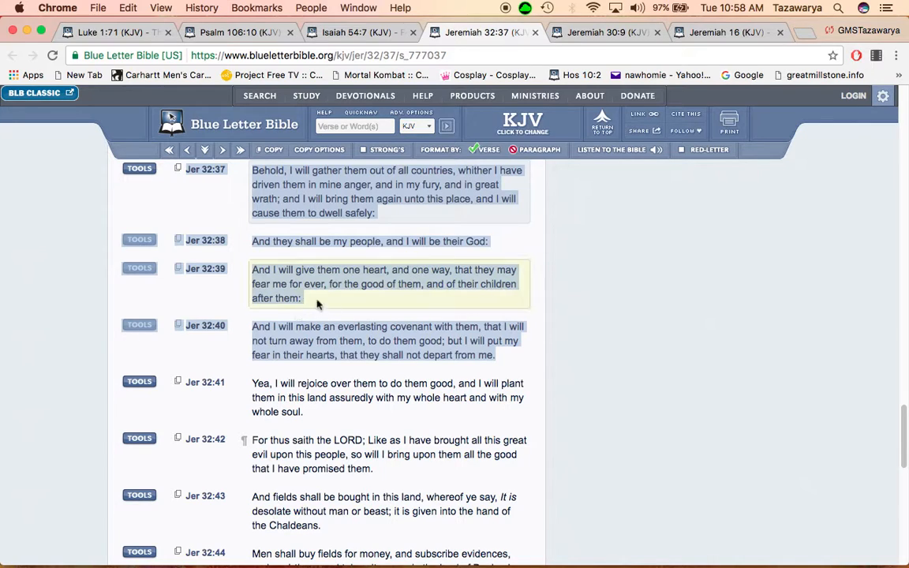
pyautogui.moveTo(319, 338)
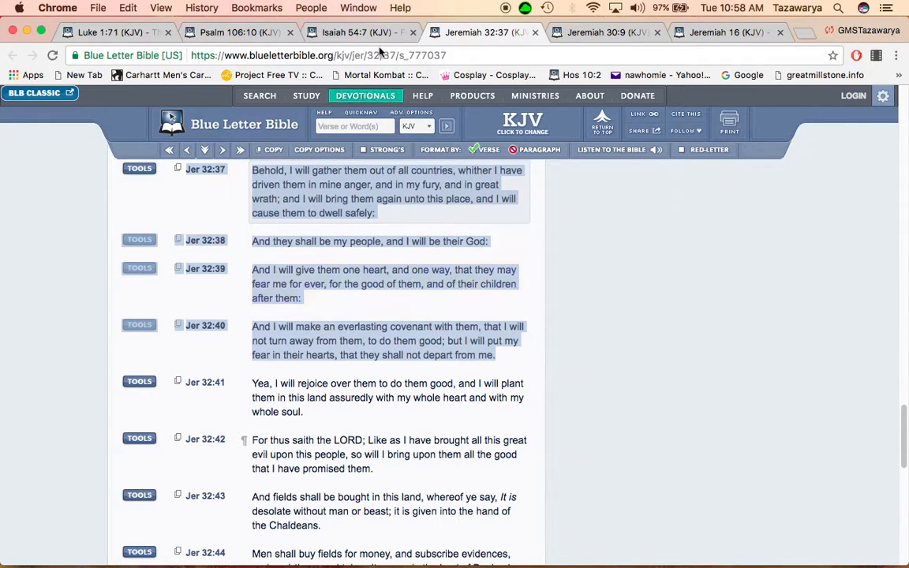
# Switch back to the Isaiah 54 reading after Jeremiah 32:37–40
pyautogui.click(355, 32)
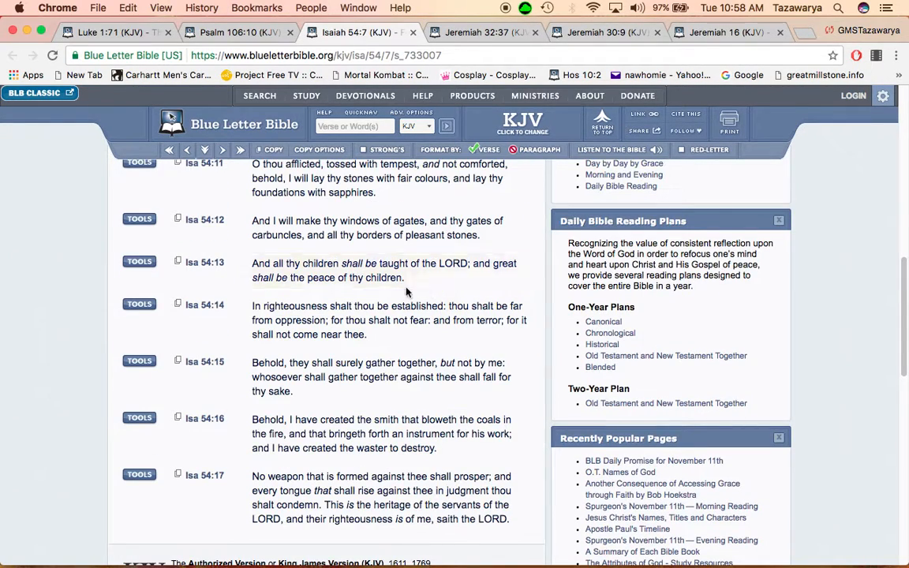
# Rest on Isaiah 54 verses 11–17 in the KJV chapter text
pyautogui.click(386, 270)
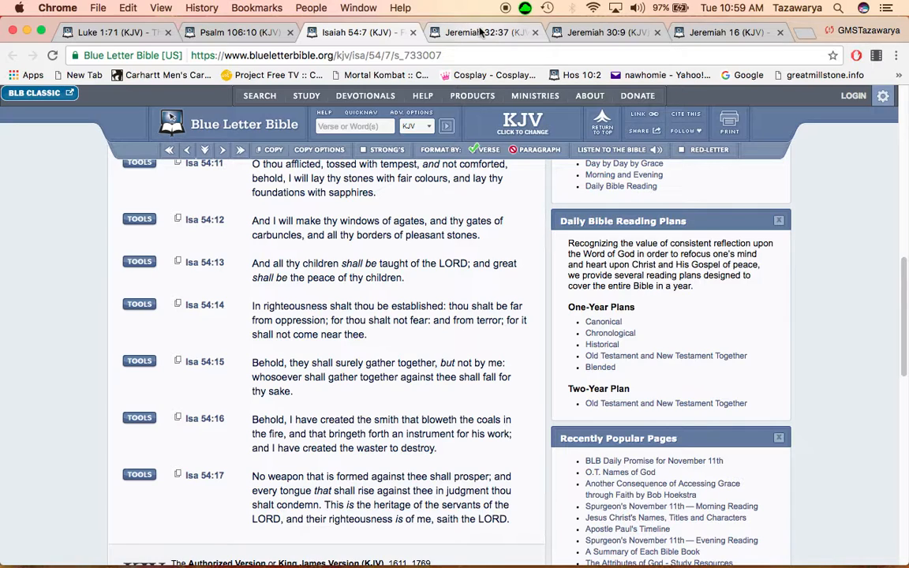
# Return to Jeremiah 32 and reread the highlighted verses 37–40
pyautogui.click(480, 33)
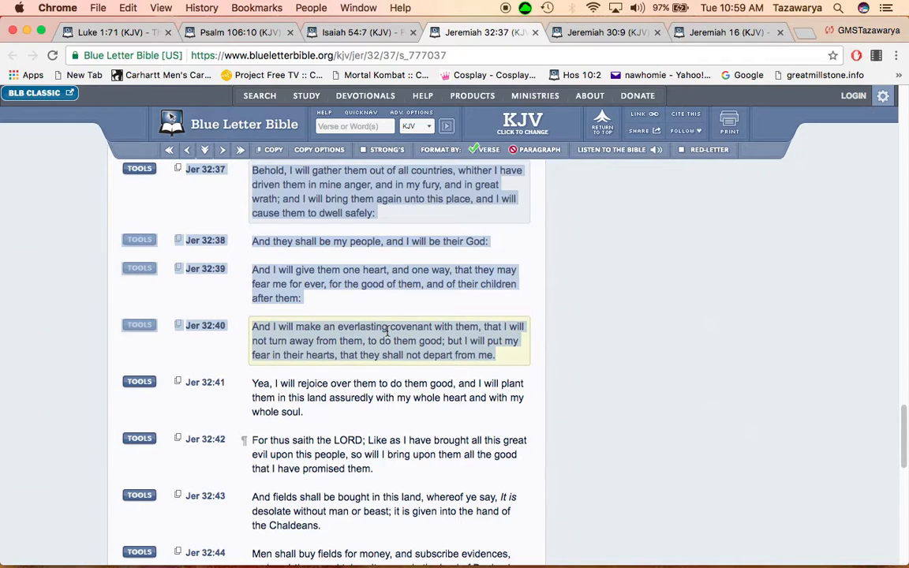
pyautogui.moveTo(415, 338)
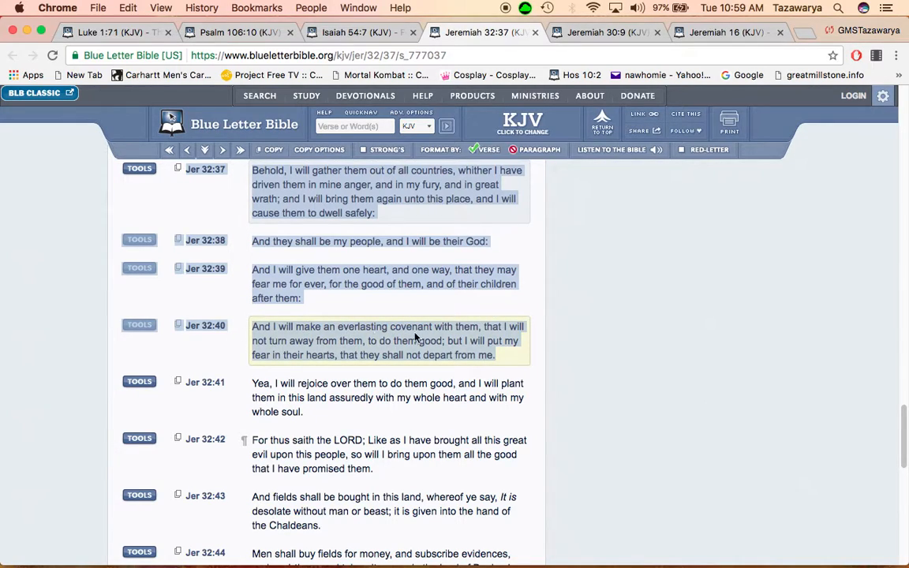
pyautogui.moveTo(486, 326)
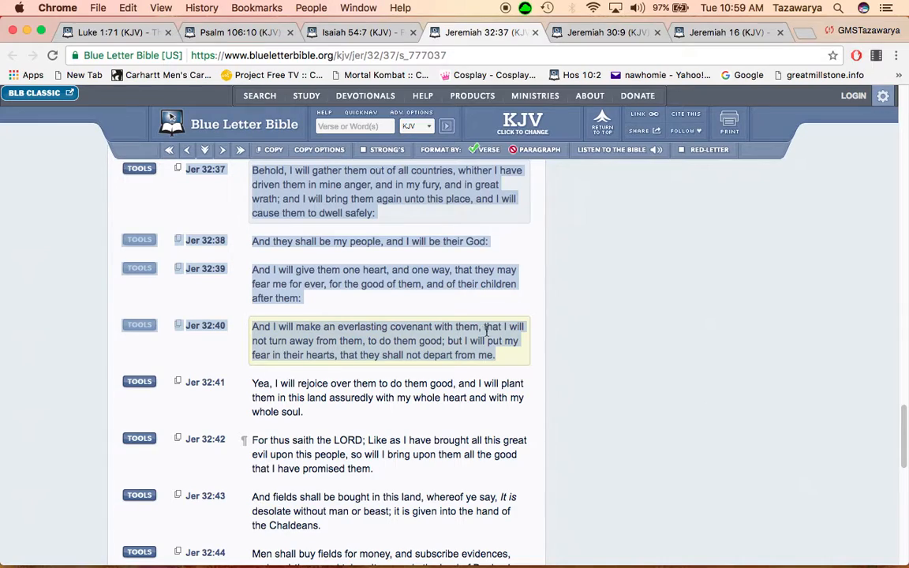
pyautogui.moveTo(426, 343)
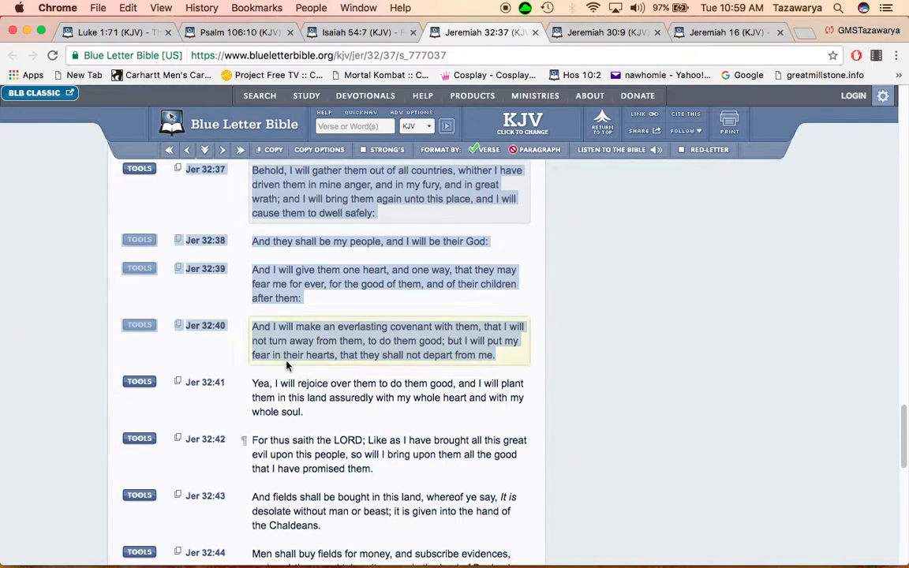
pyautogui.moveTo(385, 353)
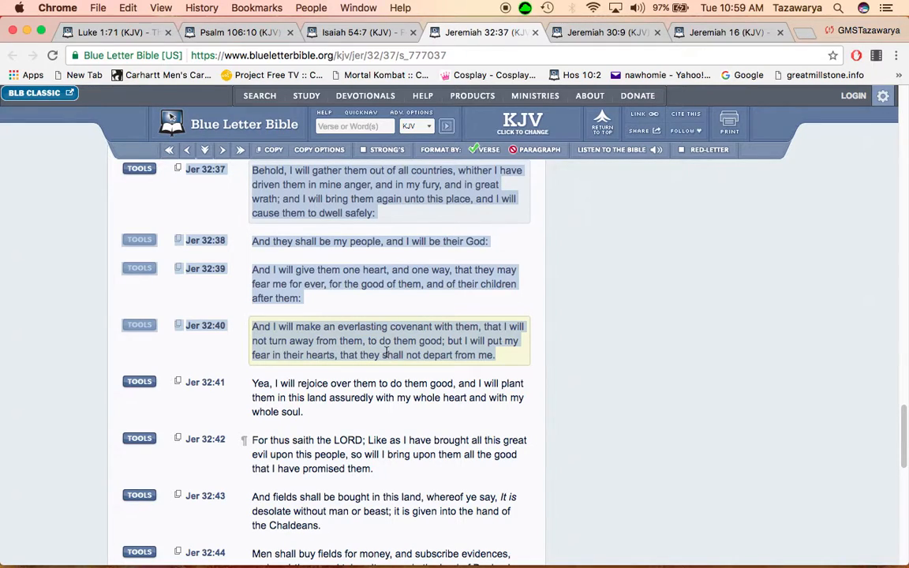
pyautogui.moveTo(492, 355)
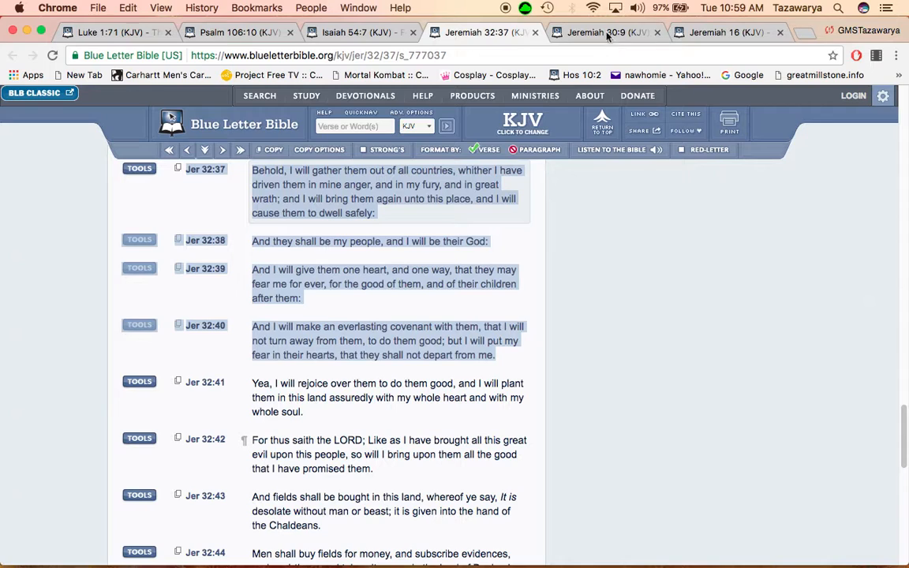
# Switch to Jeremiah 30 in the KJV and read the marked verses 10–11
pyautogui.click(602, 32)
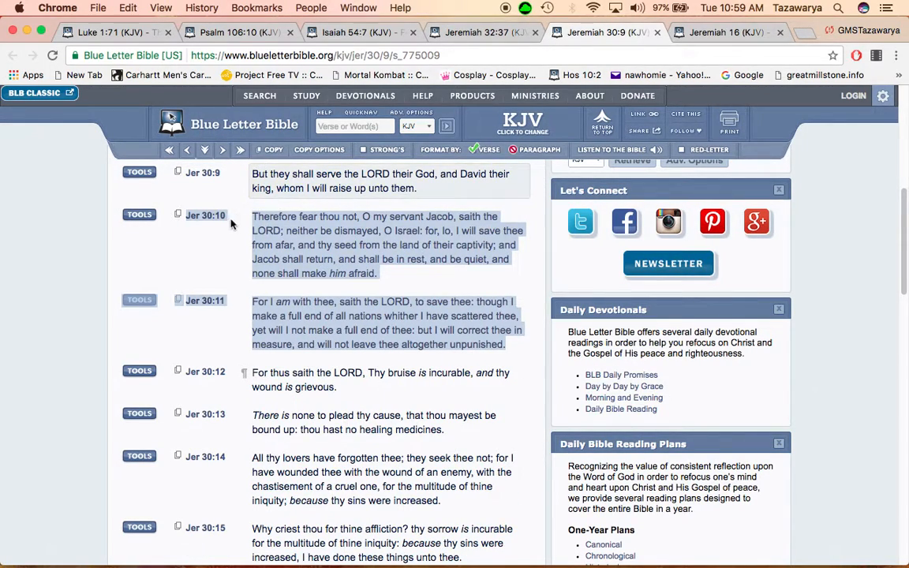
pyautogui.moveTo(215, 187)
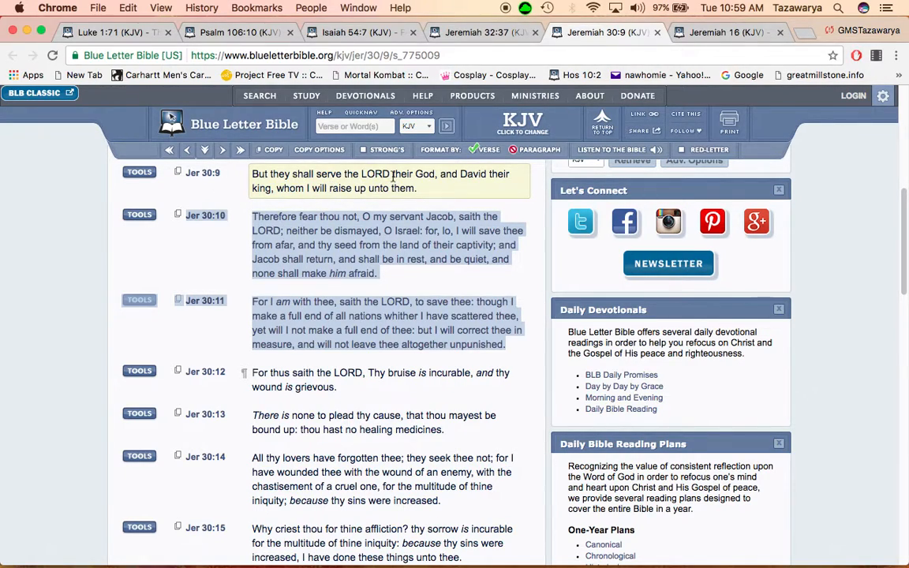
pyautogui.moveTo(385, 202)
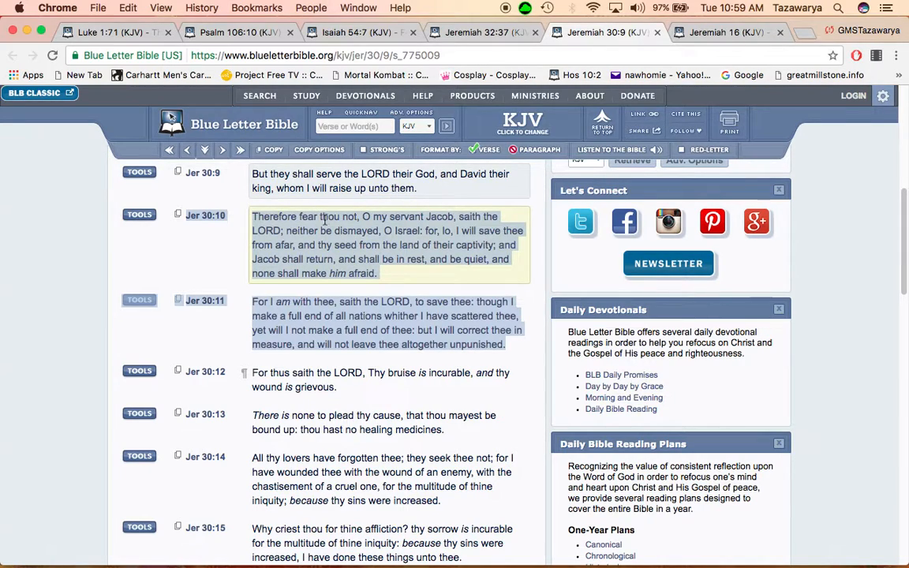
pyautogui.moveTo(458, 227)
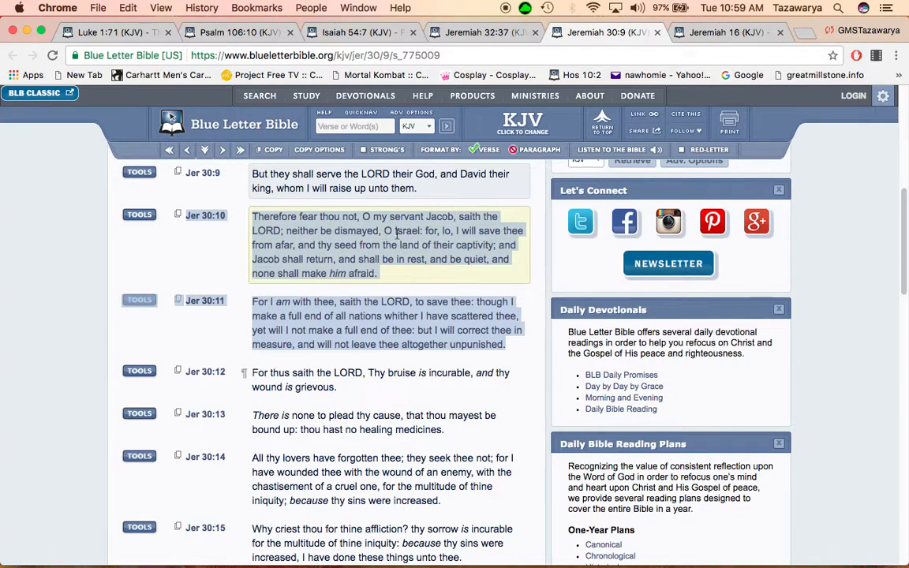
pyautogui.moveTo(464, 230)
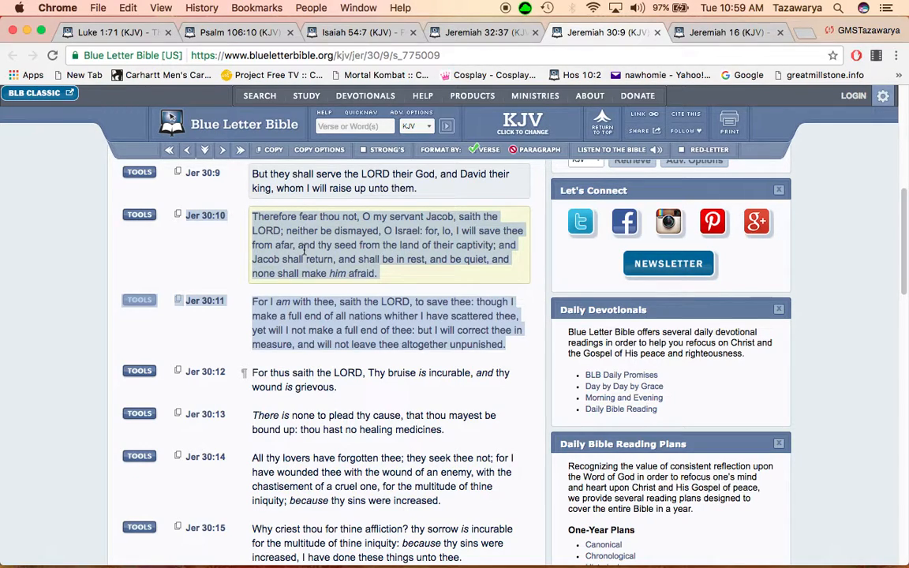
pyautogui.click(381, 316)
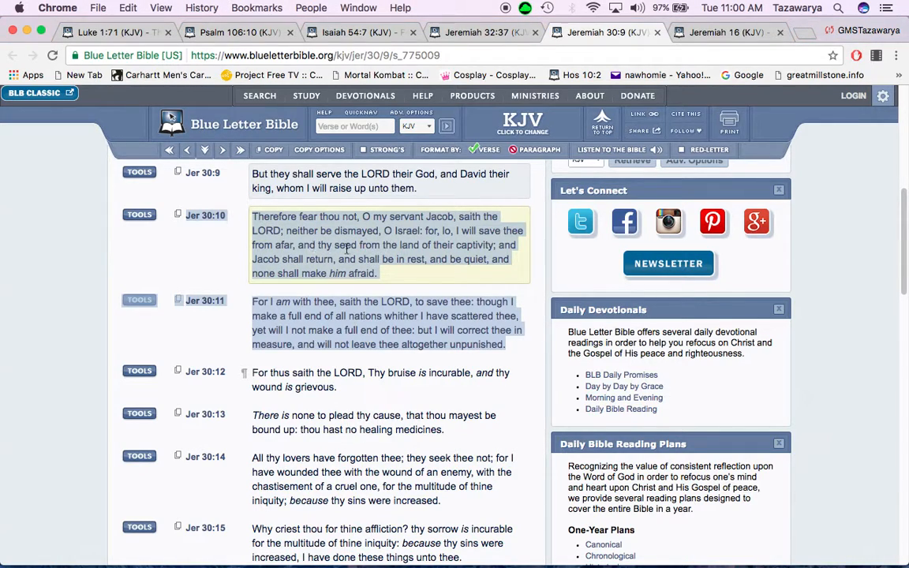
pyautogui.moveTo(476, 258)
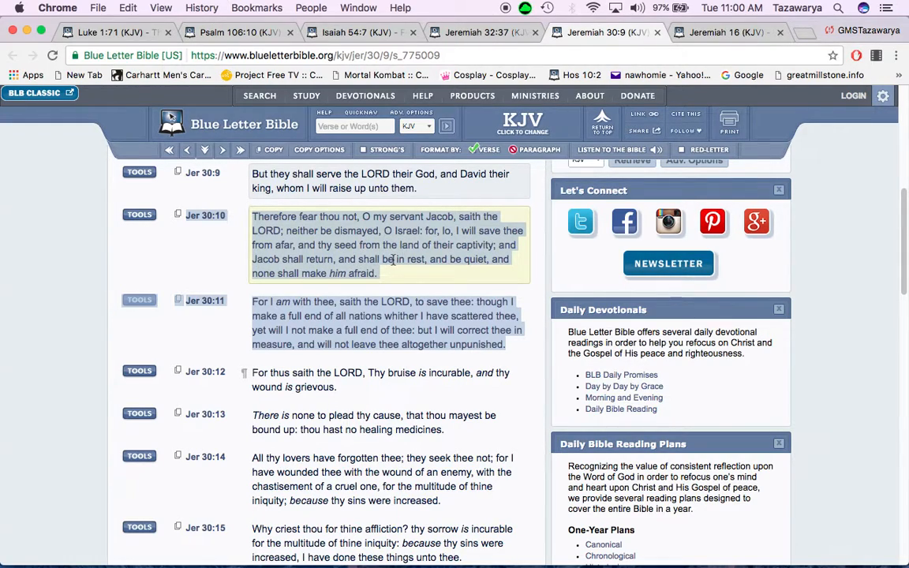
pyautogui.moveTo(385, 290)
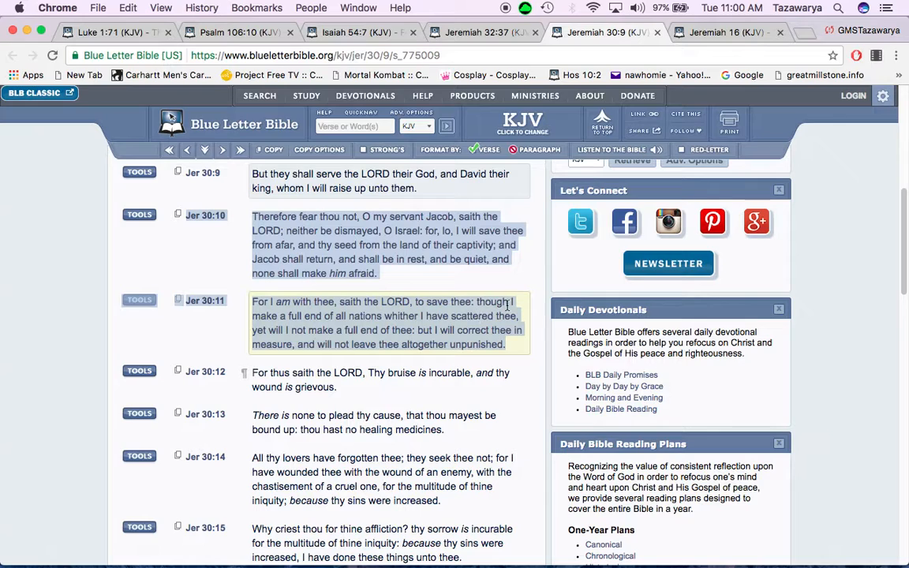
pyautogui.moveTo(344, 316)
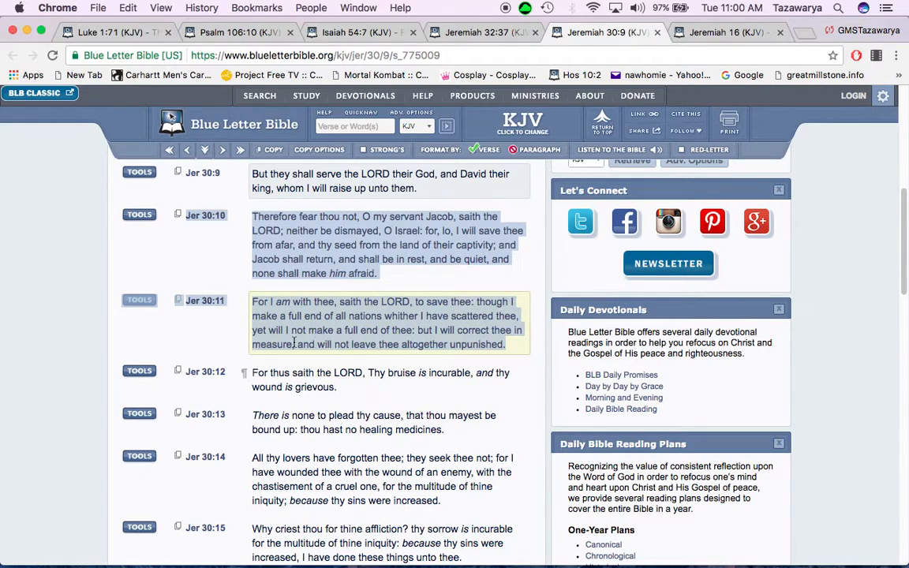
pyautogui.moveTo(370, 325)
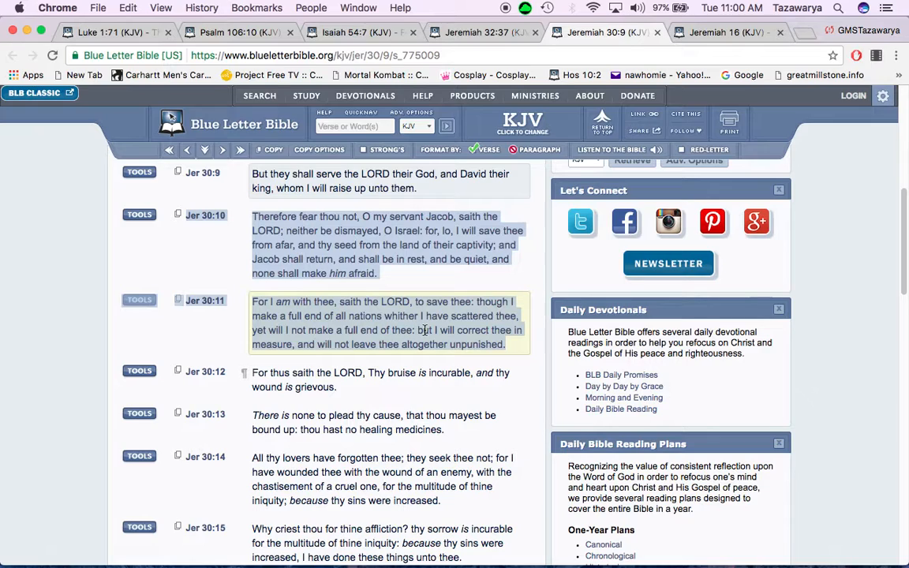
pyautogui.moveTo(342, 350)
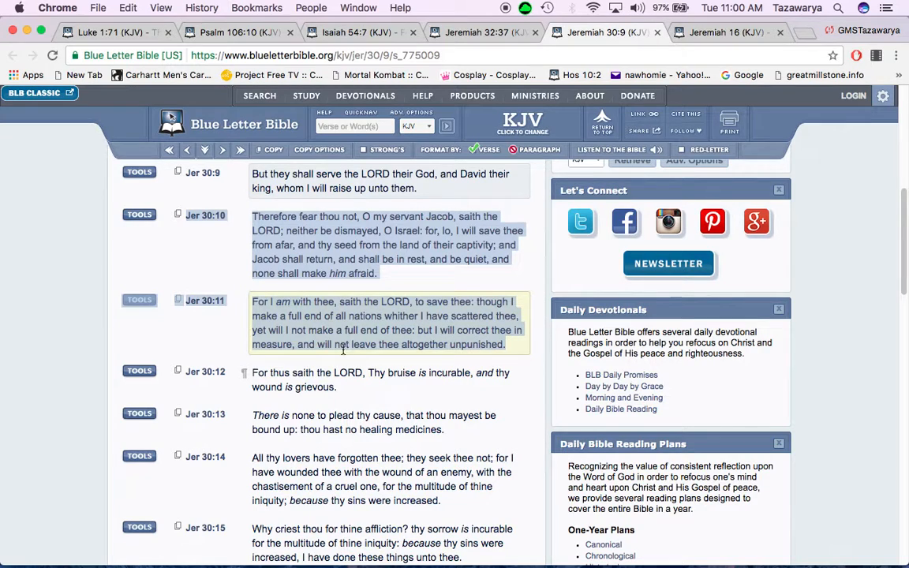
pyautogui.moveTo(408, 344)
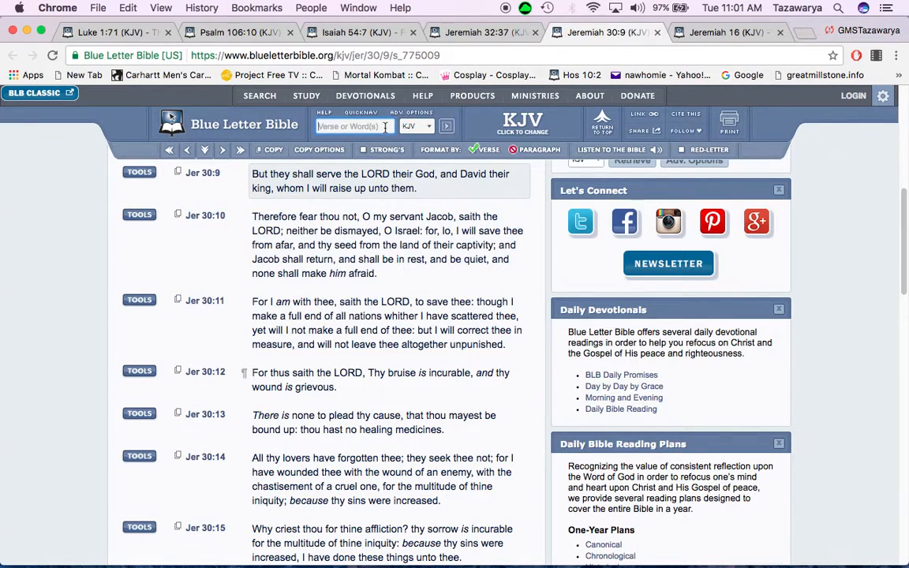
pyautogui.moveTo(348, 122)
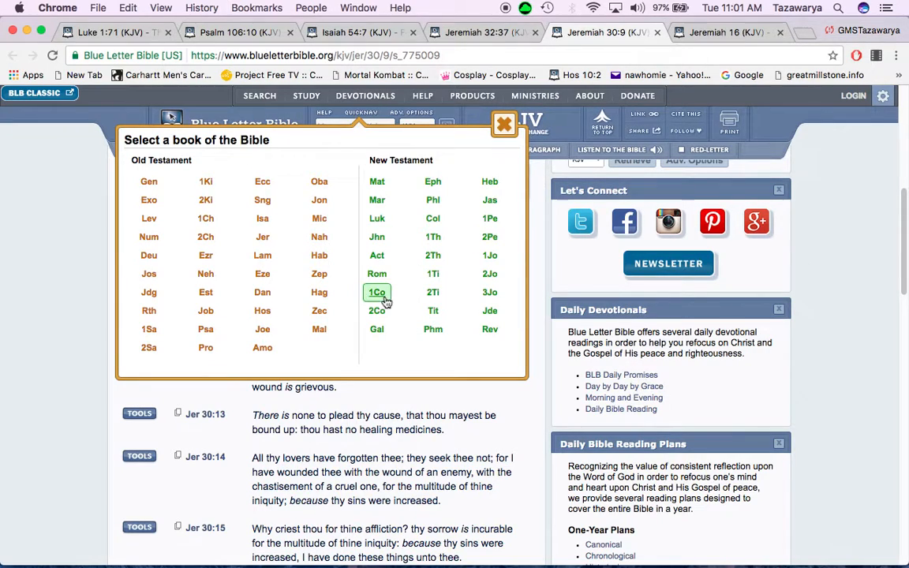
# Switch to the Romans 11 reading and bring verse 26, "all Israel shall be saved", into view
pyautogui.click(375, 273)
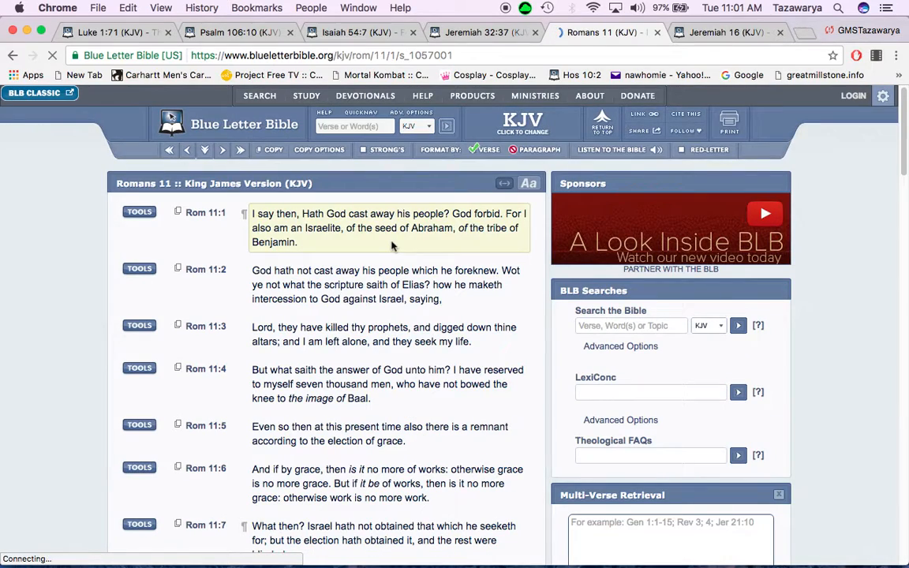
pyautogui.scroll(-3)
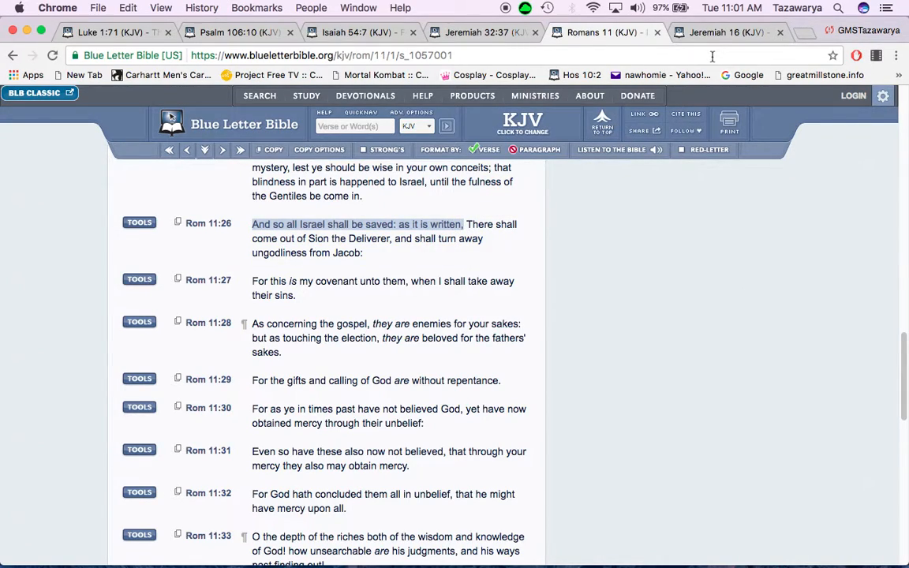
# Switch to the Jeremiah 16 reading and scroll through verses 10 to 15
pyautogui.click(724, 31)
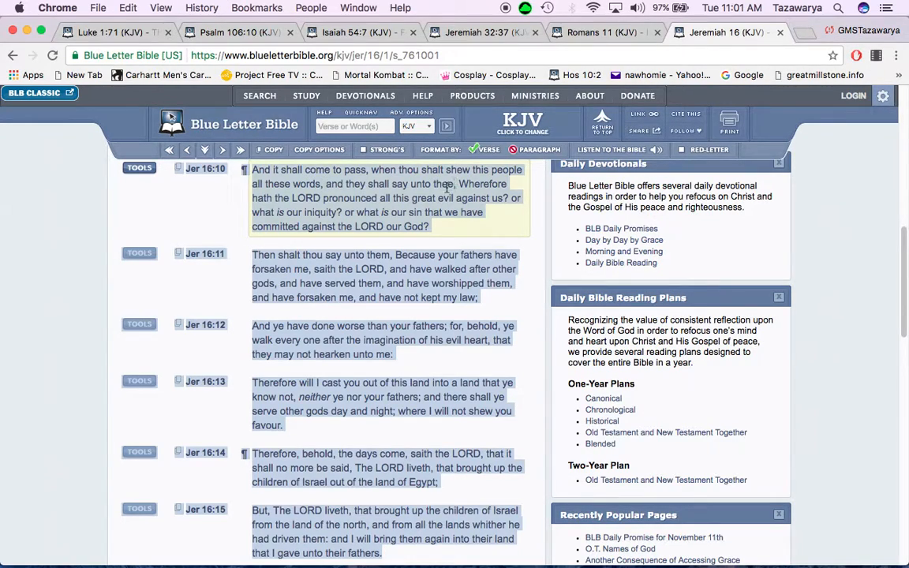
pyautogui.moveTo(303, 203)
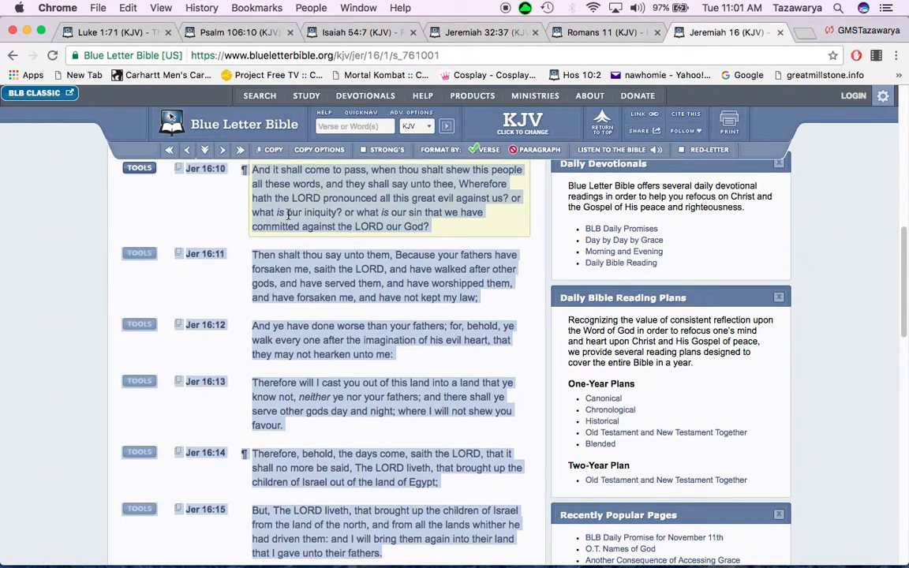
pyautogui.moveTo(401, 226)
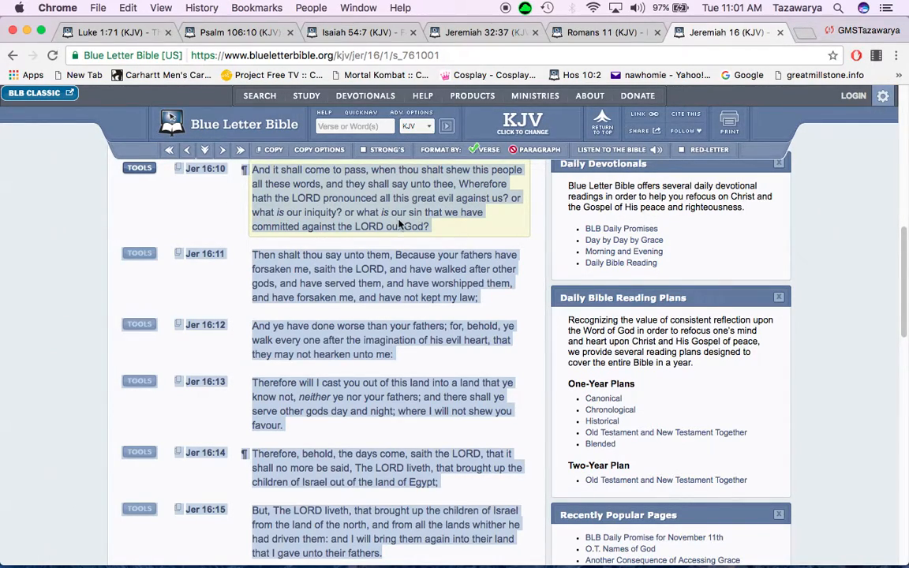
pyautogui.moveTo(461, 243)
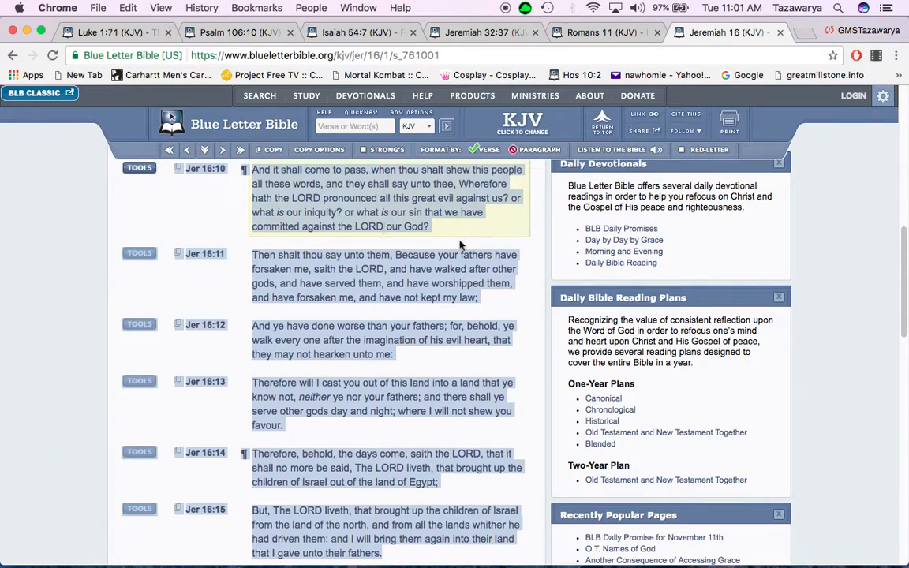
pyautogui.moveTo(355, 261)
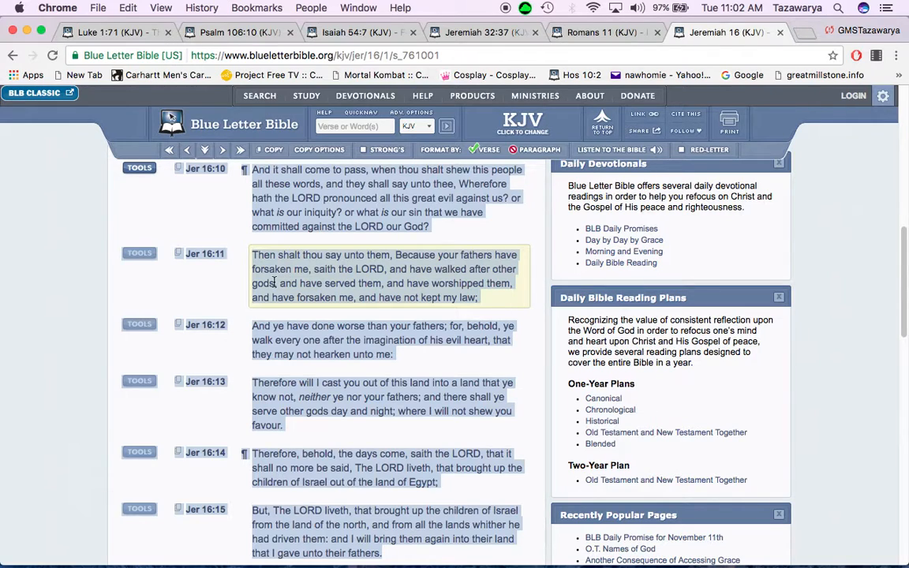
pyautogui.moveTo(301, 297)
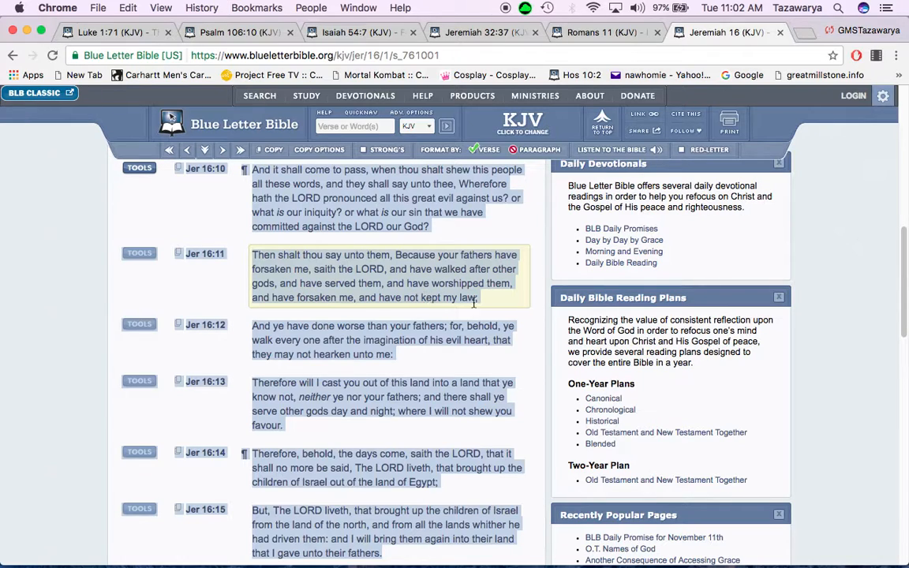
pyautogui.scroll(-3)
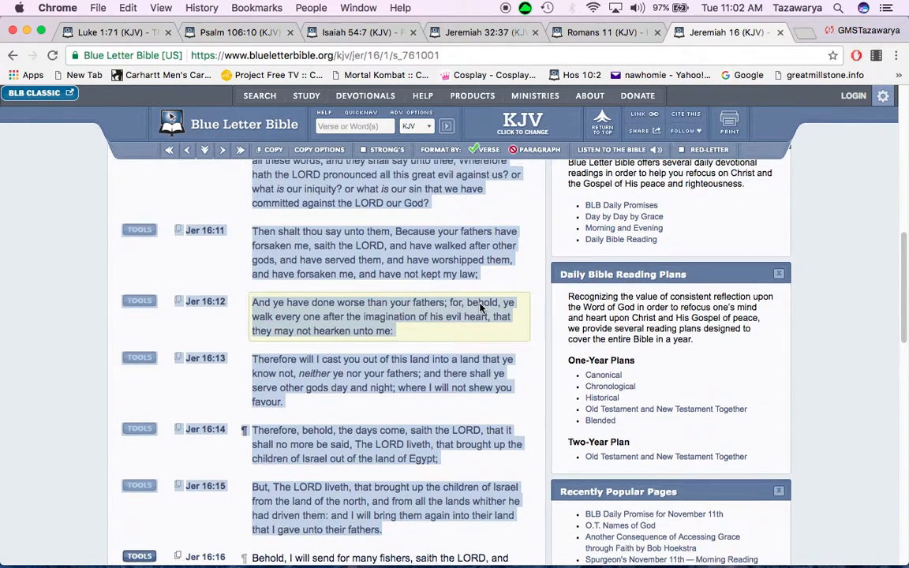
pyautogui.scroll(-3)
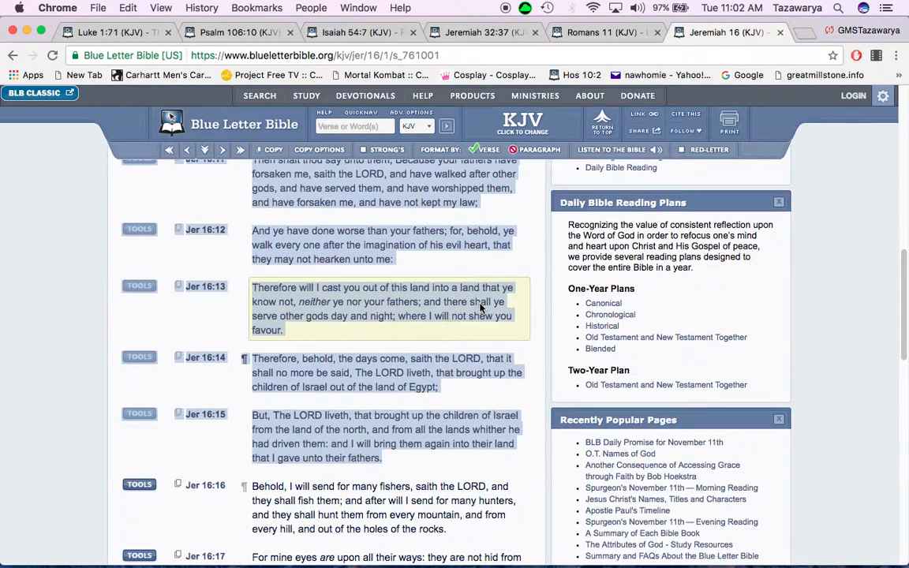
pyautogui.scroll(-3)
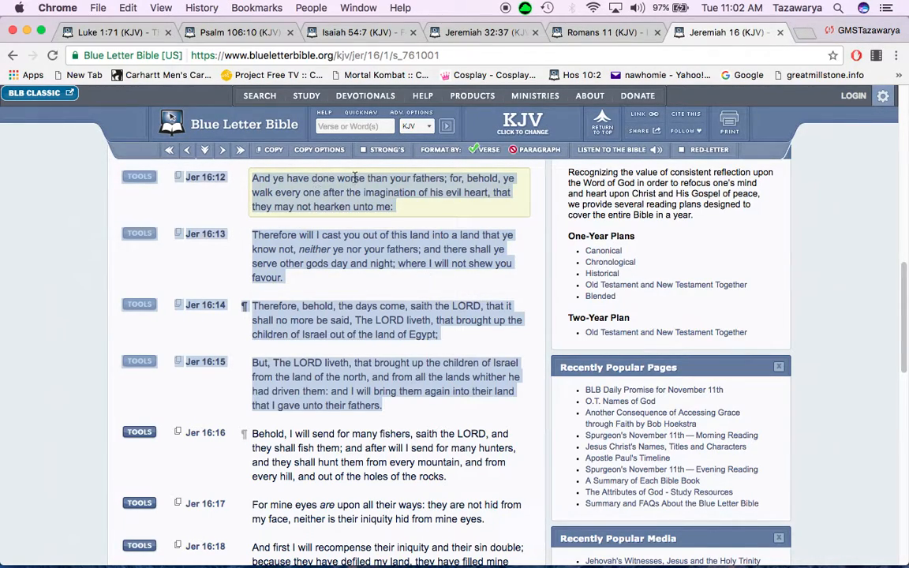
pyautogui.moveTo(486, 192)
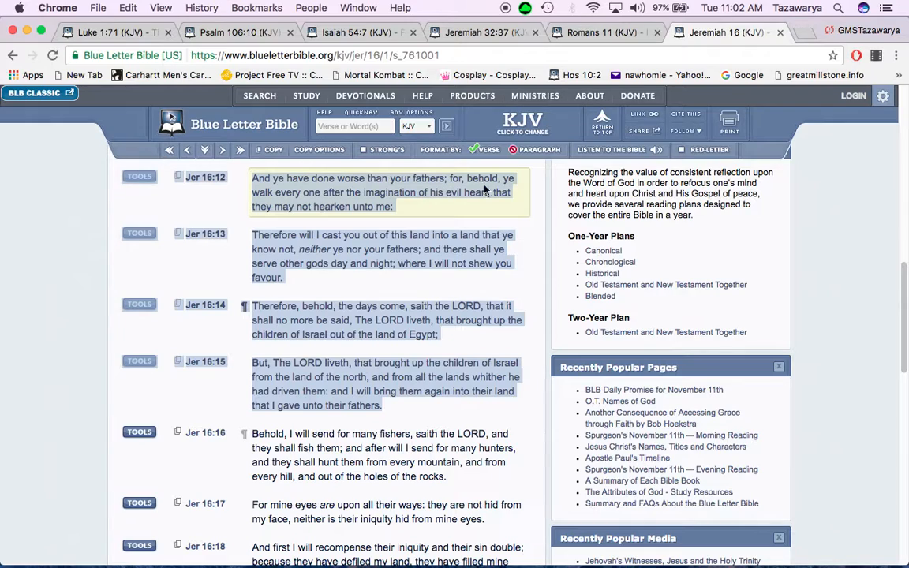
pyautogui.moveTo(331, 192)
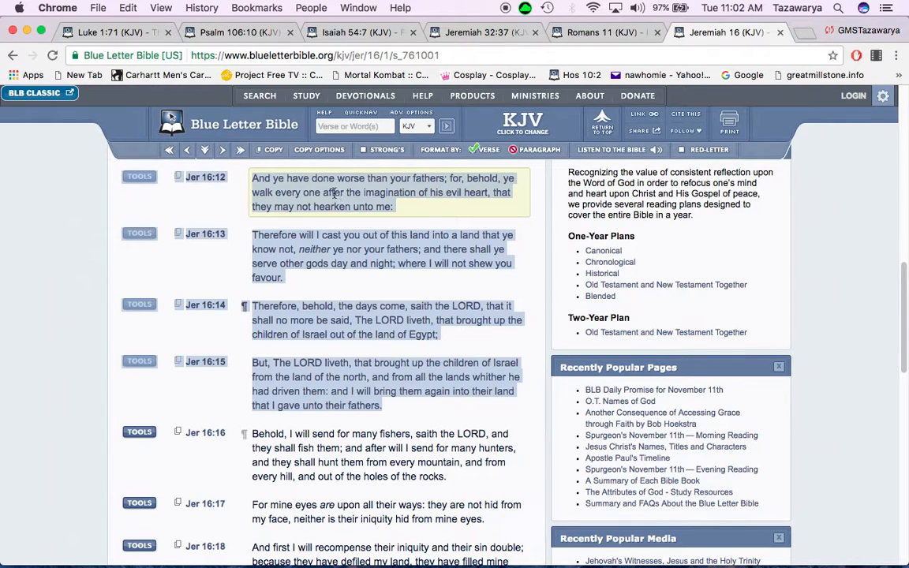
pyautogui.moveTo(478, 205)
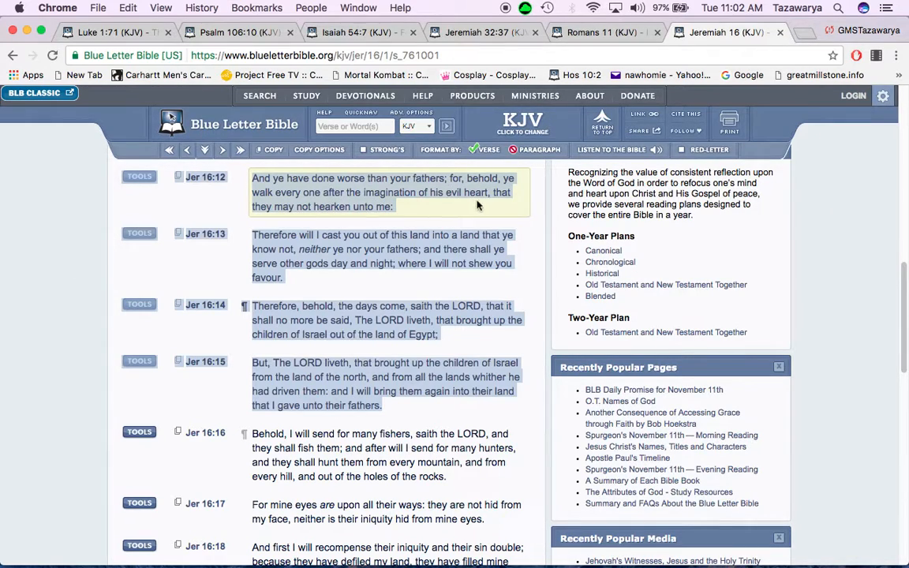
pyautogui.moveTo(328, 205)
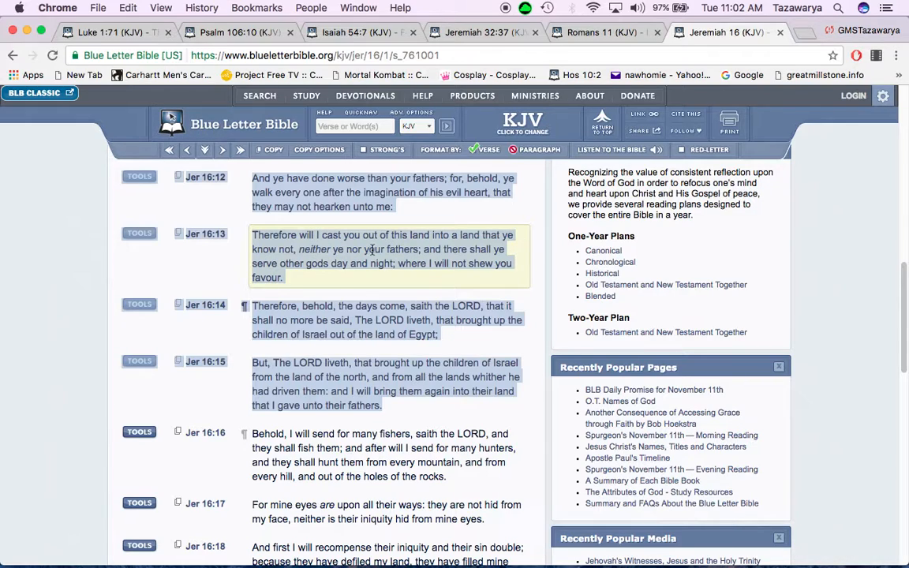
pyautogui.moveTo(284, 274)
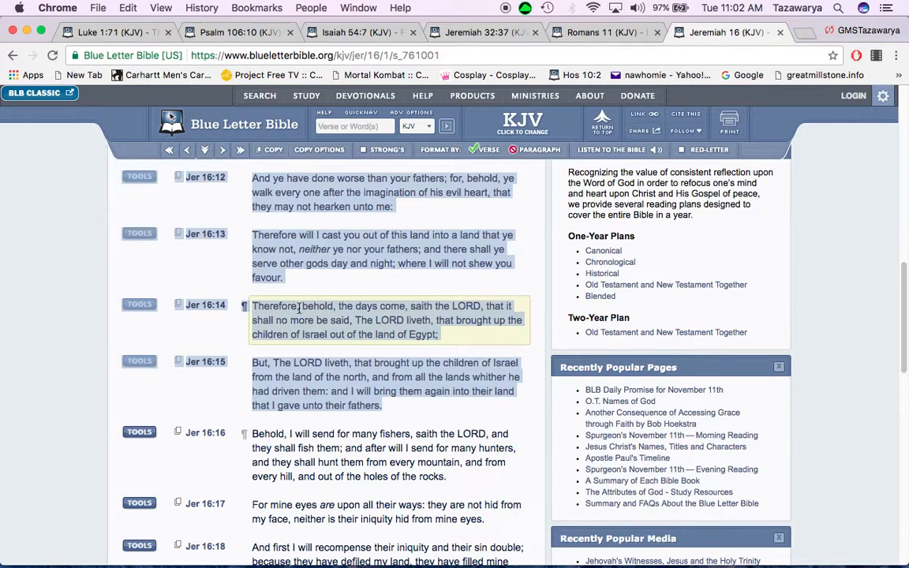
pyautogui.moveTo(370, 307)
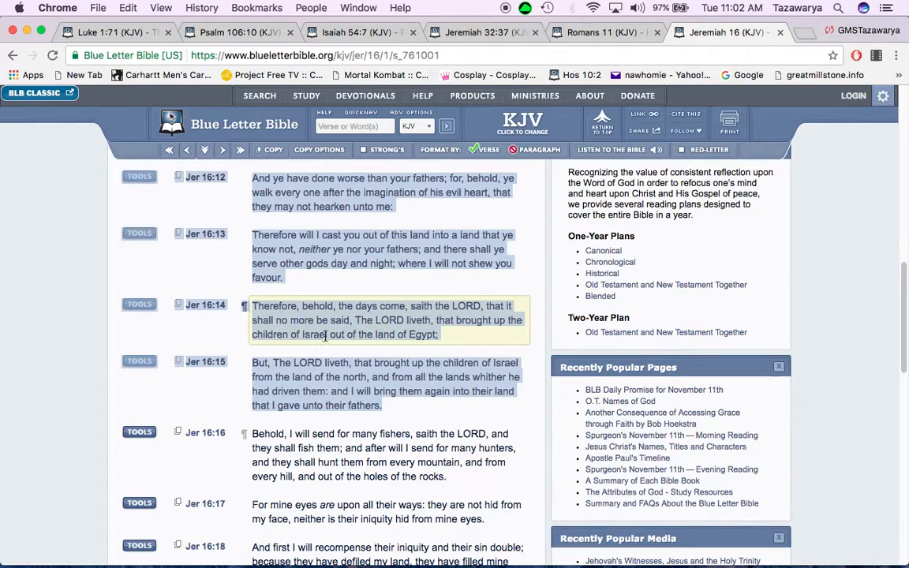
pyautogui.moveTo(428, 334)
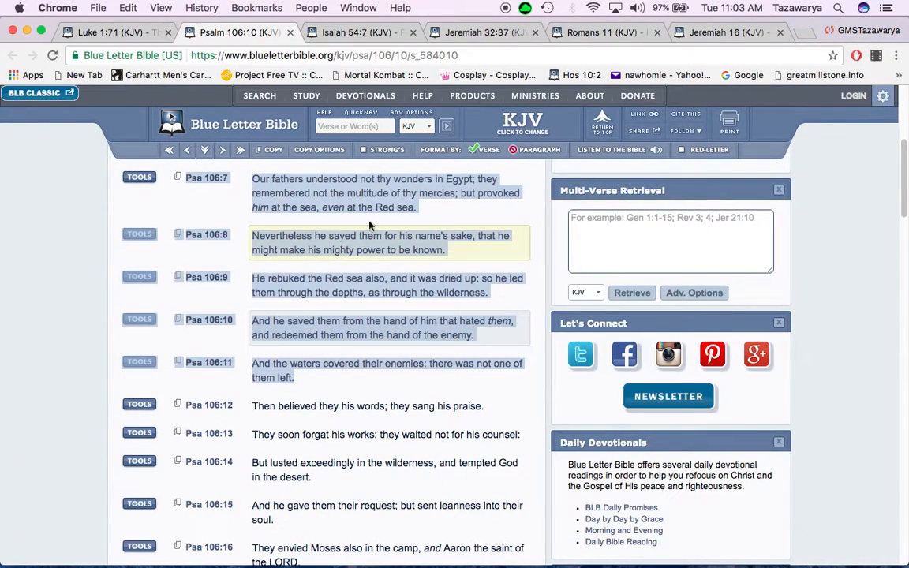
pyautogui.moveTo(368, 189)
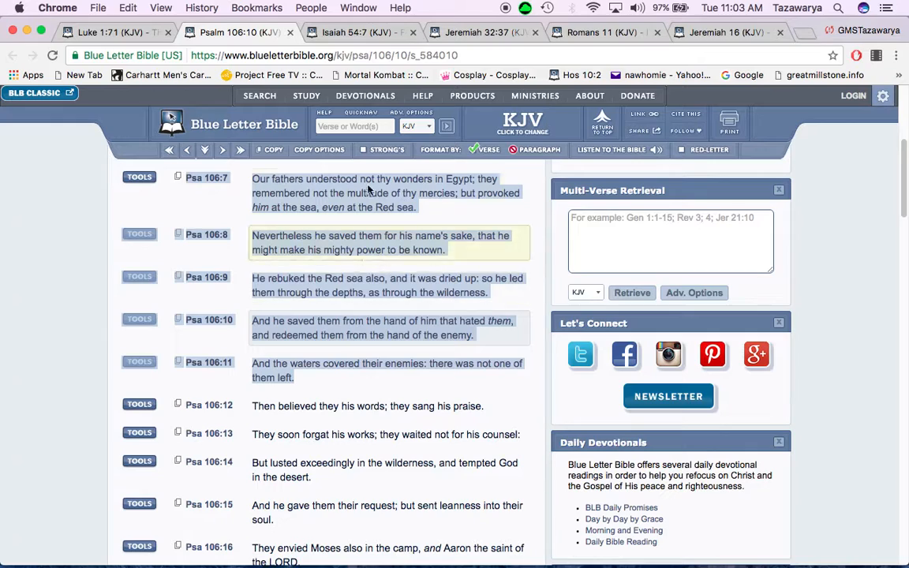
pyautogui.moveTo(447, 254)
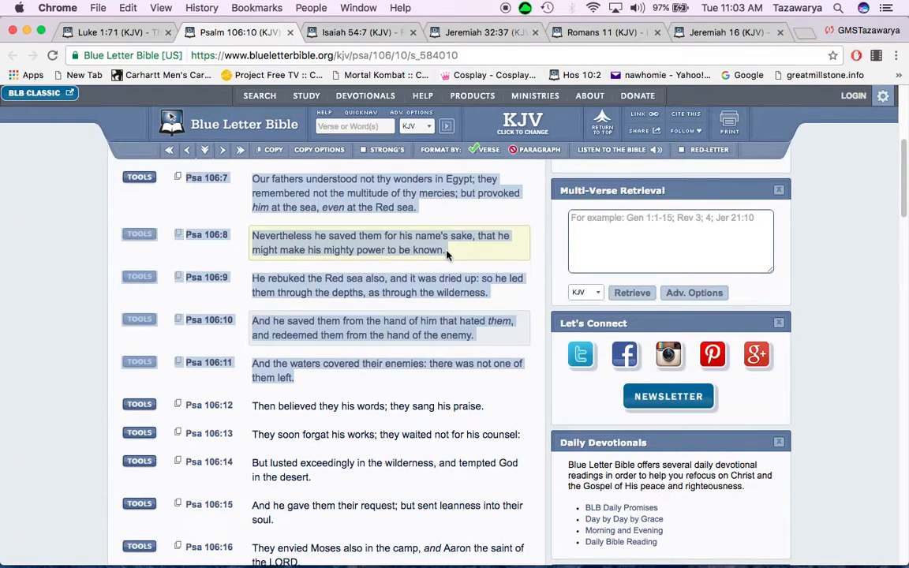
pyautogui.moveTo(363, 252)
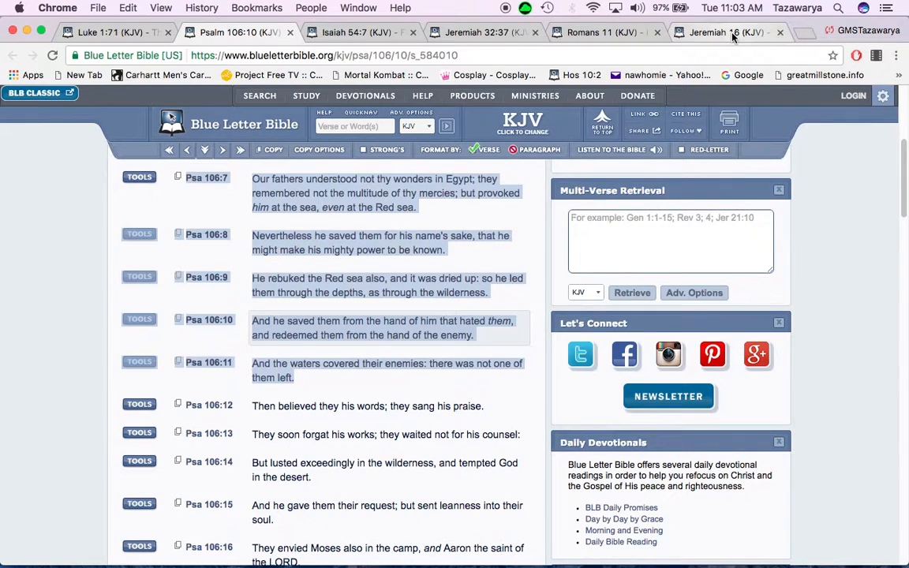
# Return to Jeremiah 16, mark verses 14 to 18 in turn, then move back up to verse 13
pyautogui.click(726, 32)
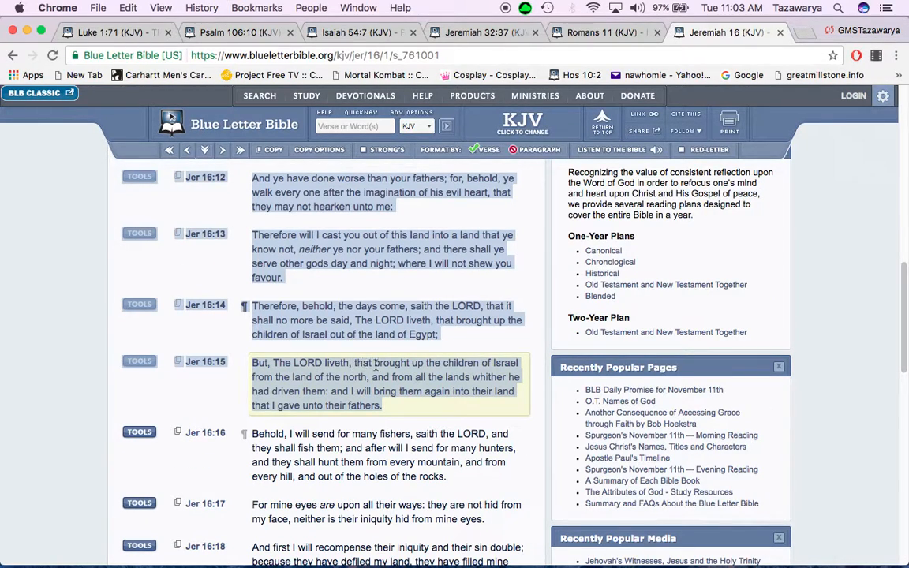
pyautogui.moveTo(304, 388)
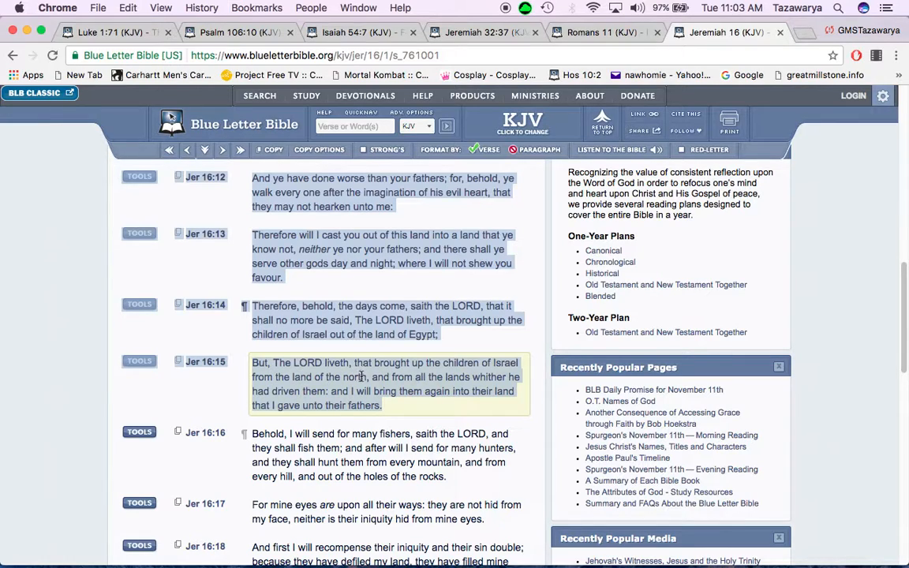
pyautogui.moveTo(338, 418)
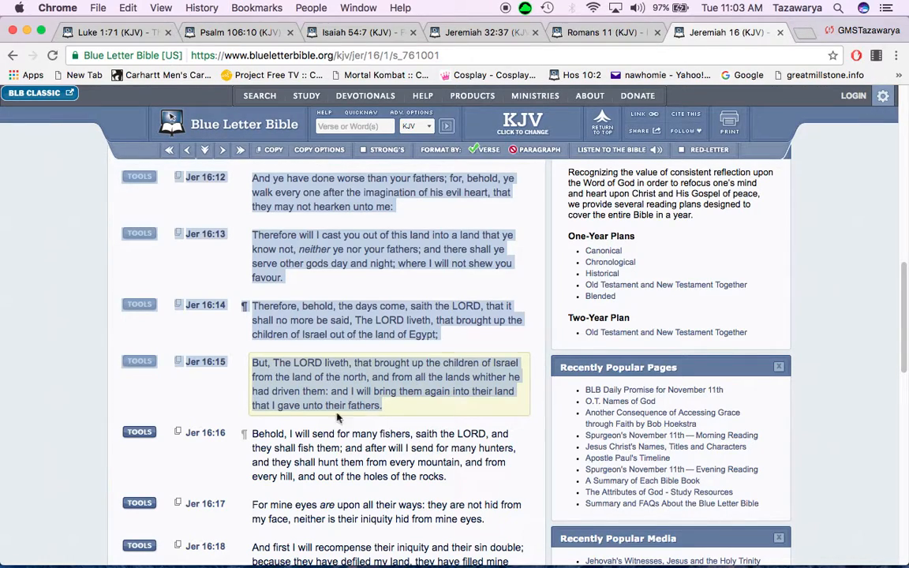
pyautogui.moveTo(420, 377)
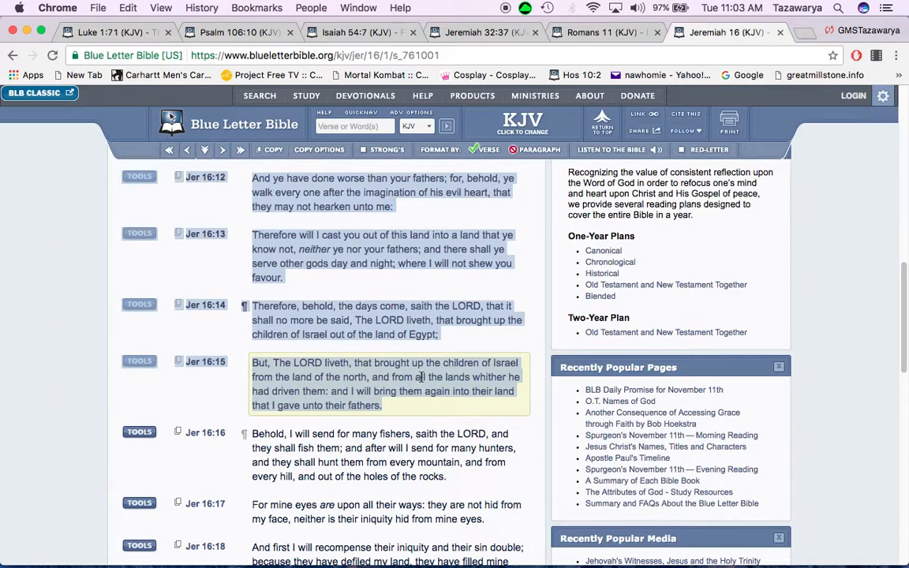
pyautogui.moveTo(335, 391)
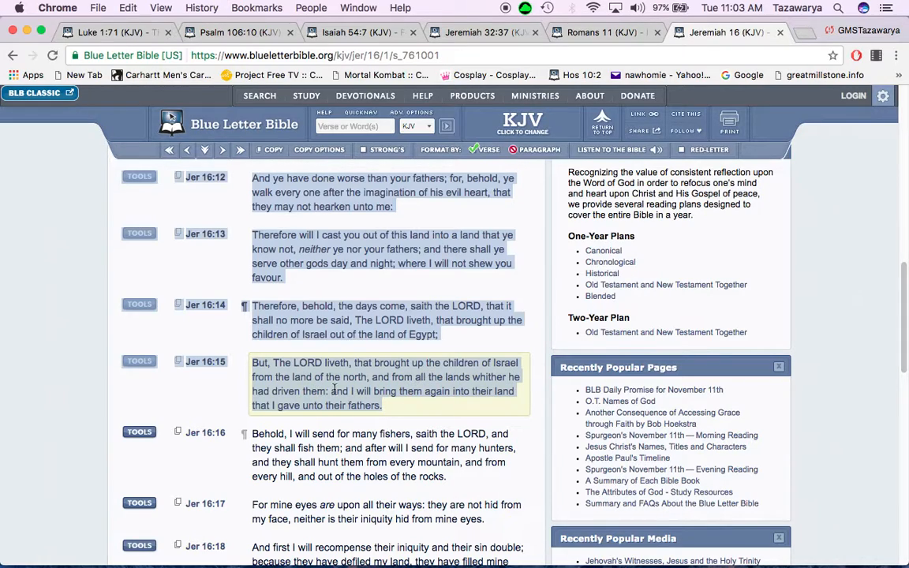
pyautogui.moveTo(438, 392)
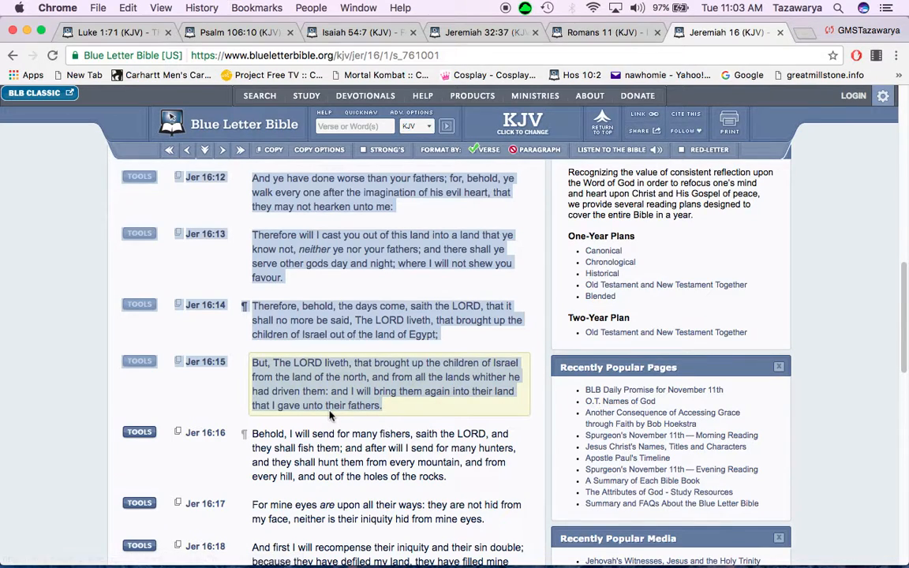
pyautogui.moveTo(391, 410)
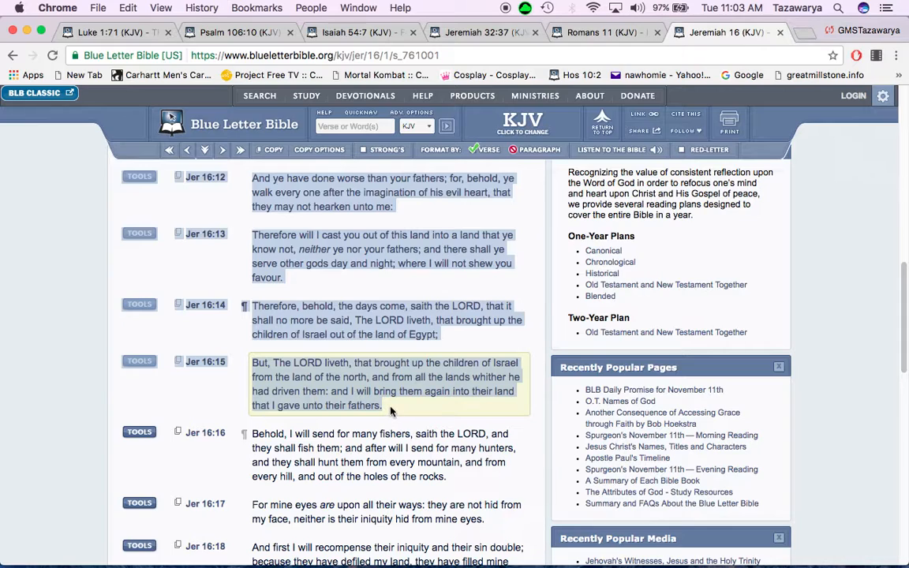
pyautogui.moveTo(432, 410)
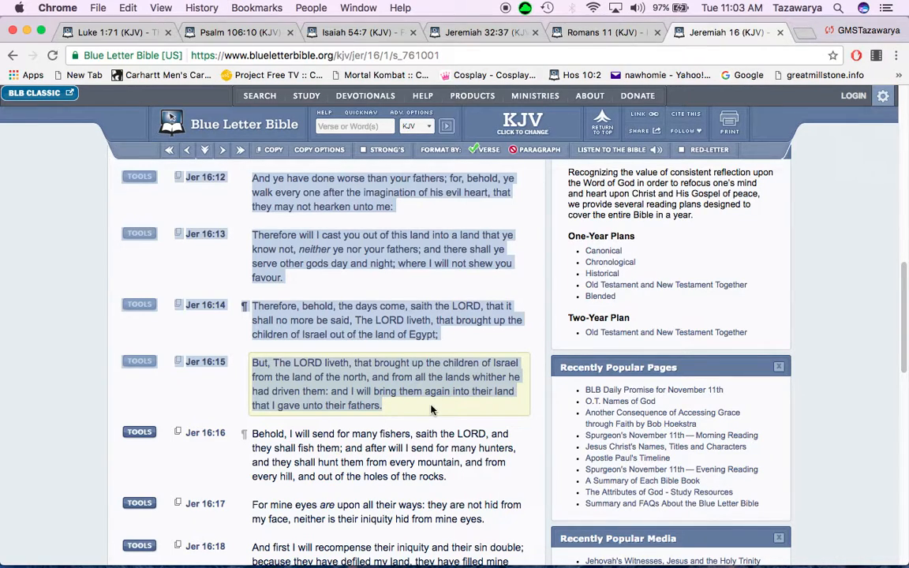
pyautogui.click(387, 320)
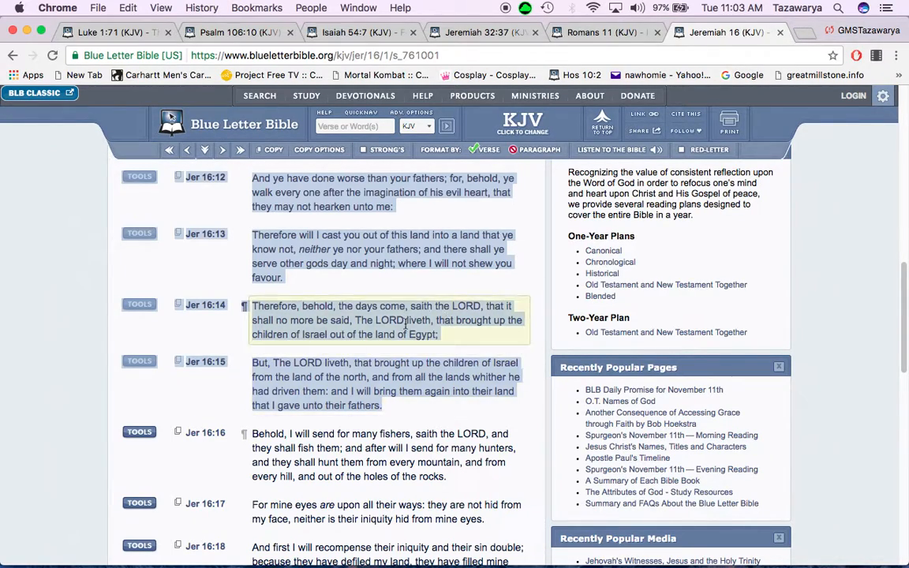
pyautogui.click(386, 391)
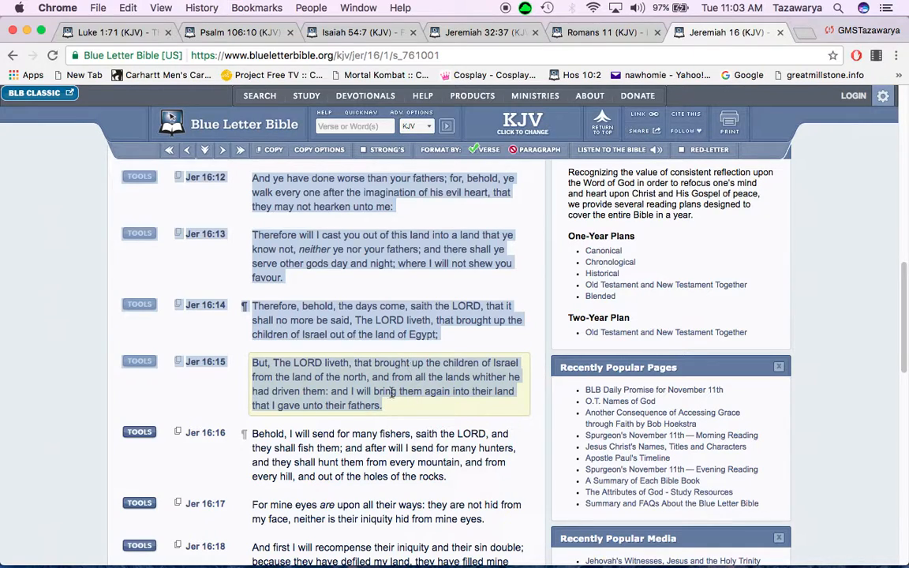
pyautogui.click(391, 306)
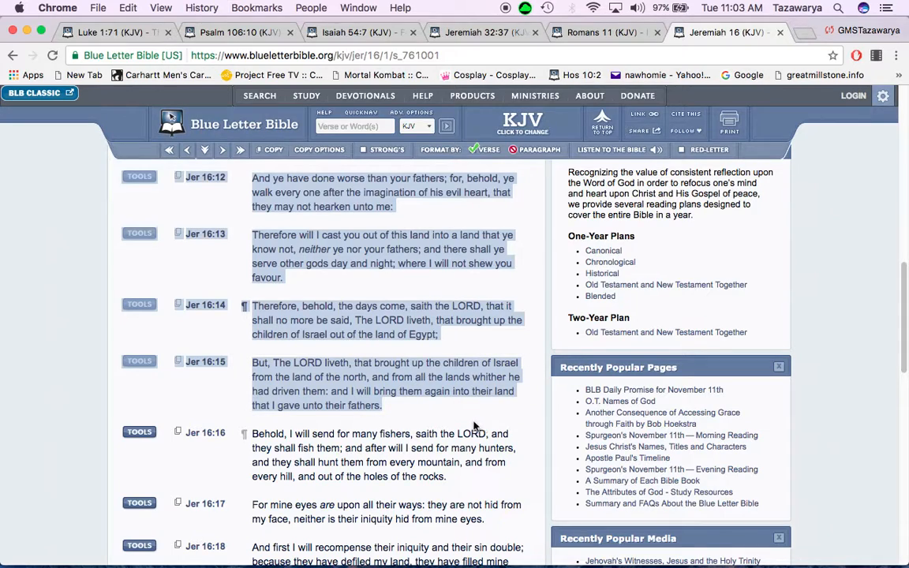
pyautogui.click(382, 193)
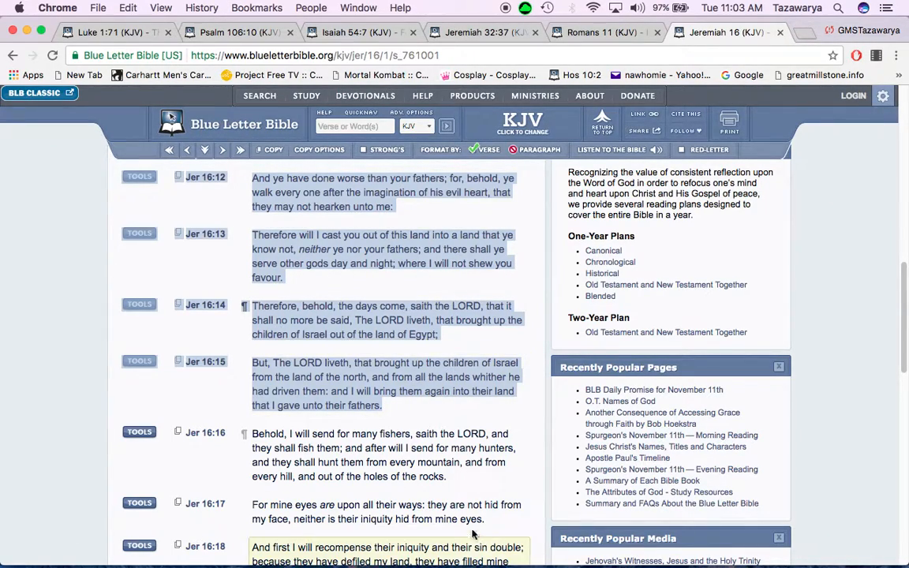
pyautogui.scroll(3)
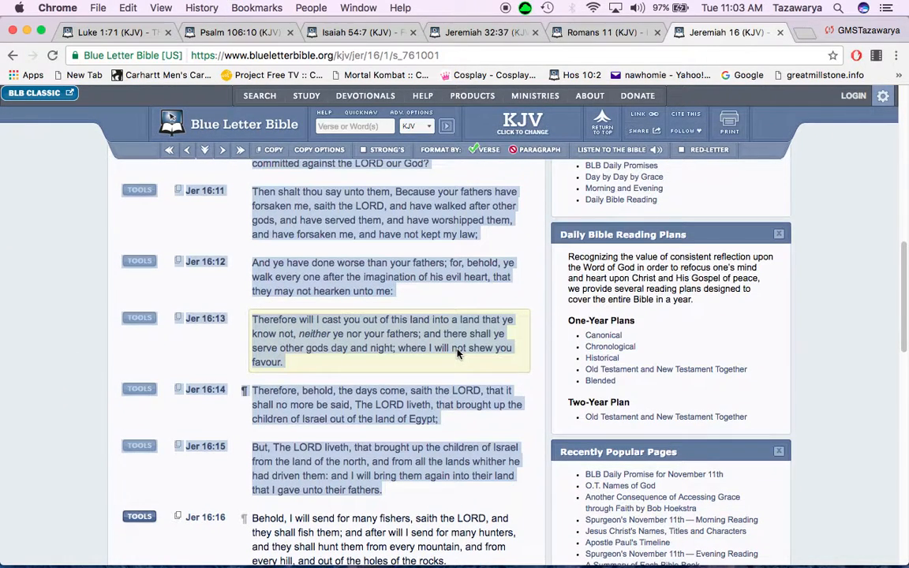